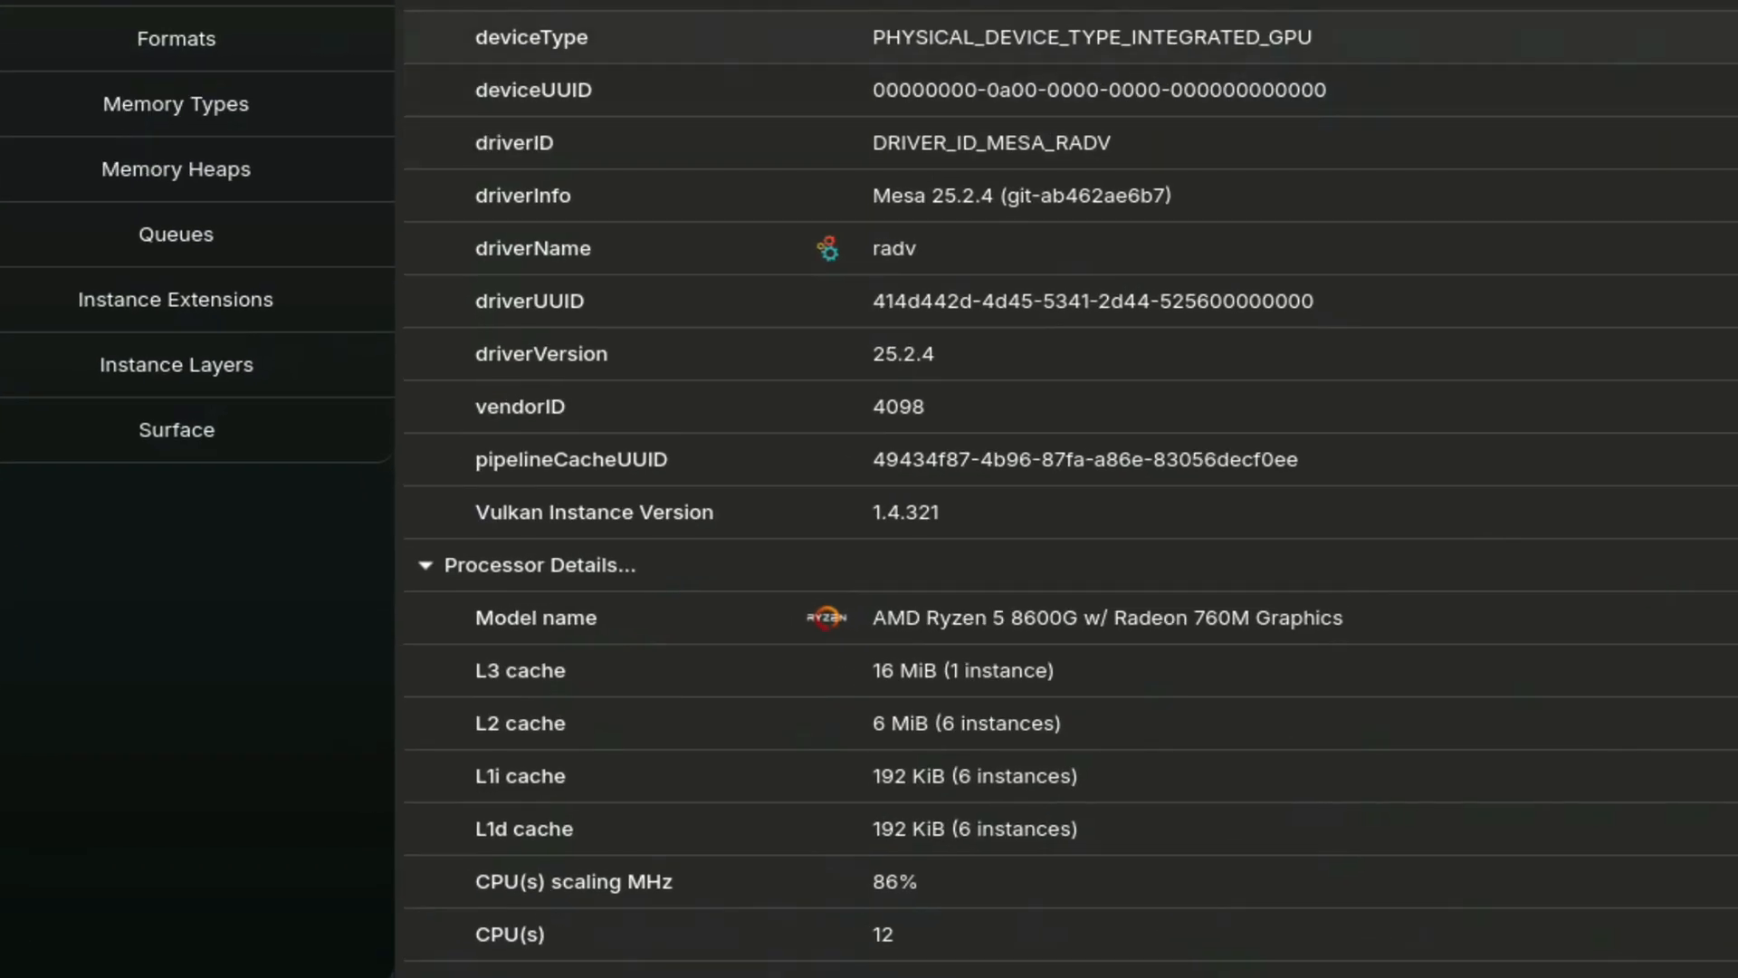
Run 'sudo apt update && sudo apt upgrade -y' and authorise with the sudo password.
scroll(up, 3)
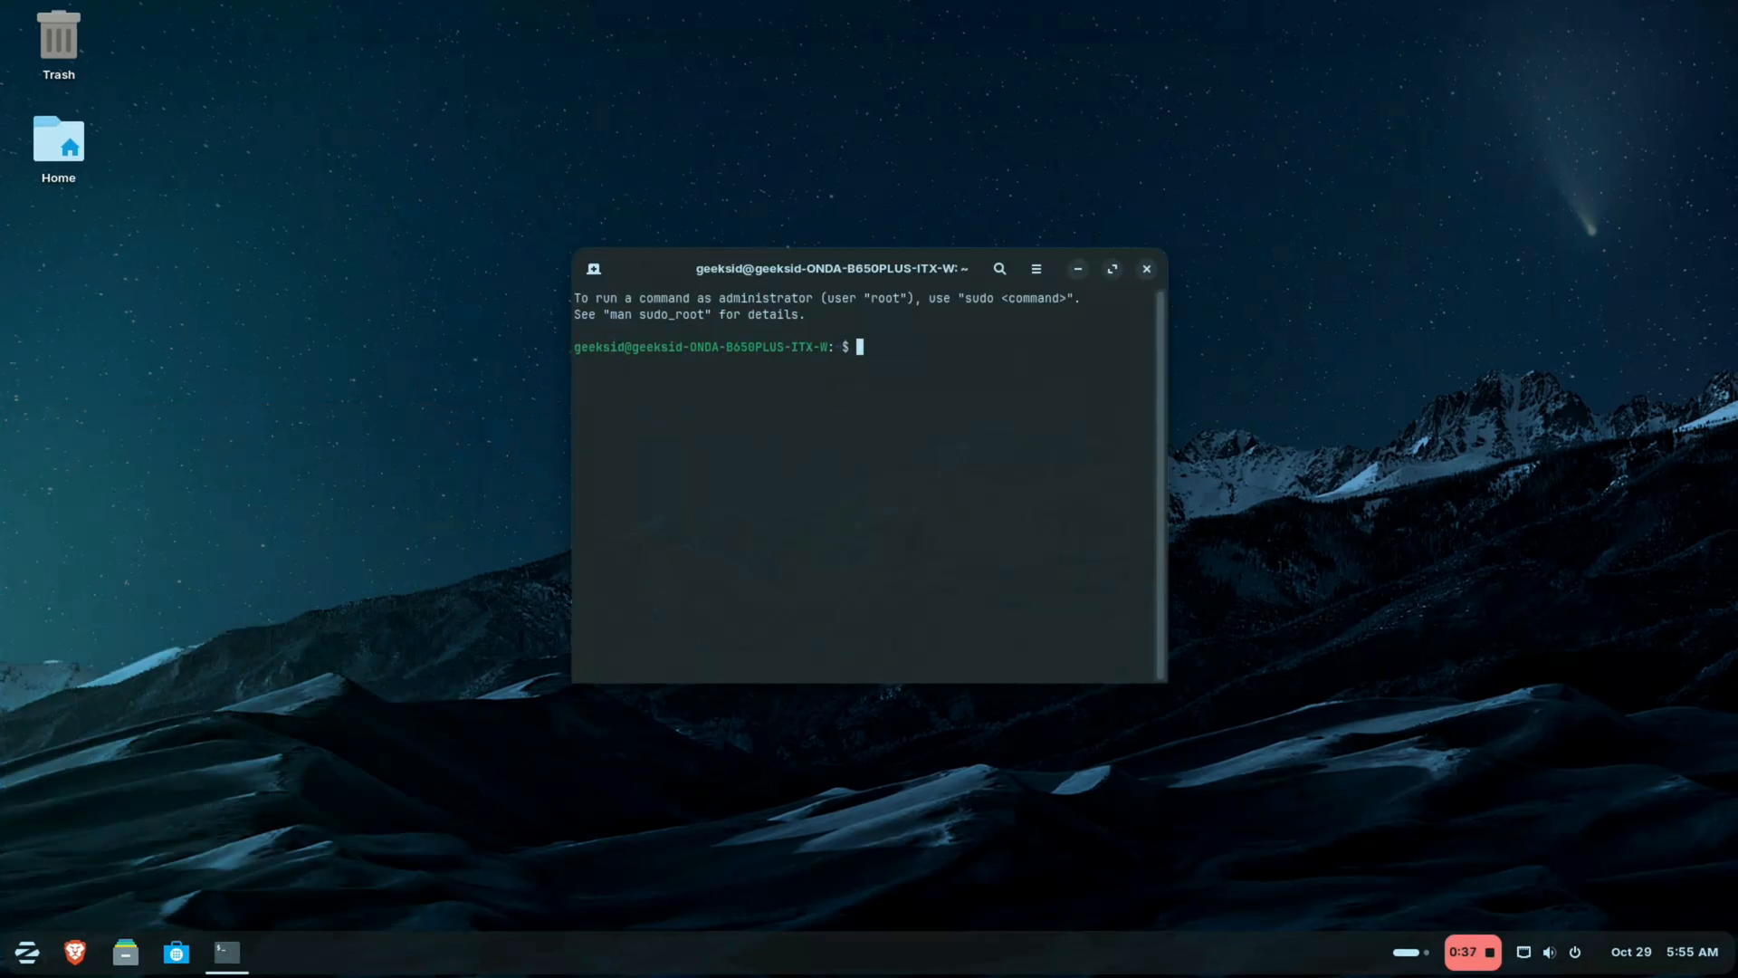
text(sudo)
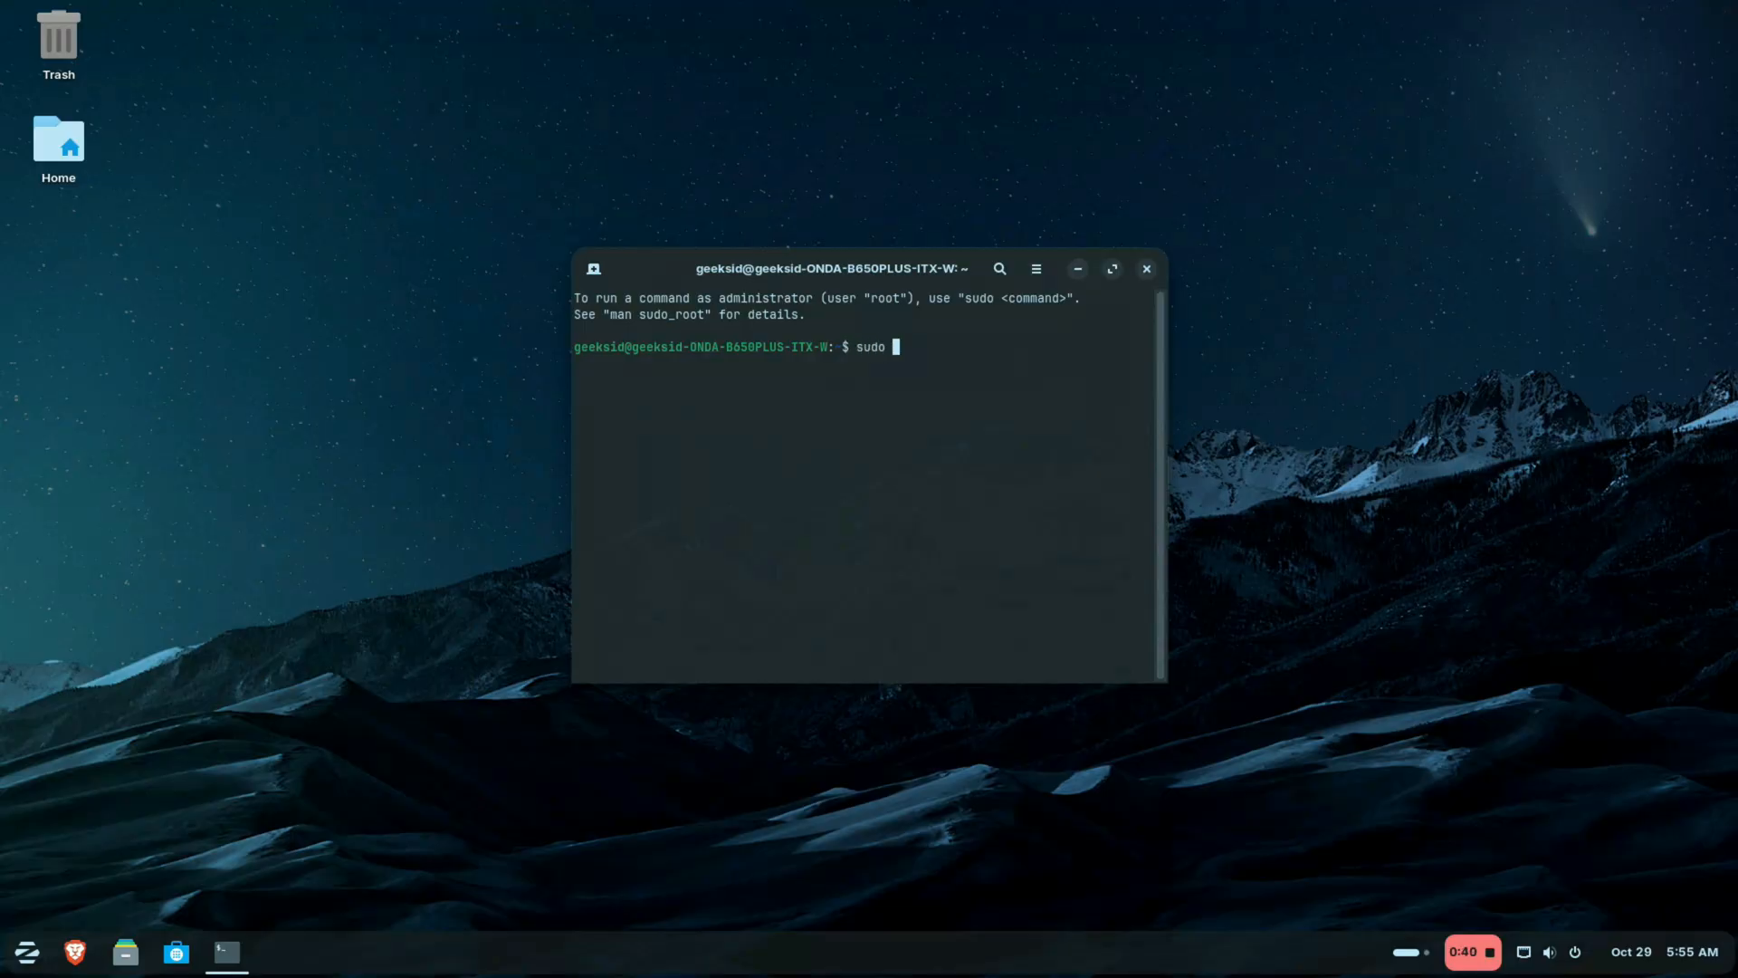
text(apt update &&)
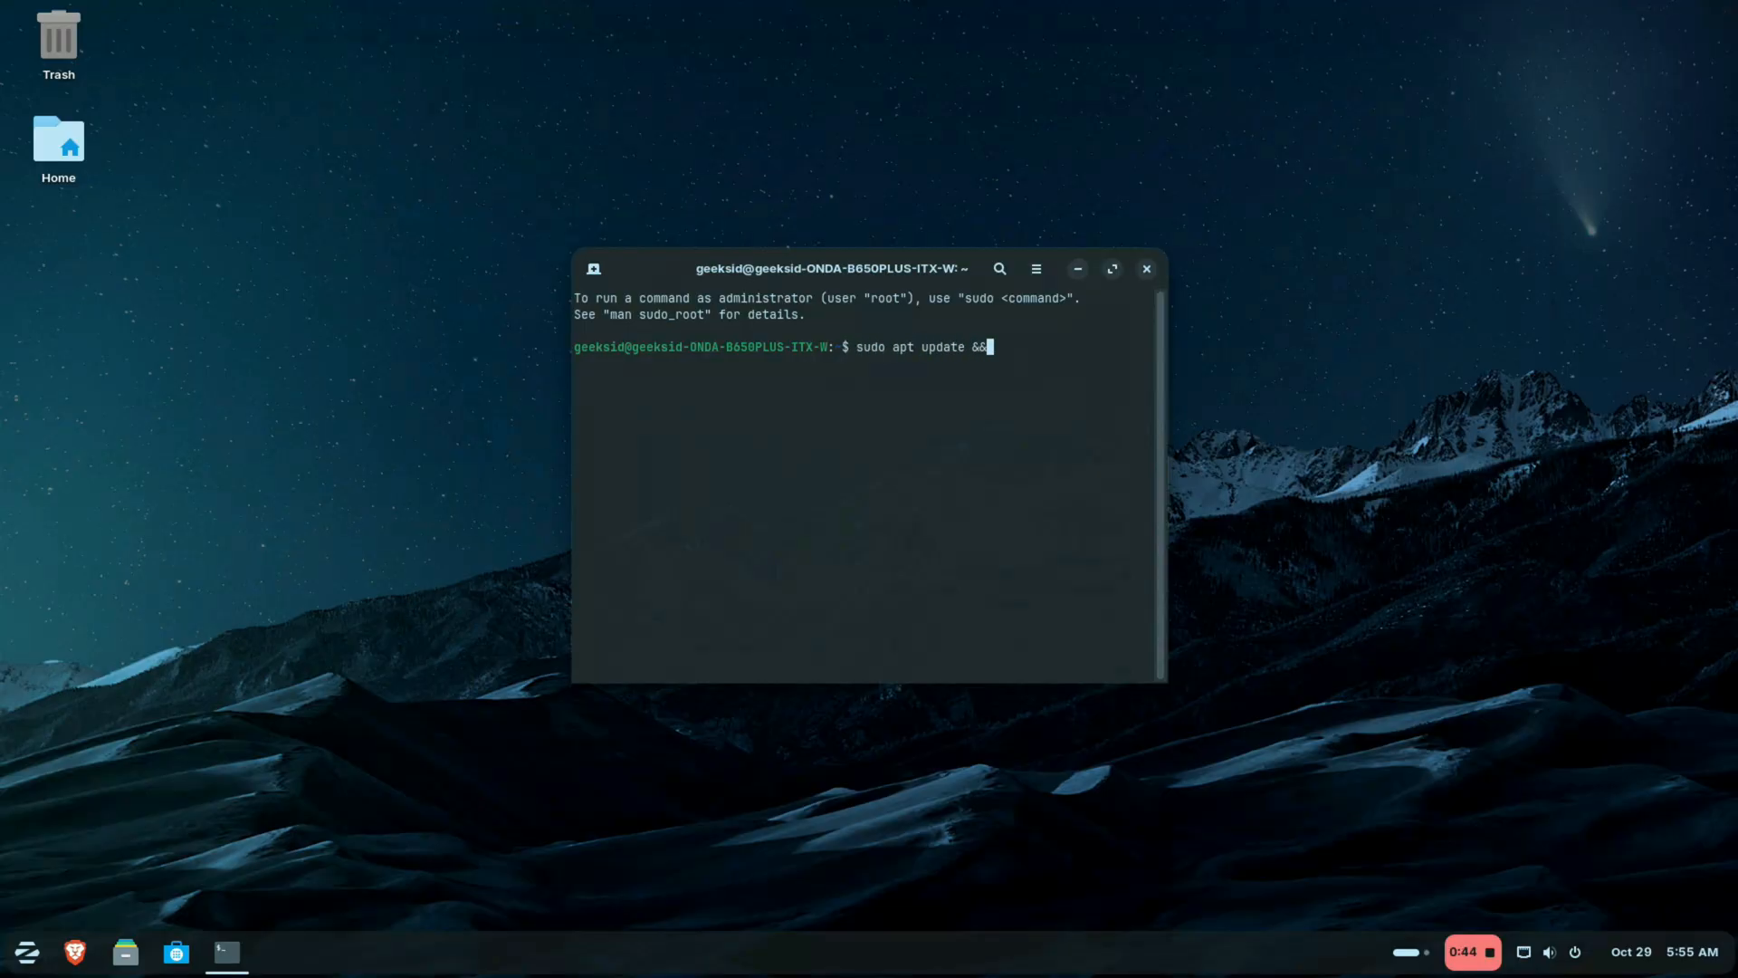
text(sudo apt u)
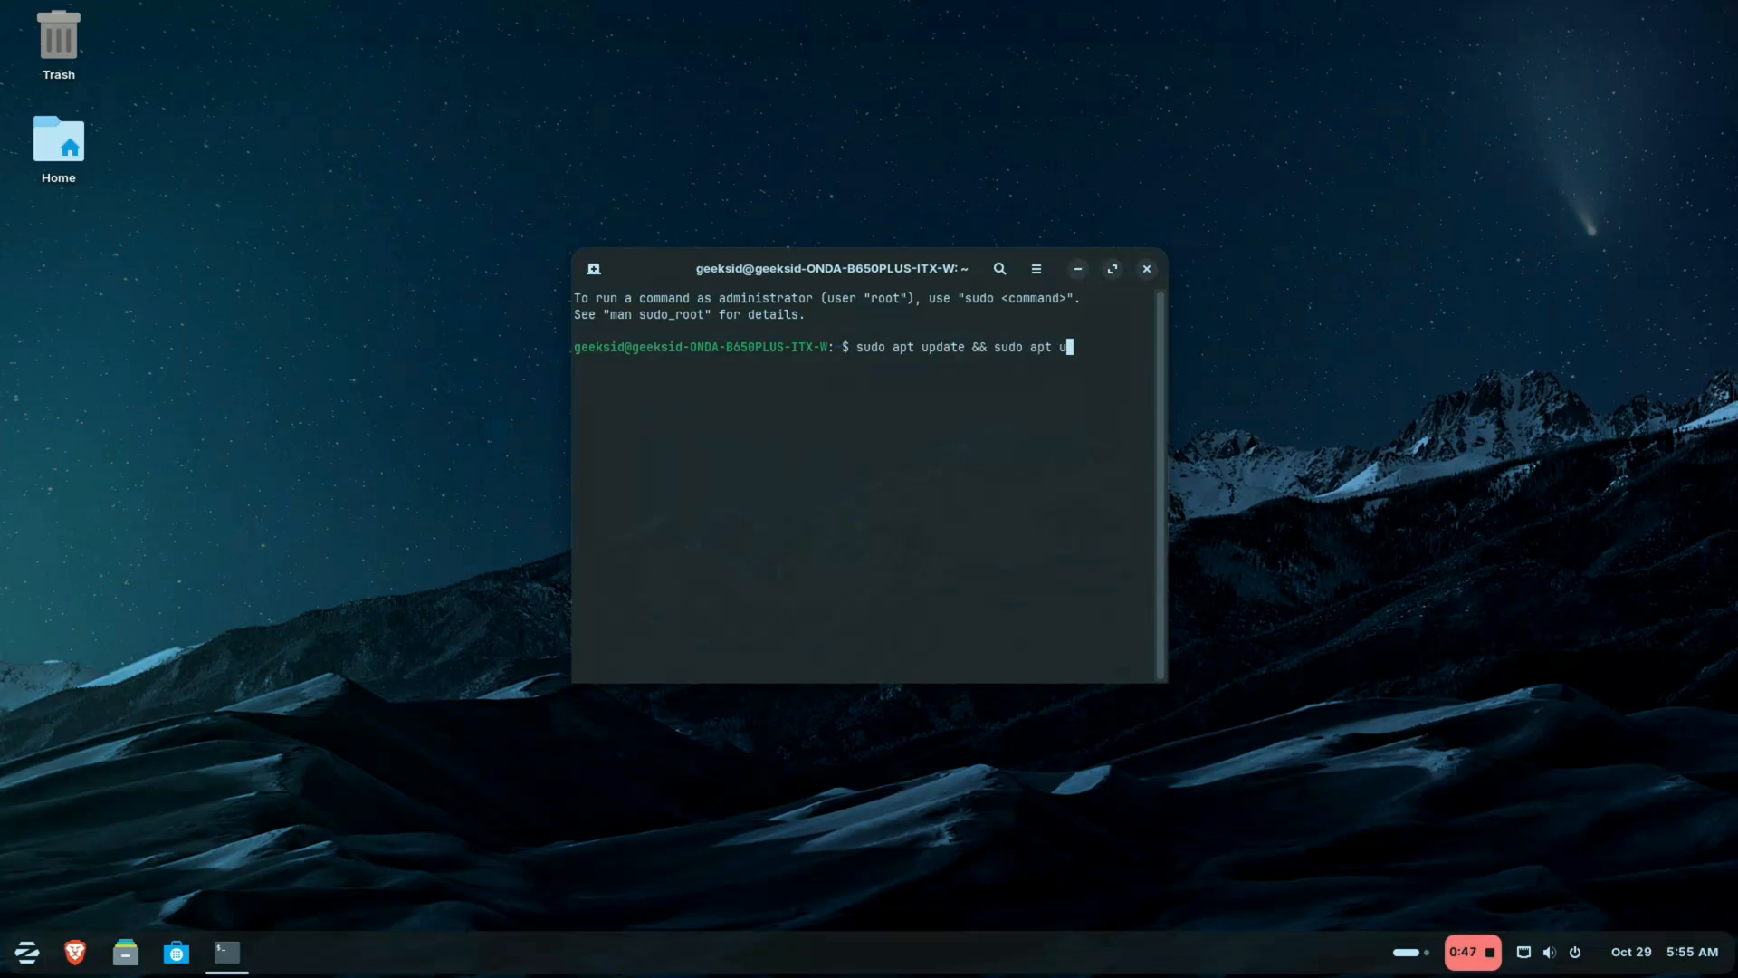
key(Return)
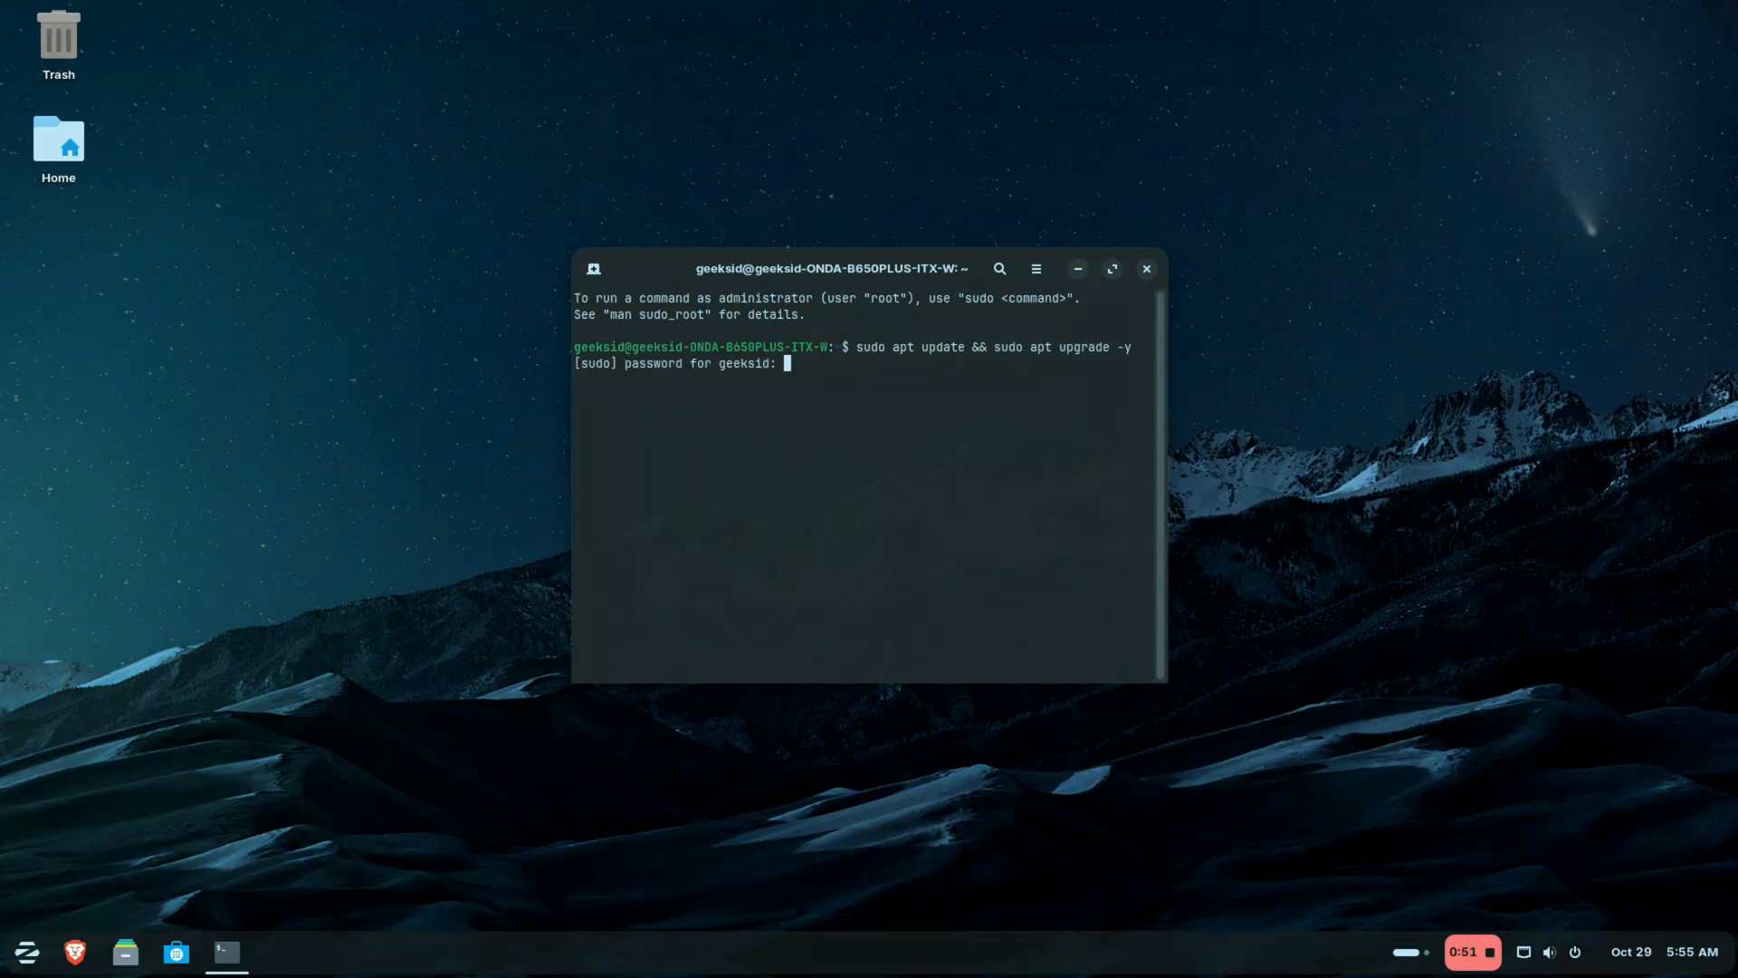
key(Return)
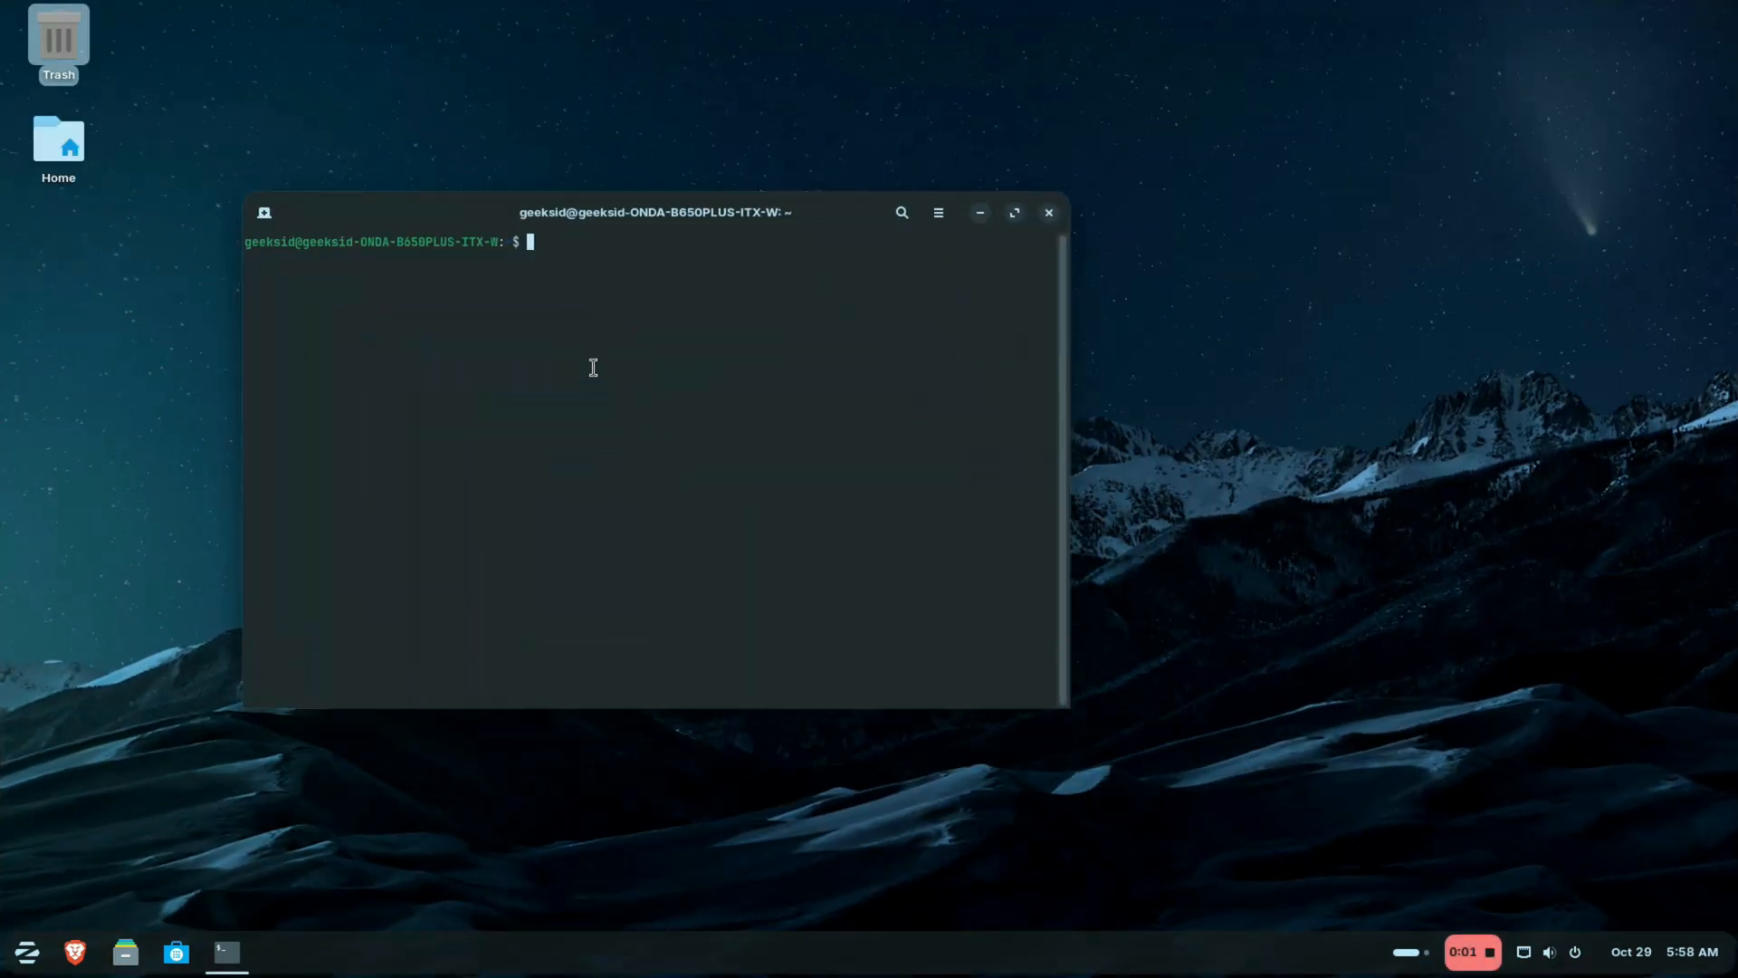
Run 'sudo apt install mesa-vulkan-drivers'; package reported already at newest version.
text(sudo apt)
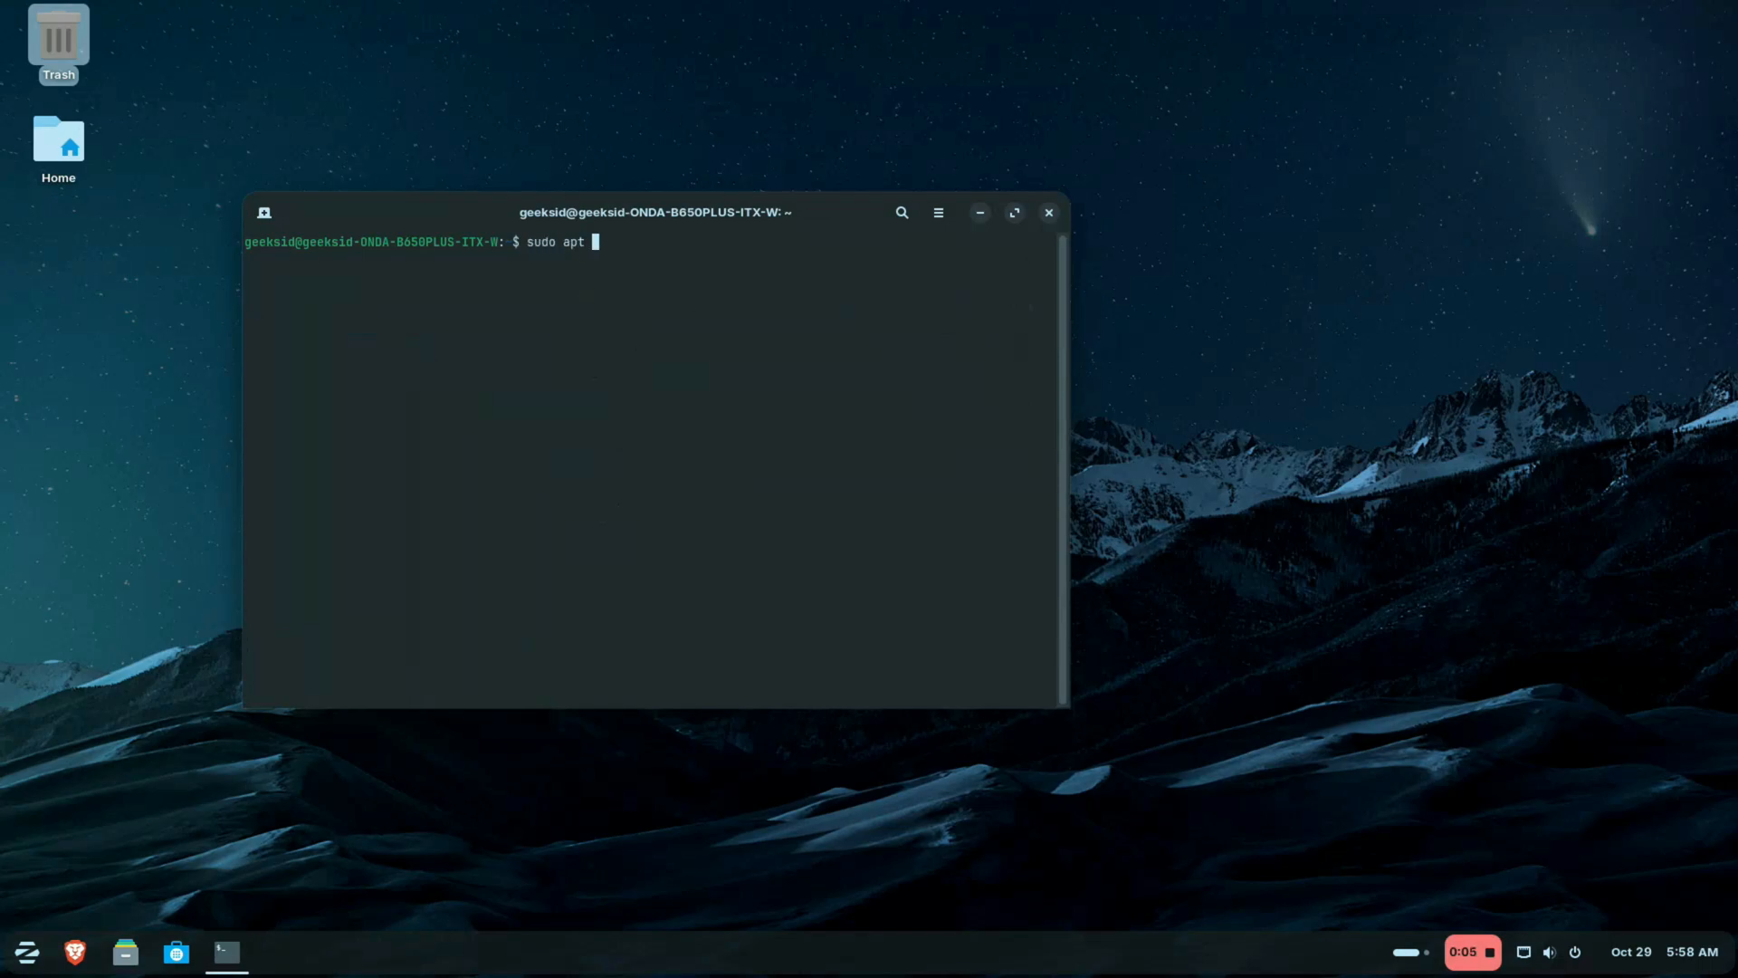
text(install mesa-vu)
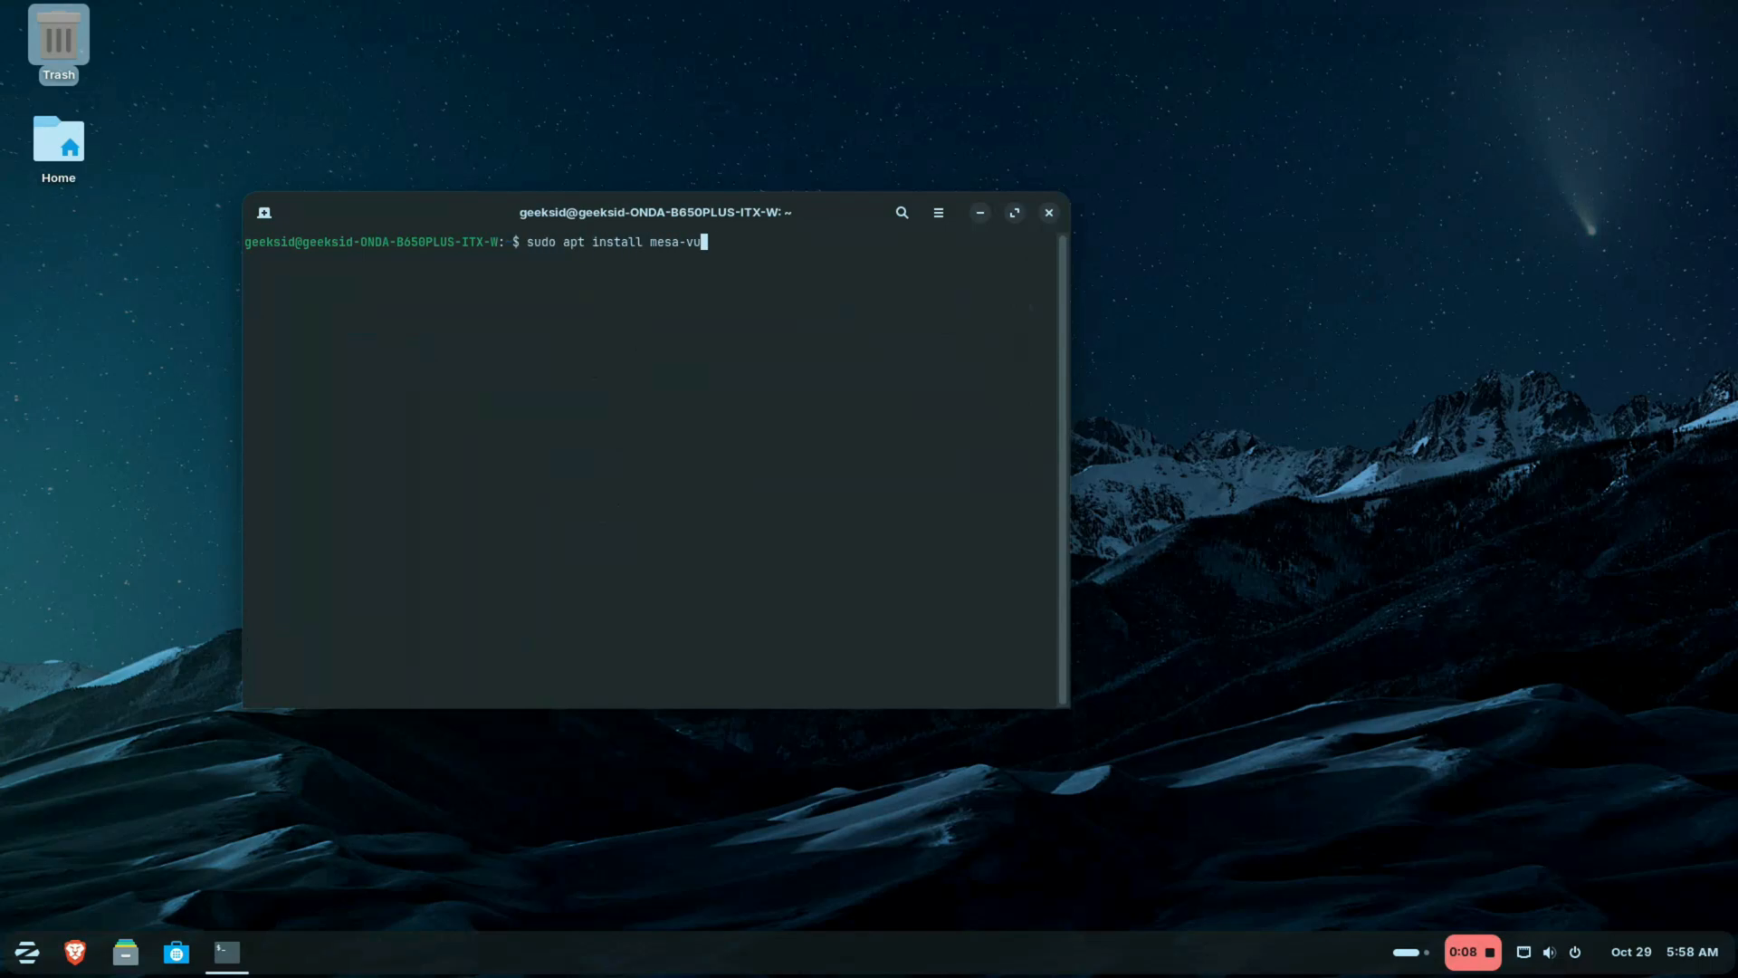
key(Return)
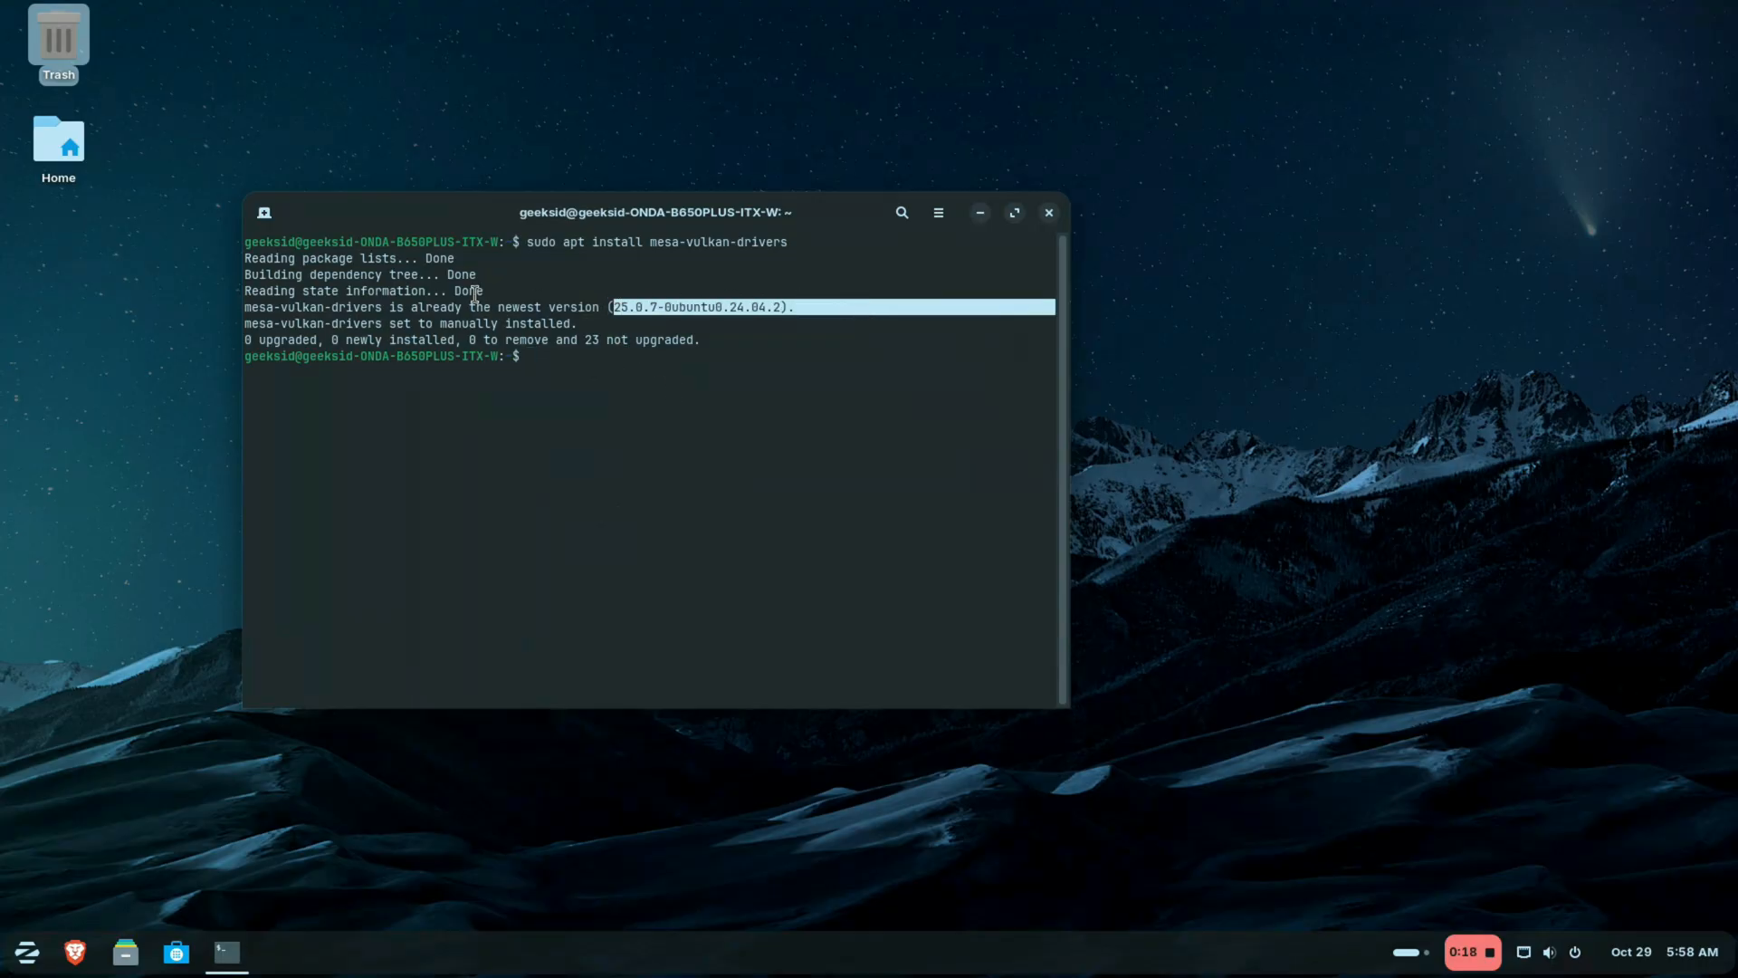
Launch GNOME Software, go to the Lutris page and start installing it from Flathub.
click(1046, 212)
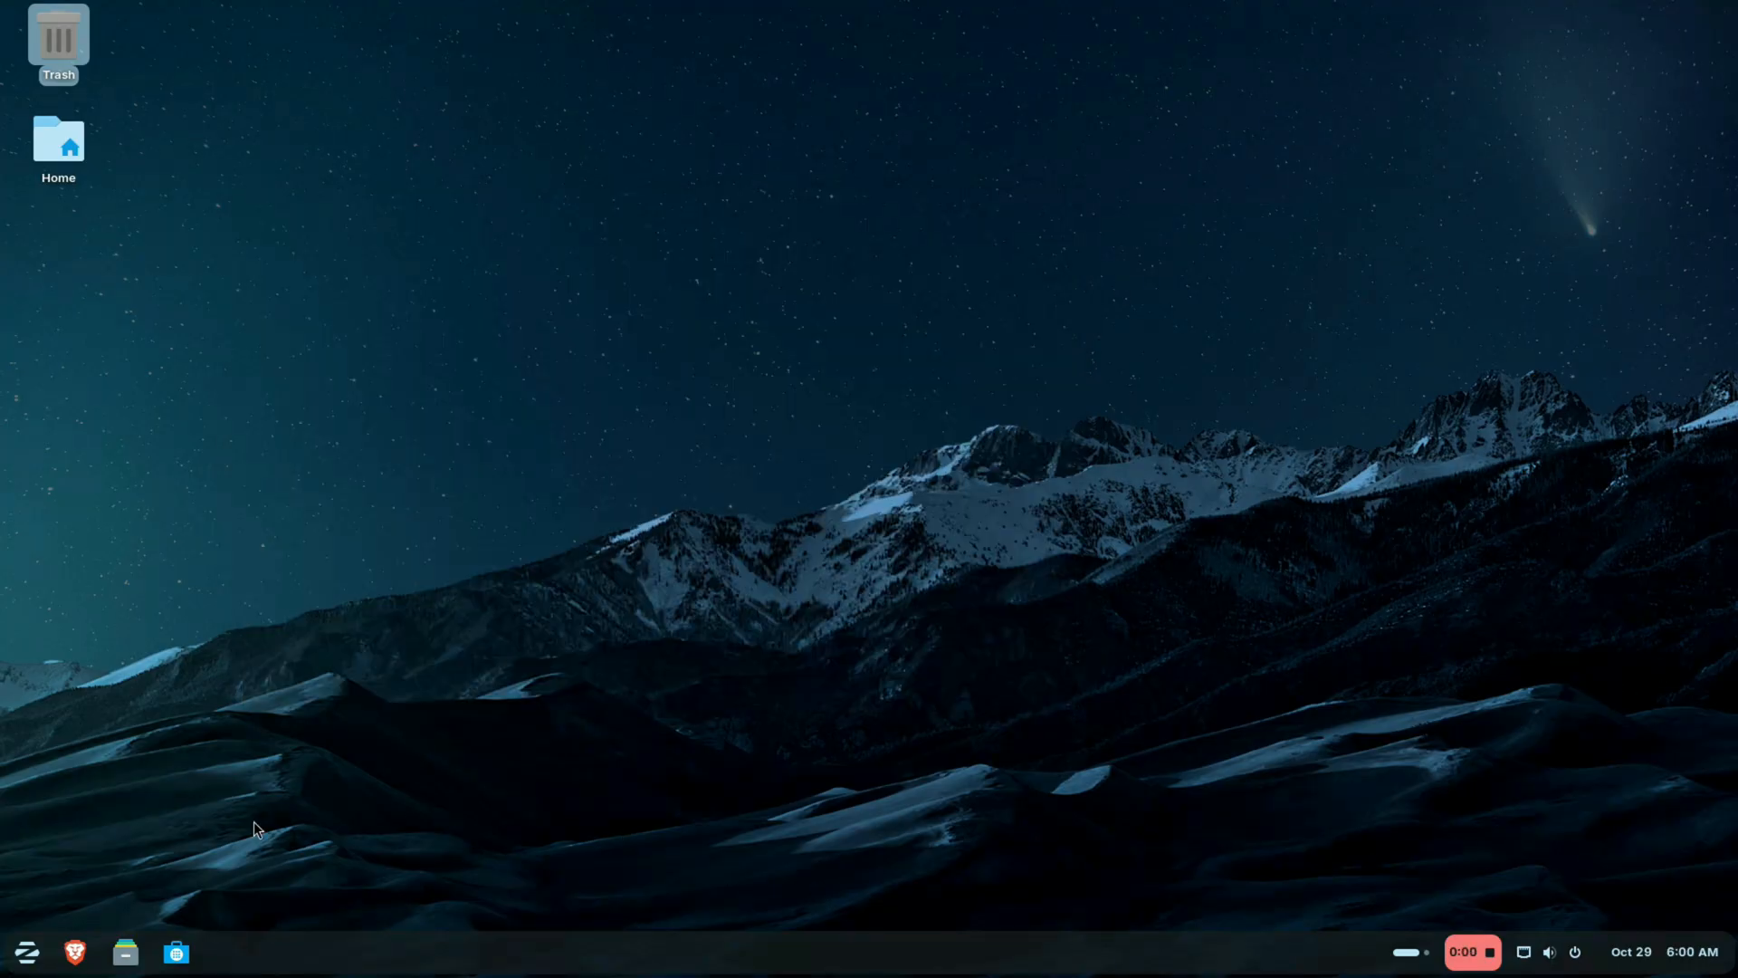
click(175, 950)
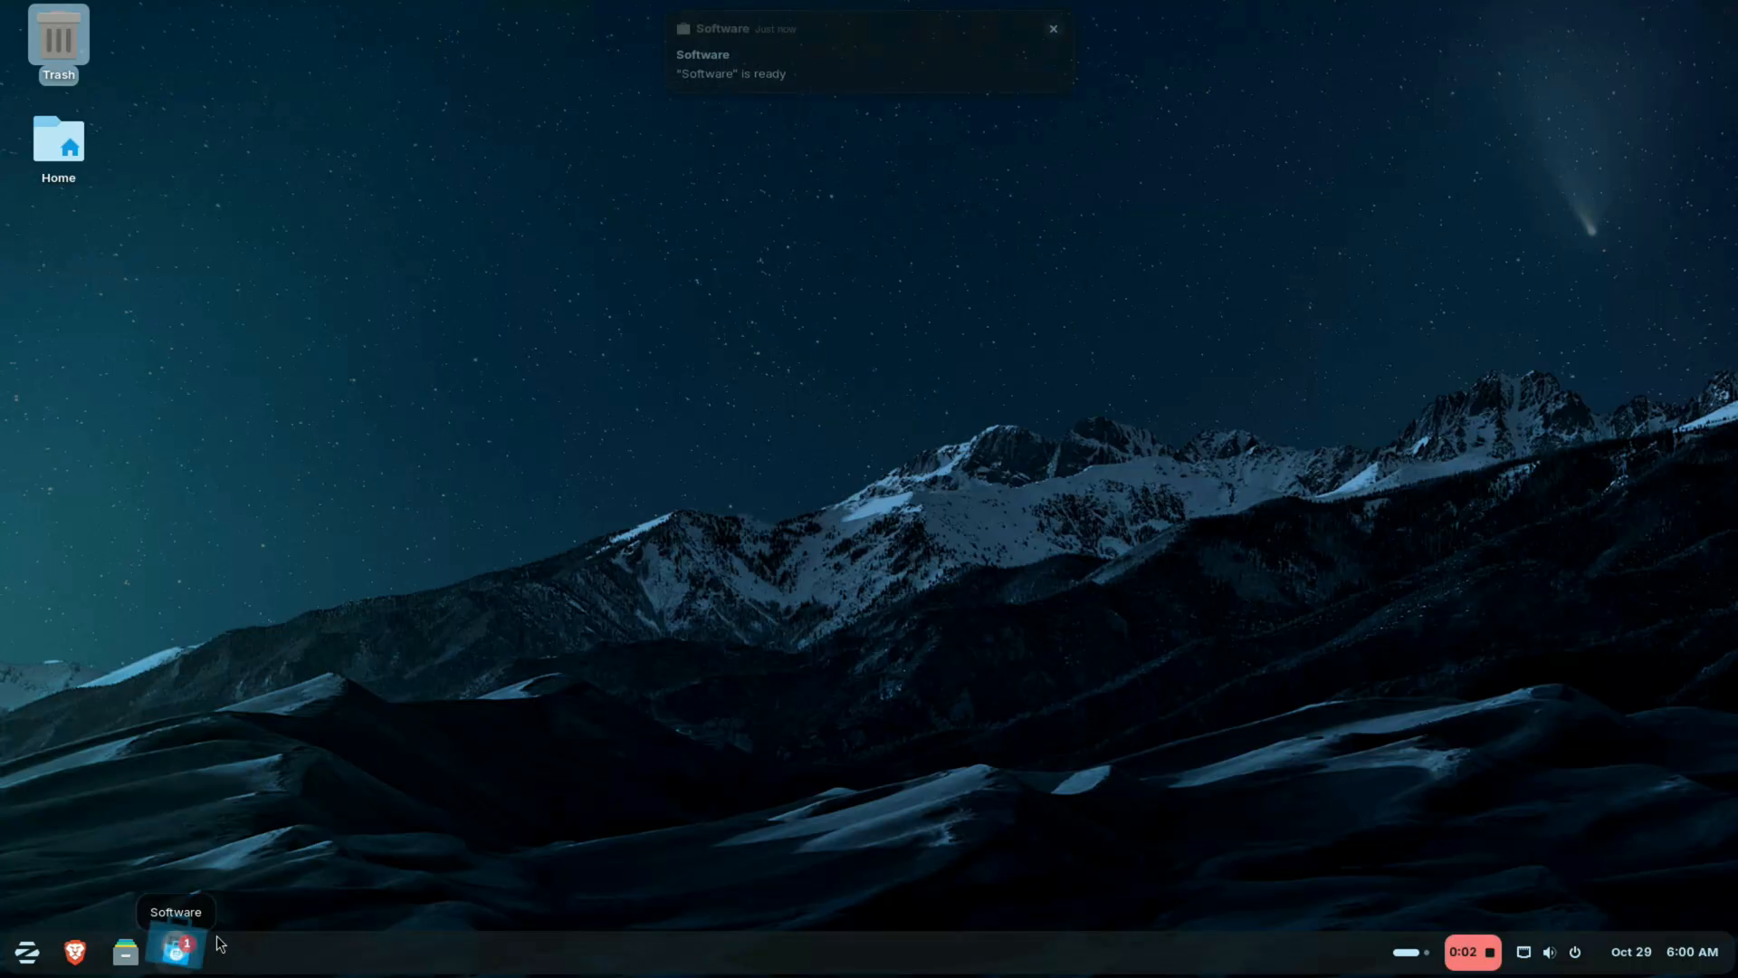
click(175, 950)
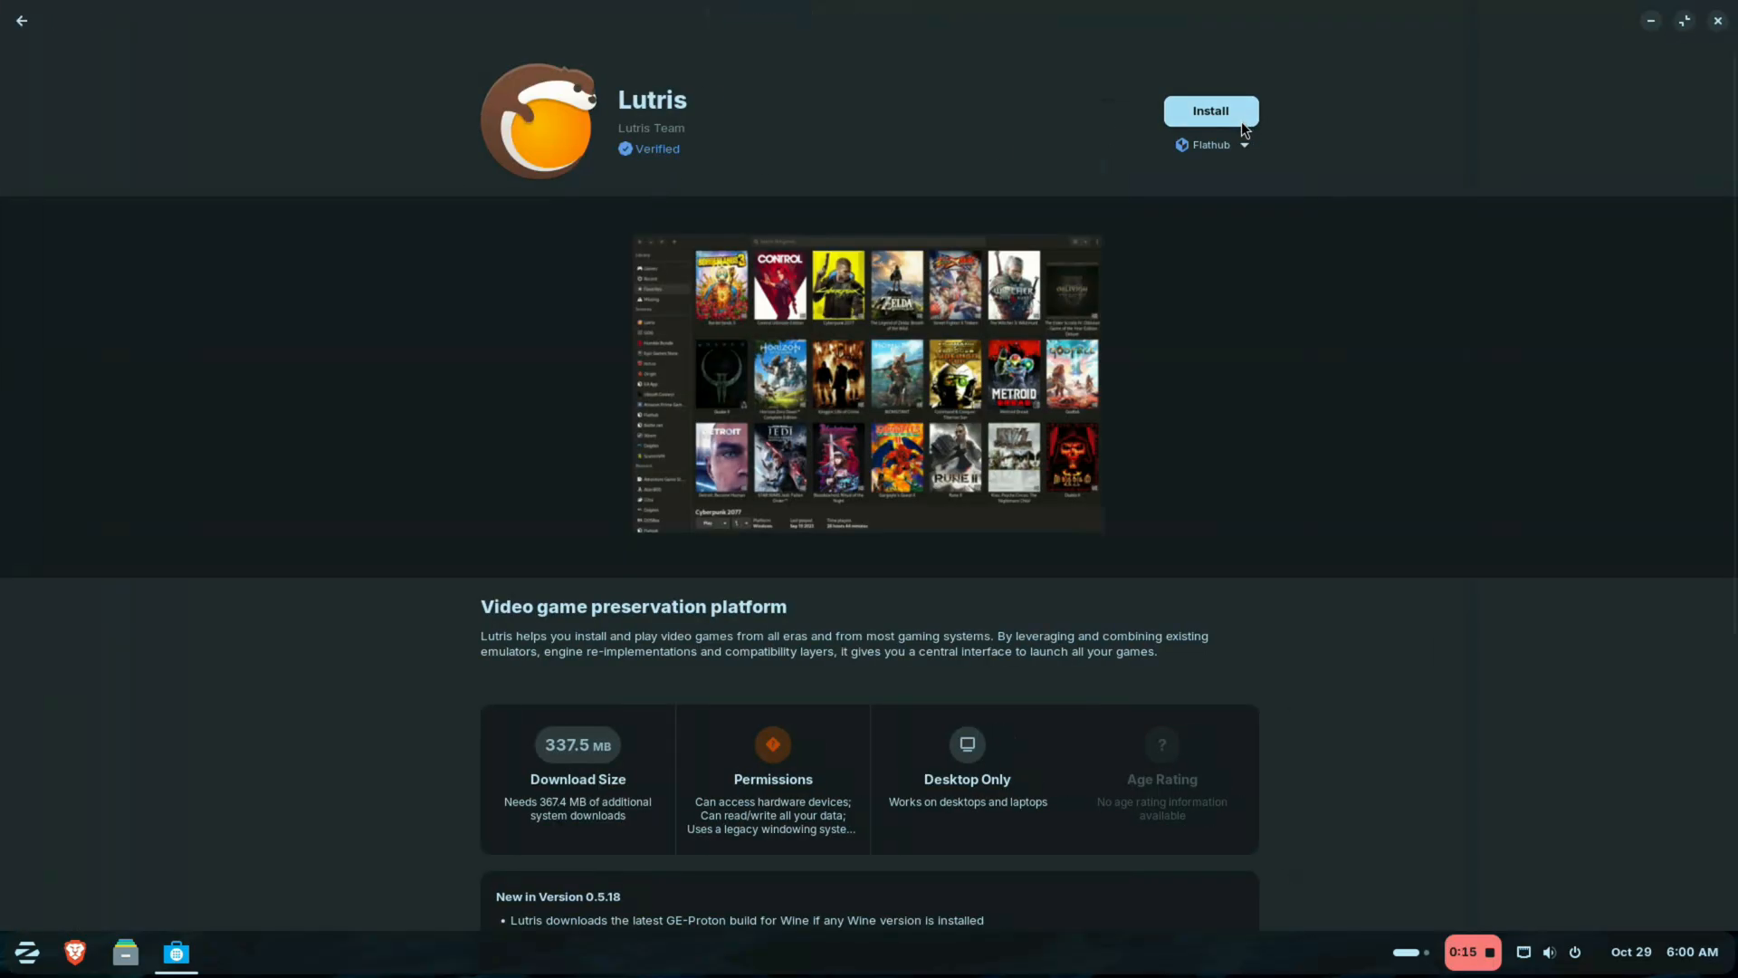
click(1211, 111)
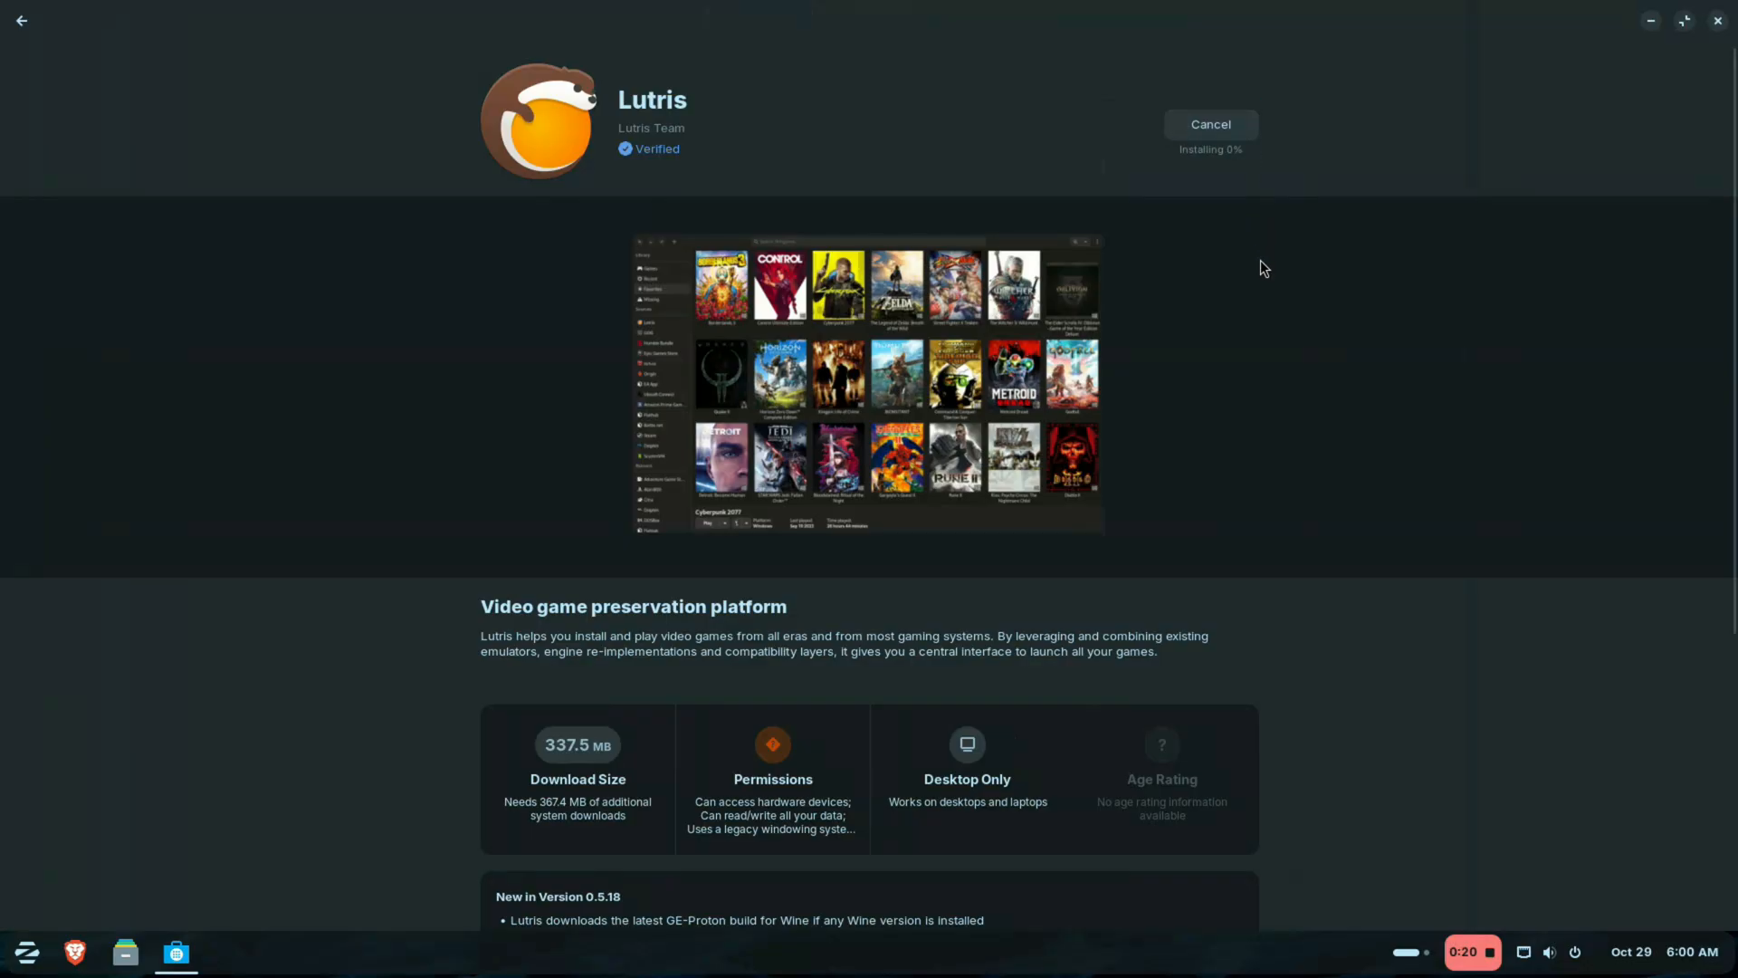
scroll(down, 3)
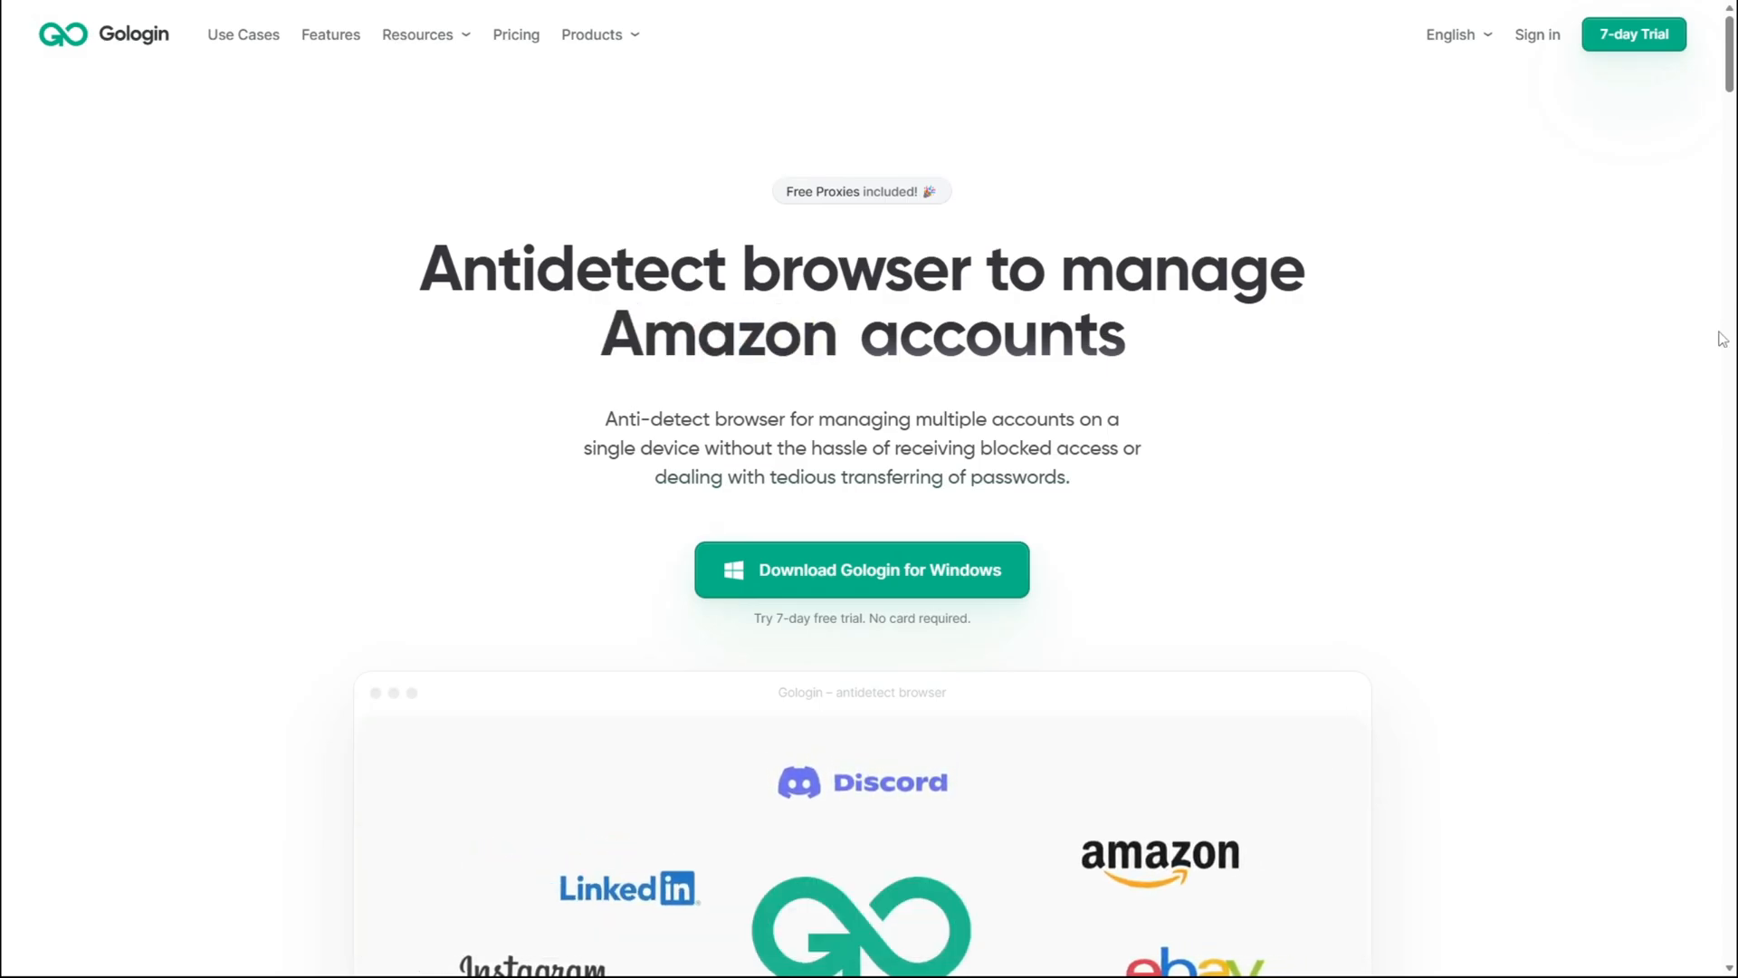
Run the Google browser profile in GoLogin and view its window on iphey.com.
scroll(down, 3)
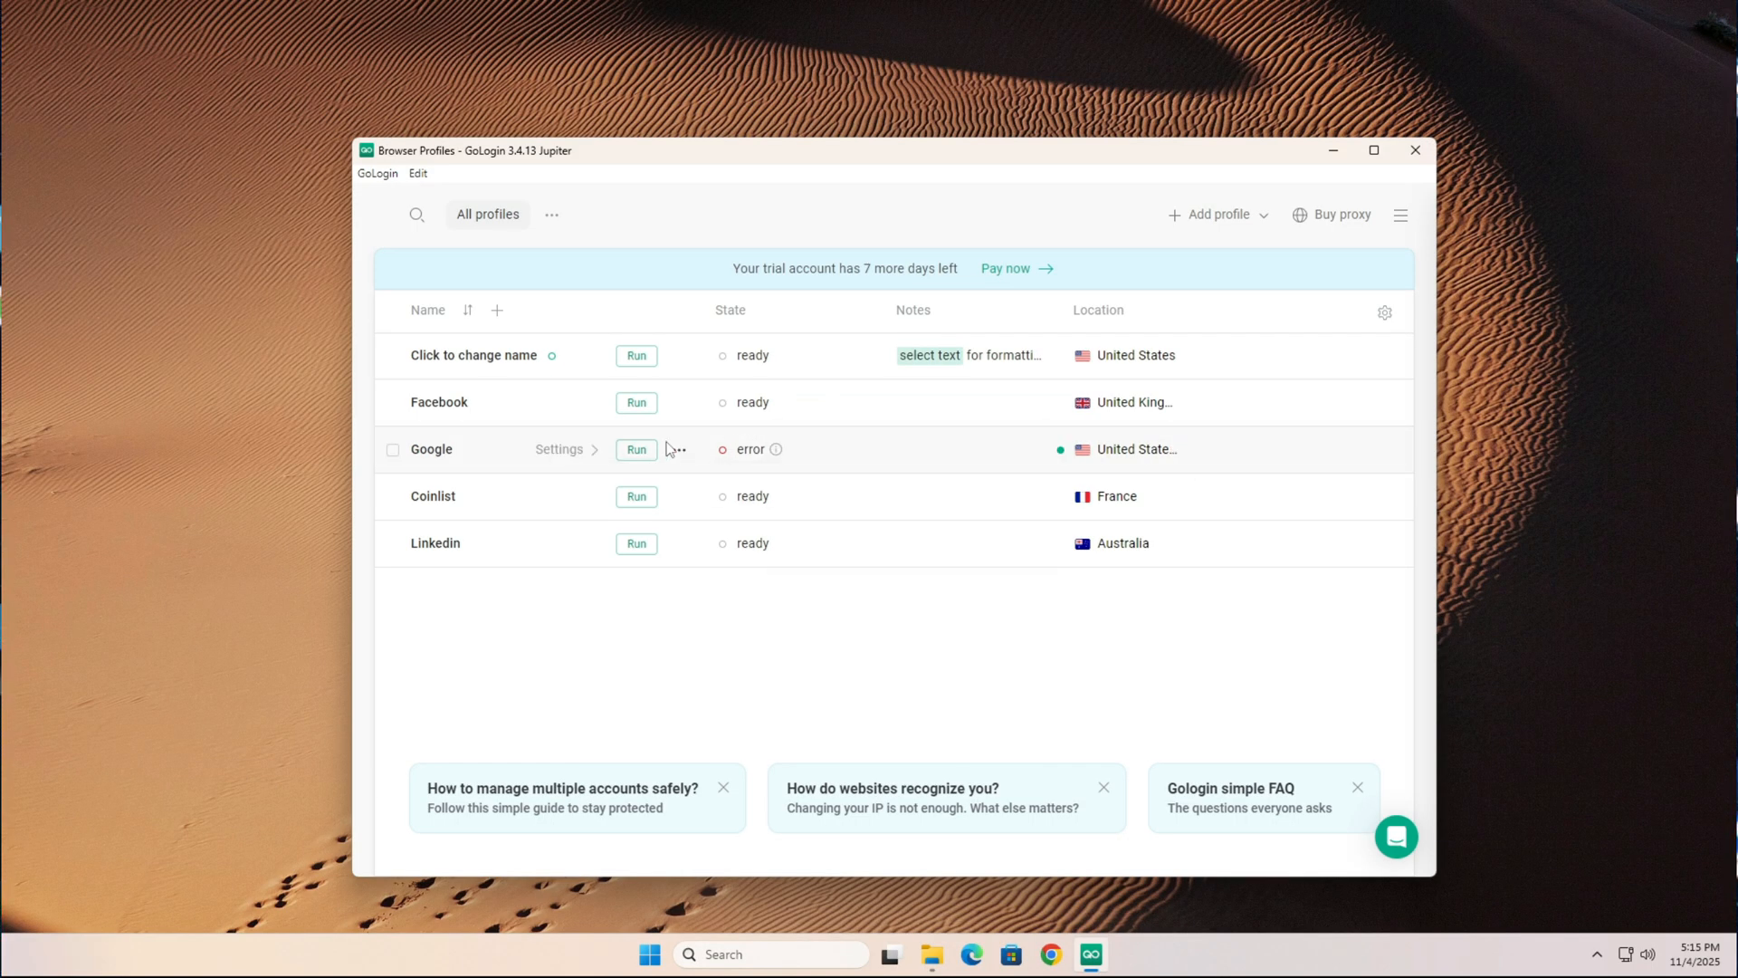
click(635, 449)
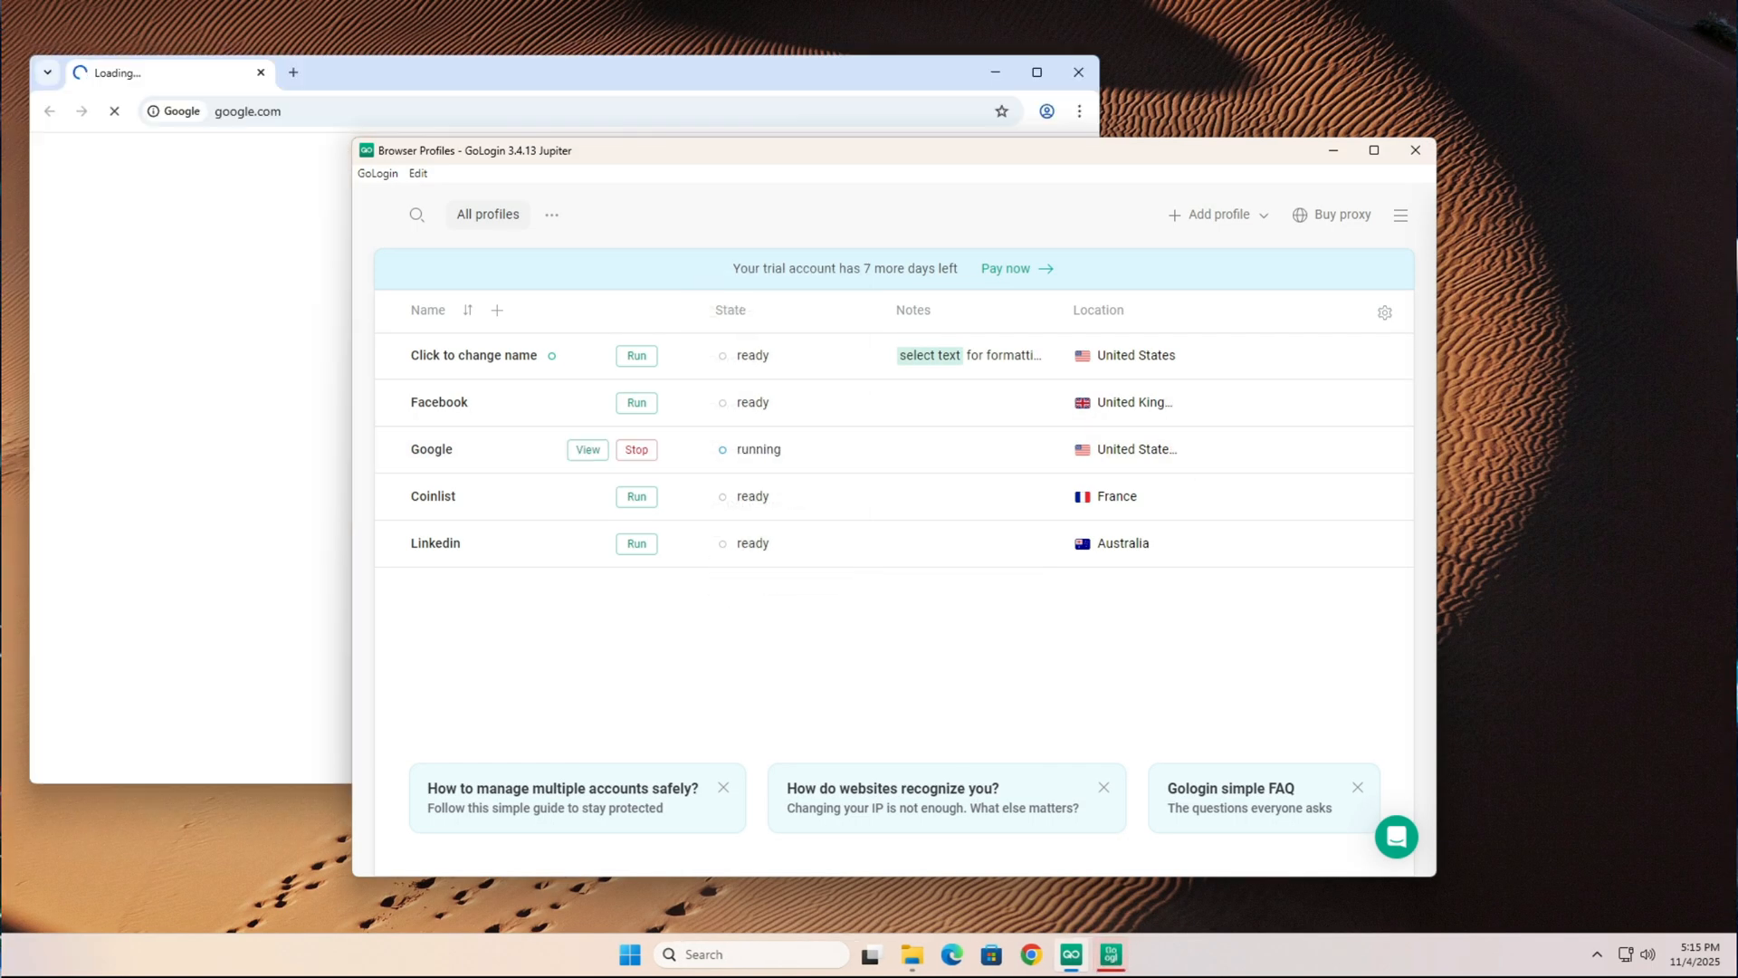
click(586, 449)
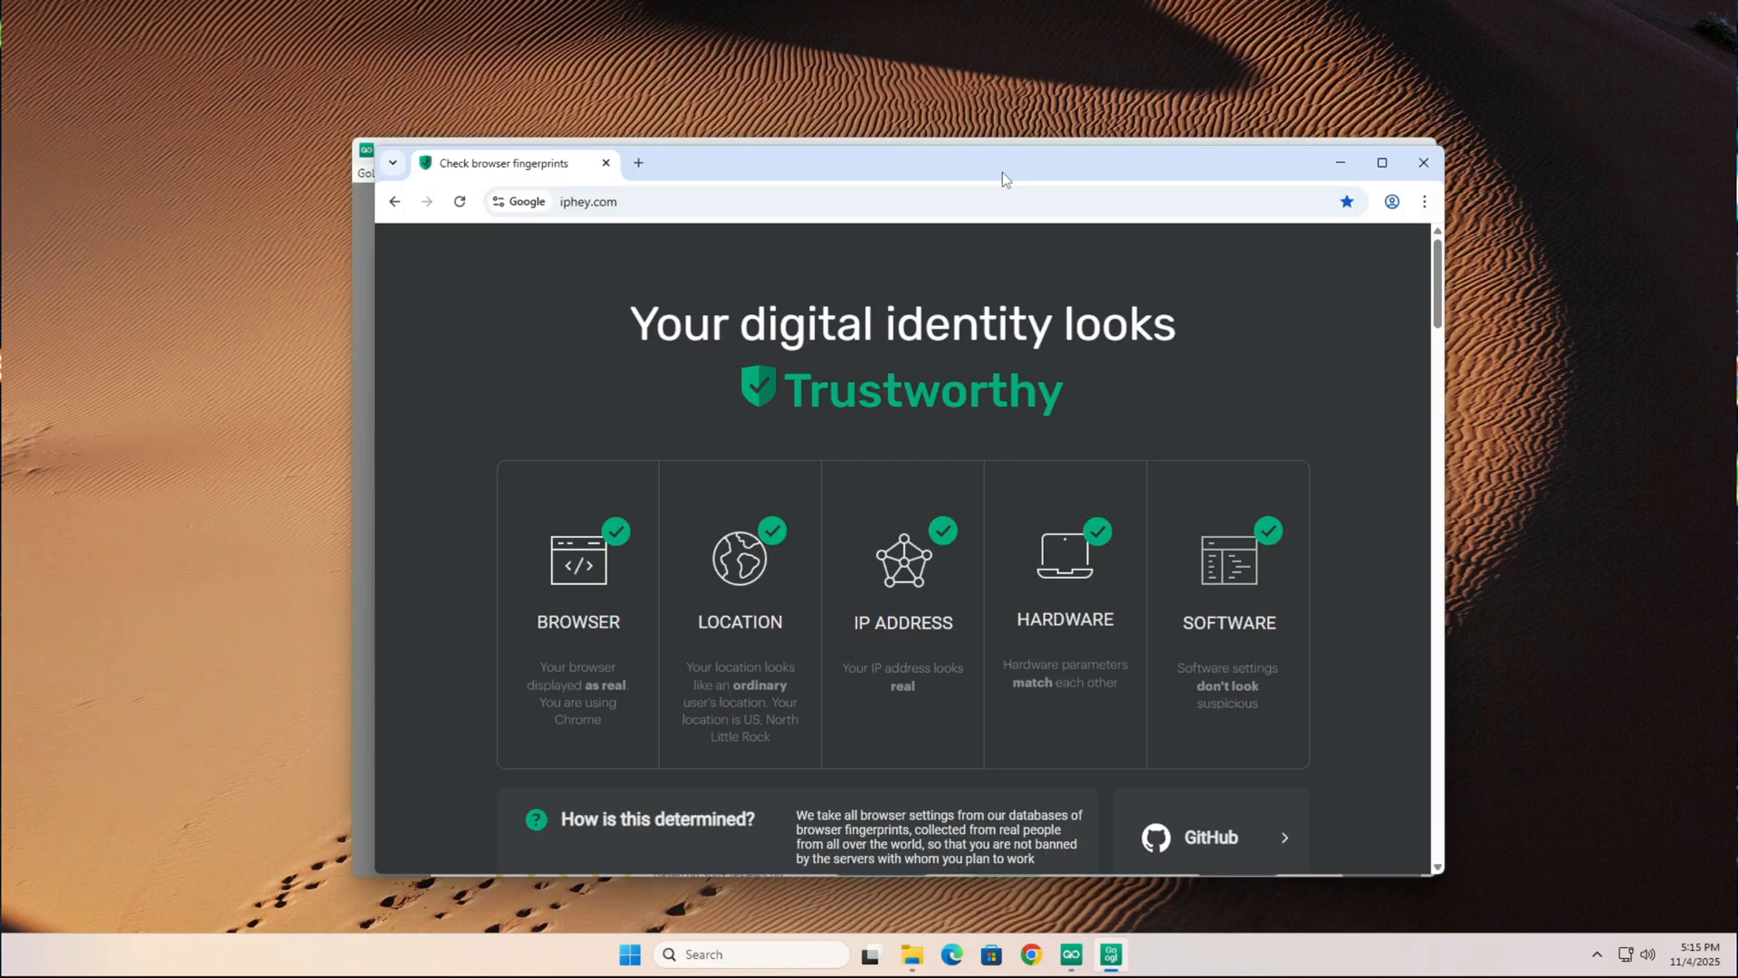
mouse_move(907, 641)
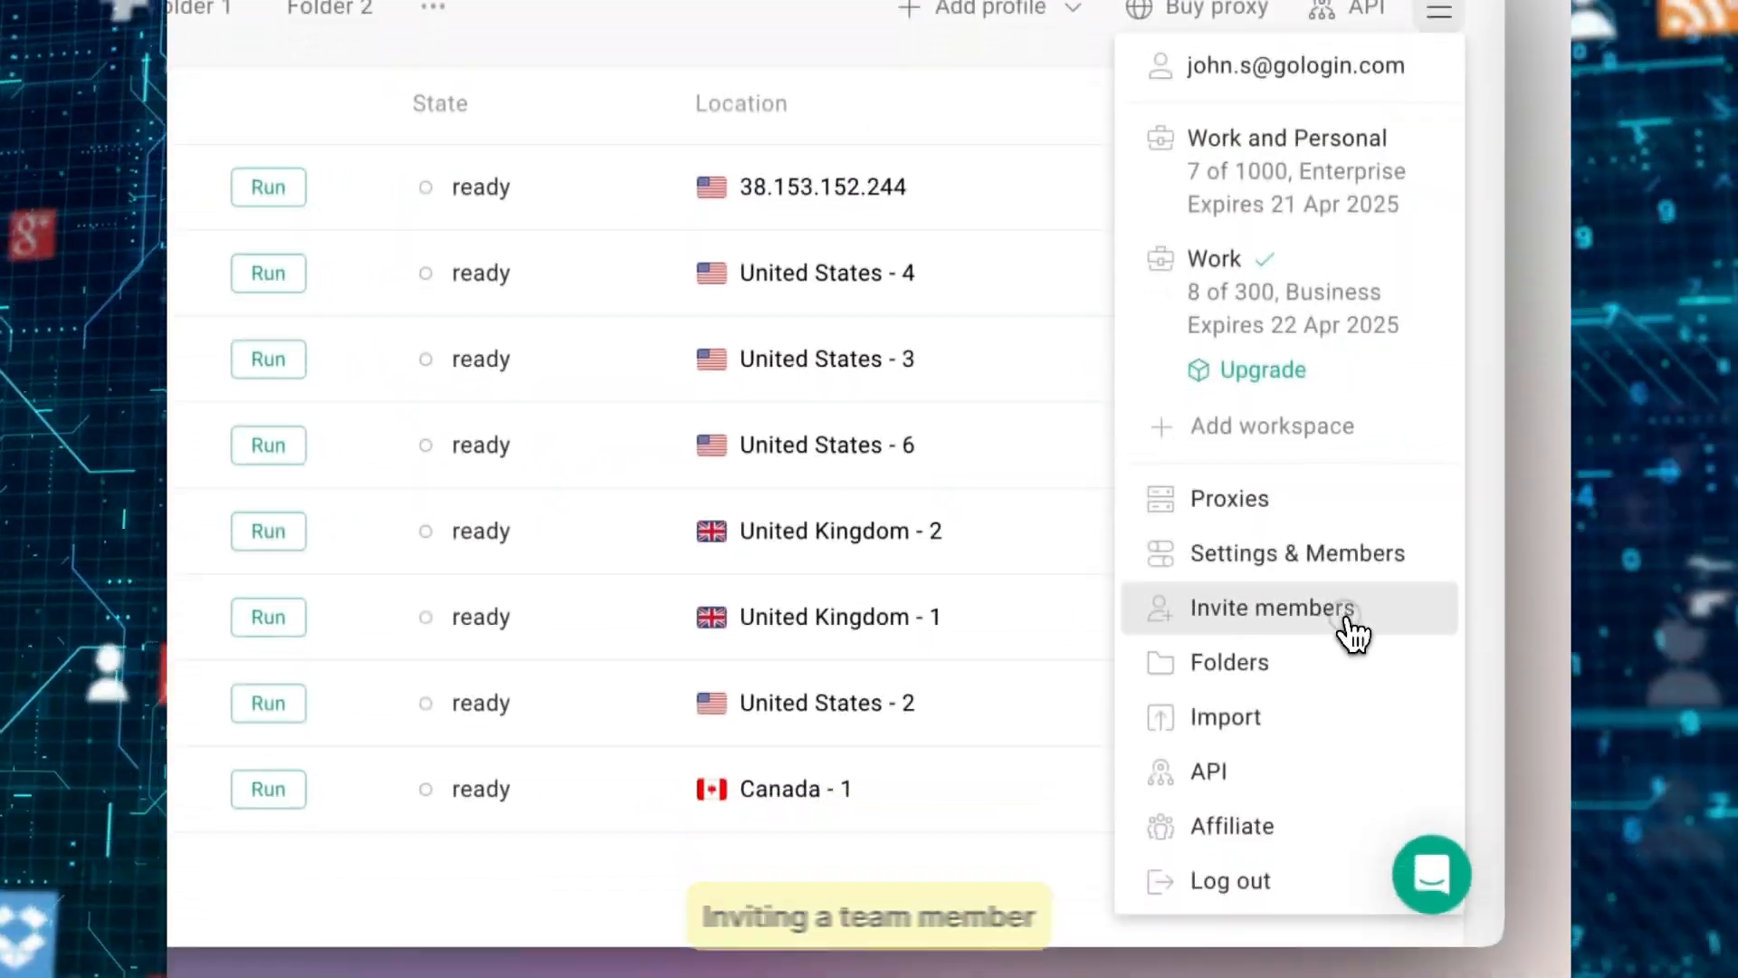
click(1273, 609)
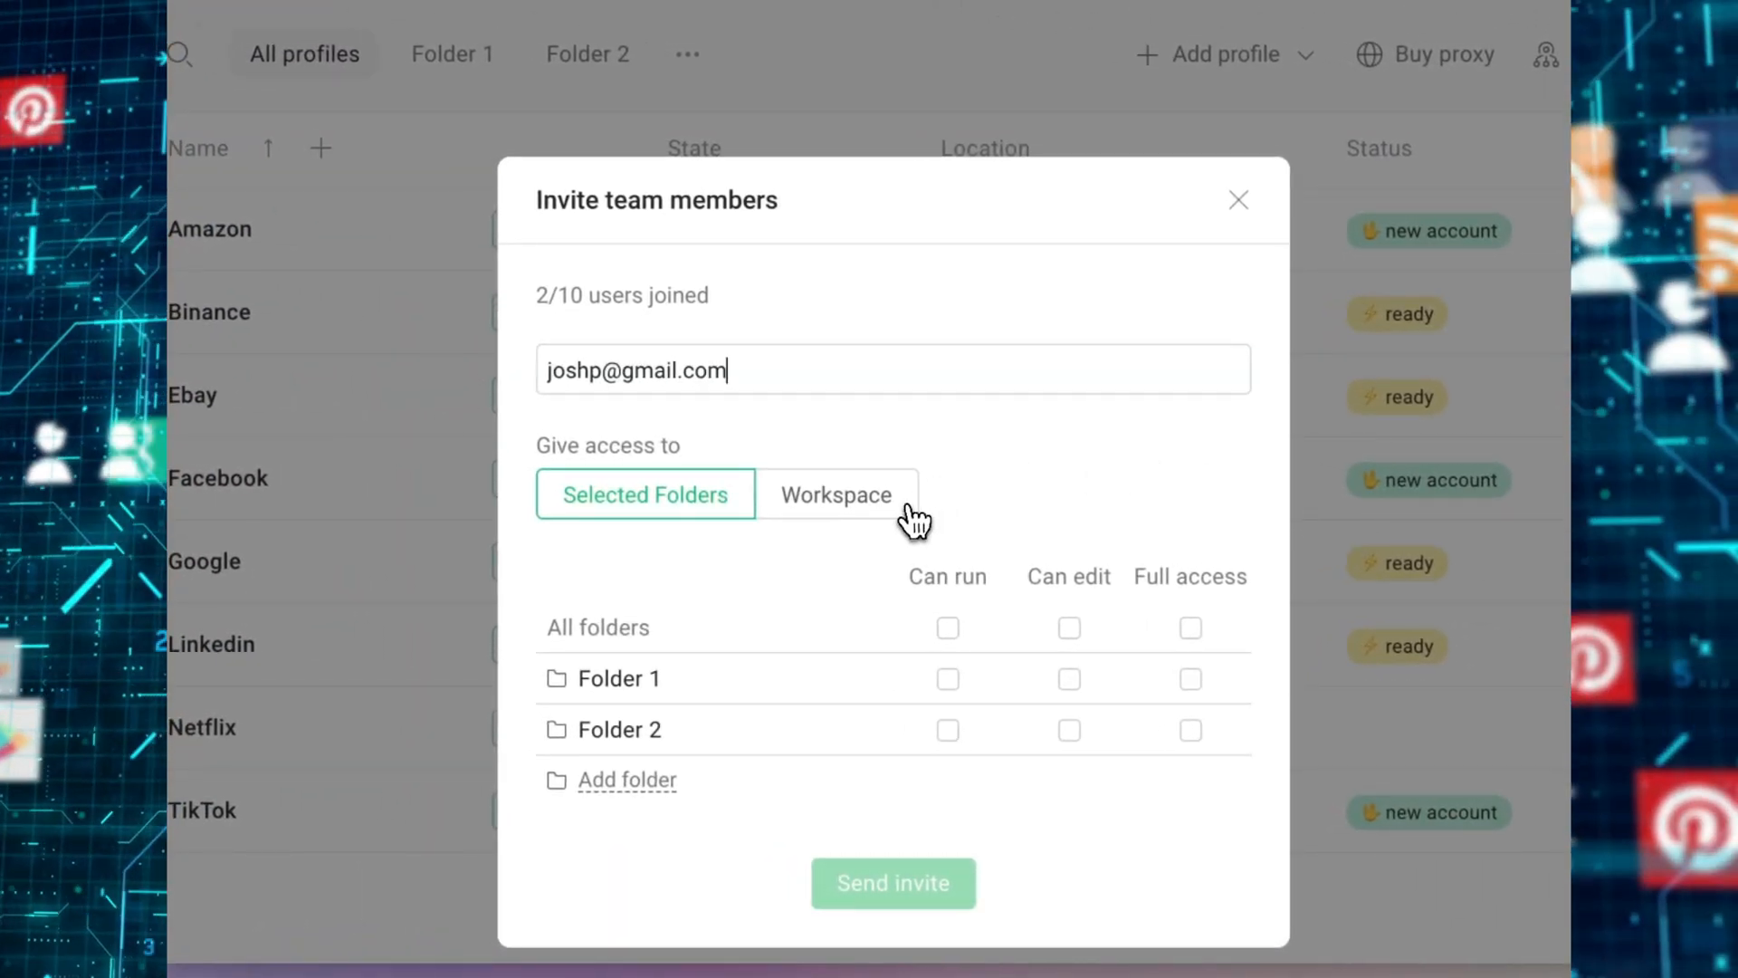
Browse the Invite members dialog with workspace-wide access and dismiss the discount popup.
click(834, 494)
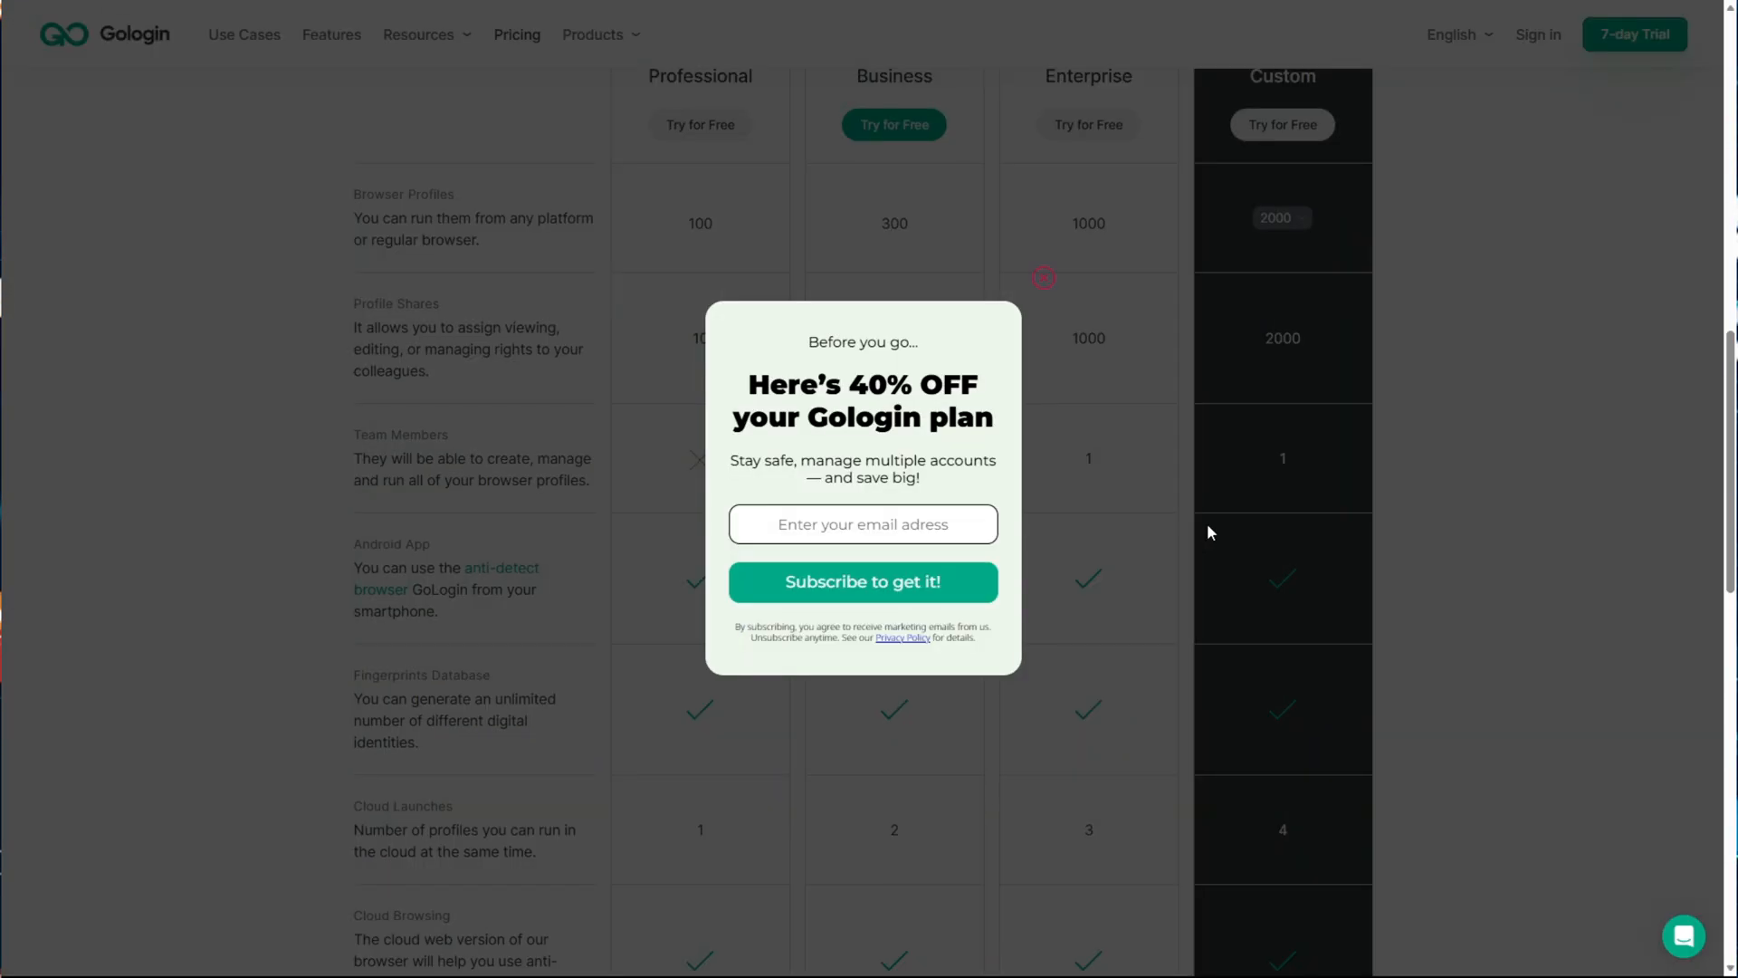
click(1042, 277)
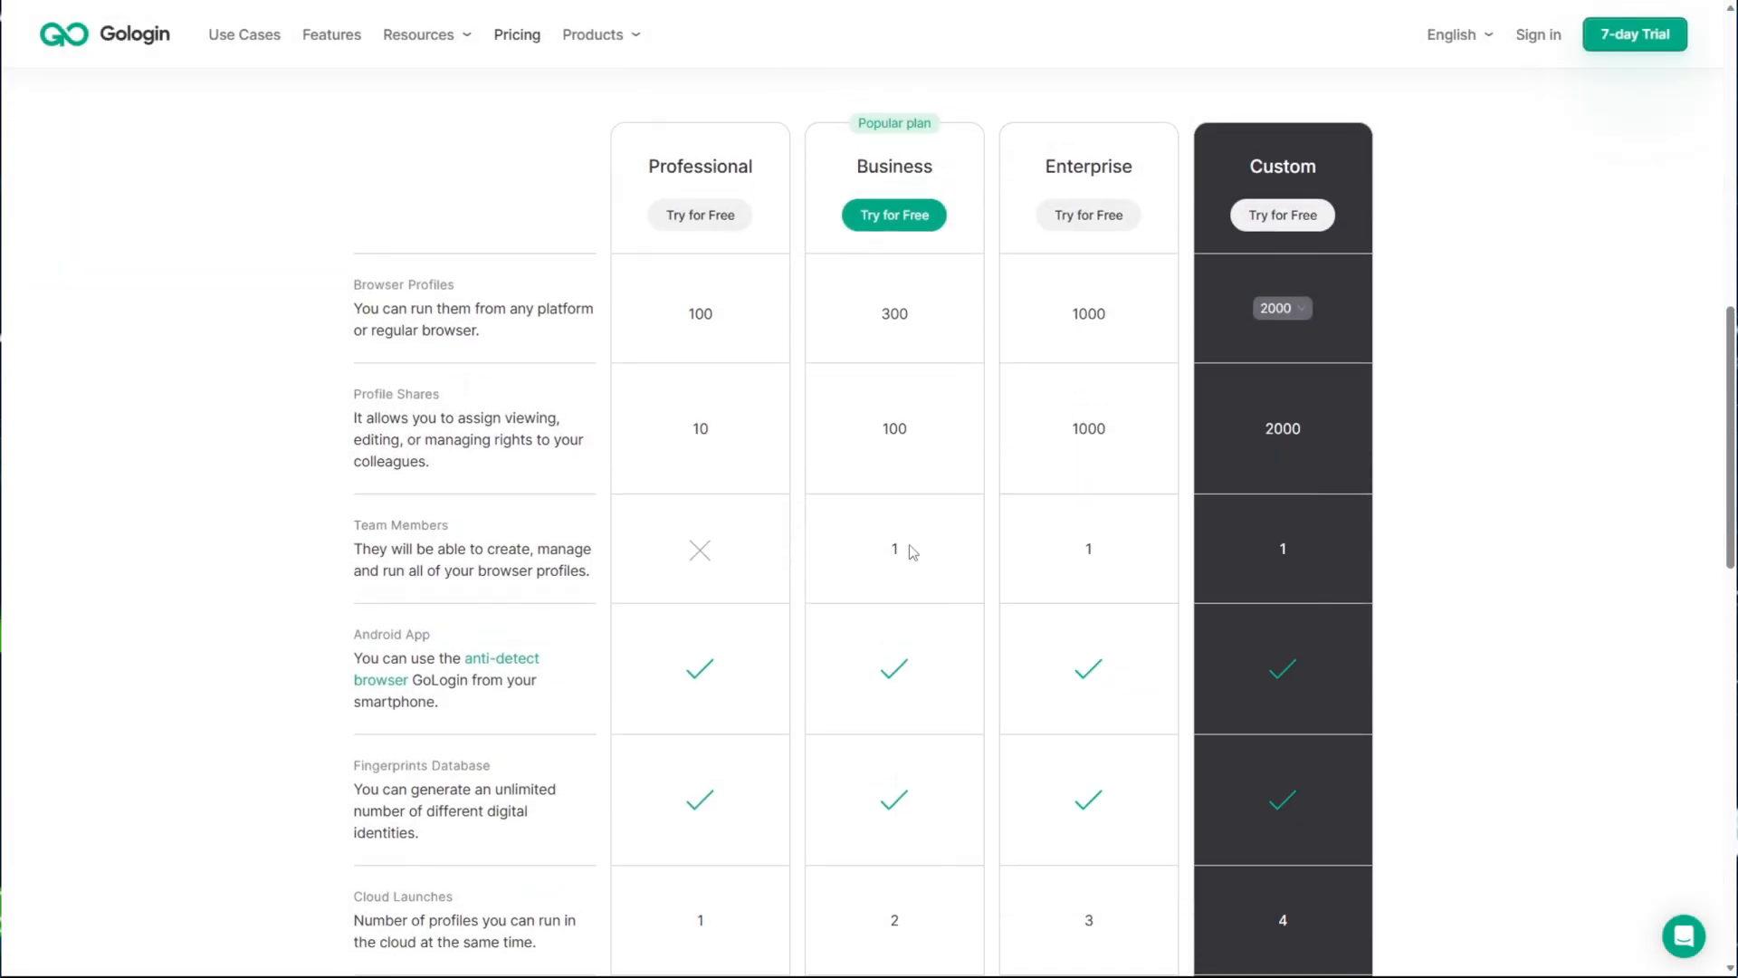
scroll(up, 3)
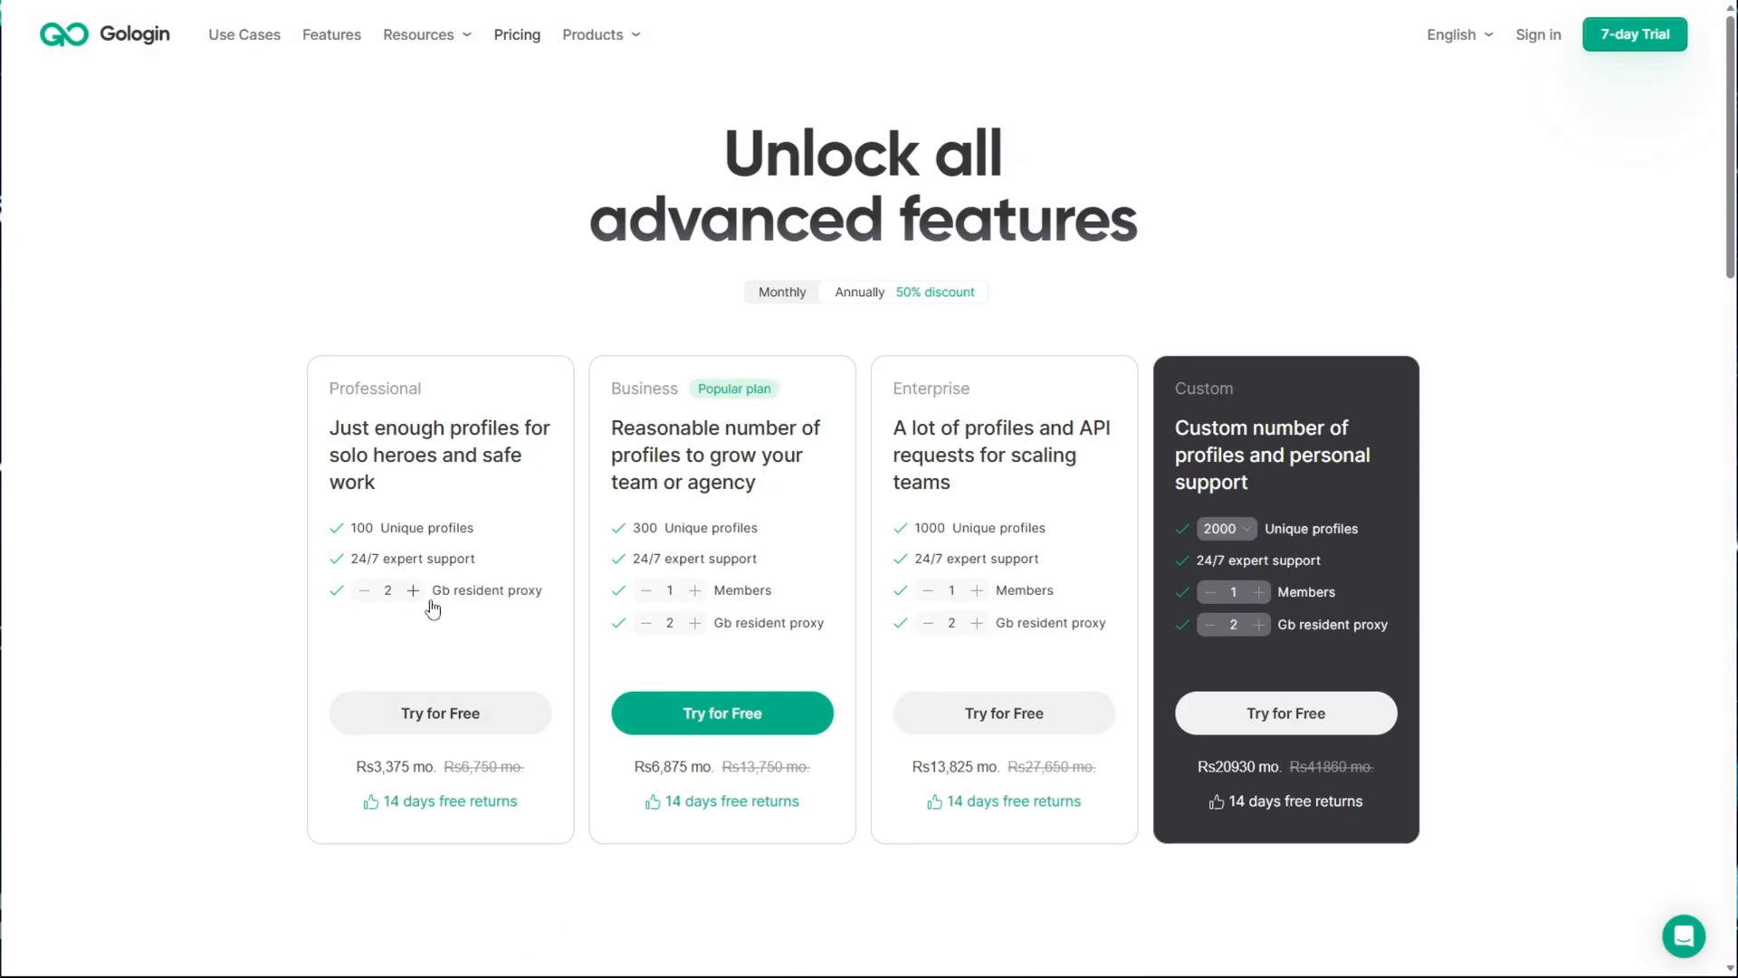
mouse_move(526, 661)
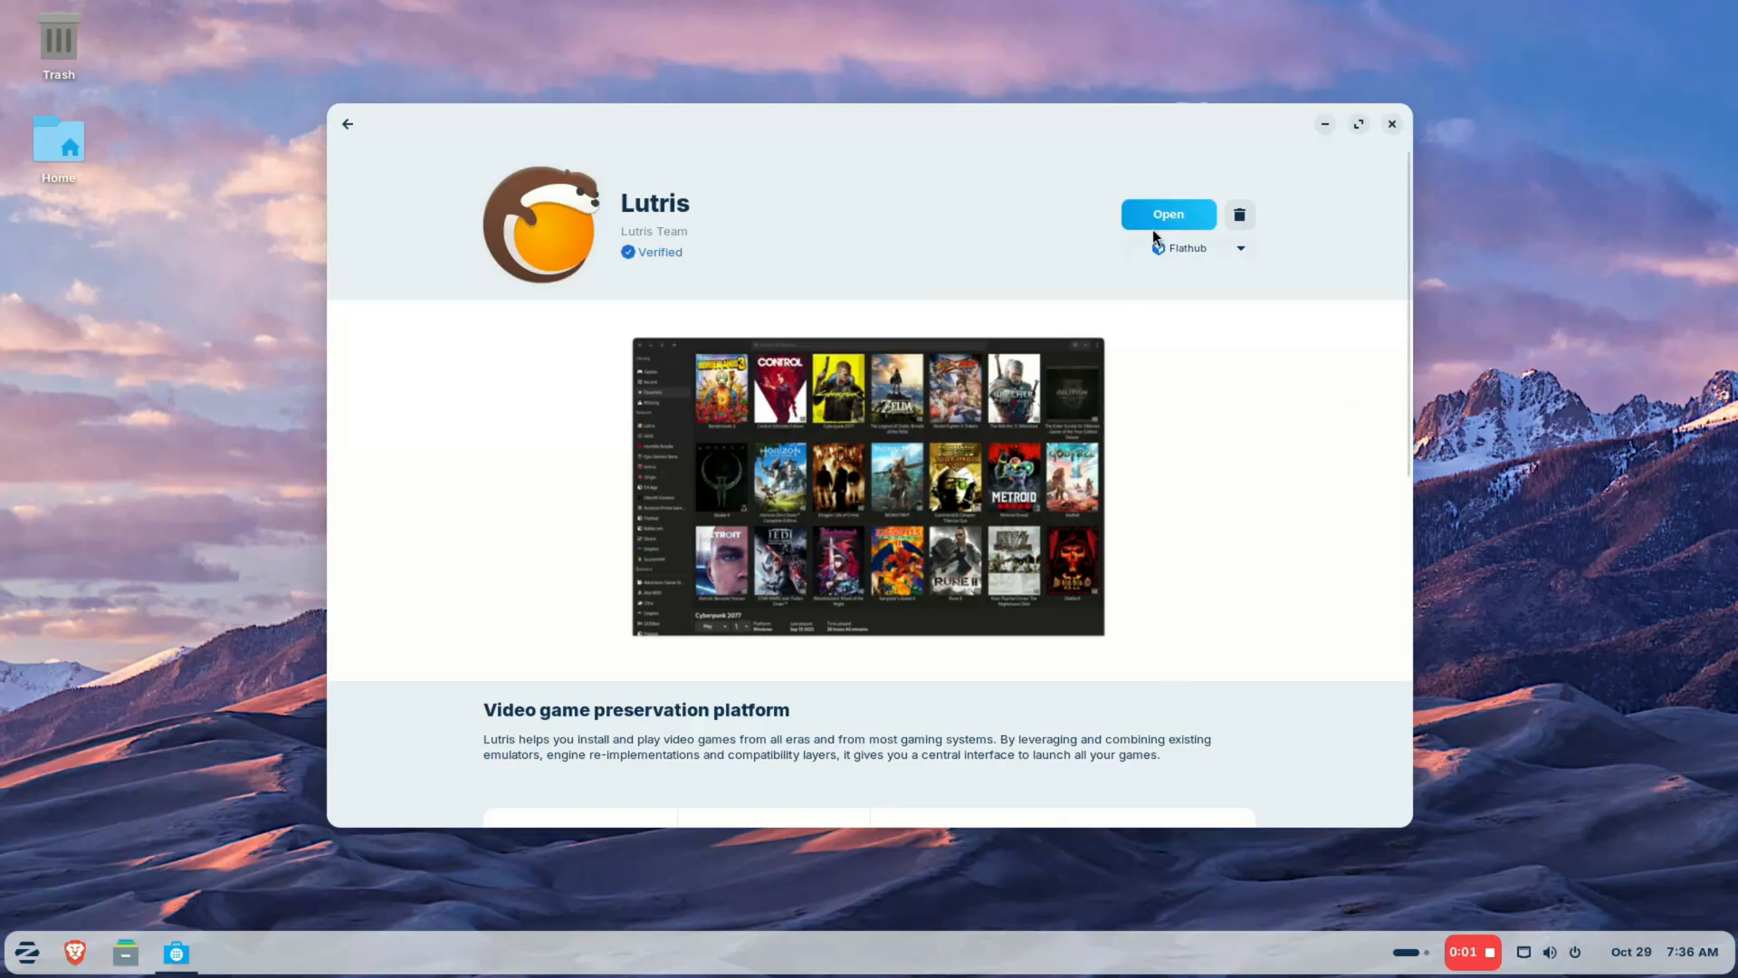
mouse_move(1242, 369)
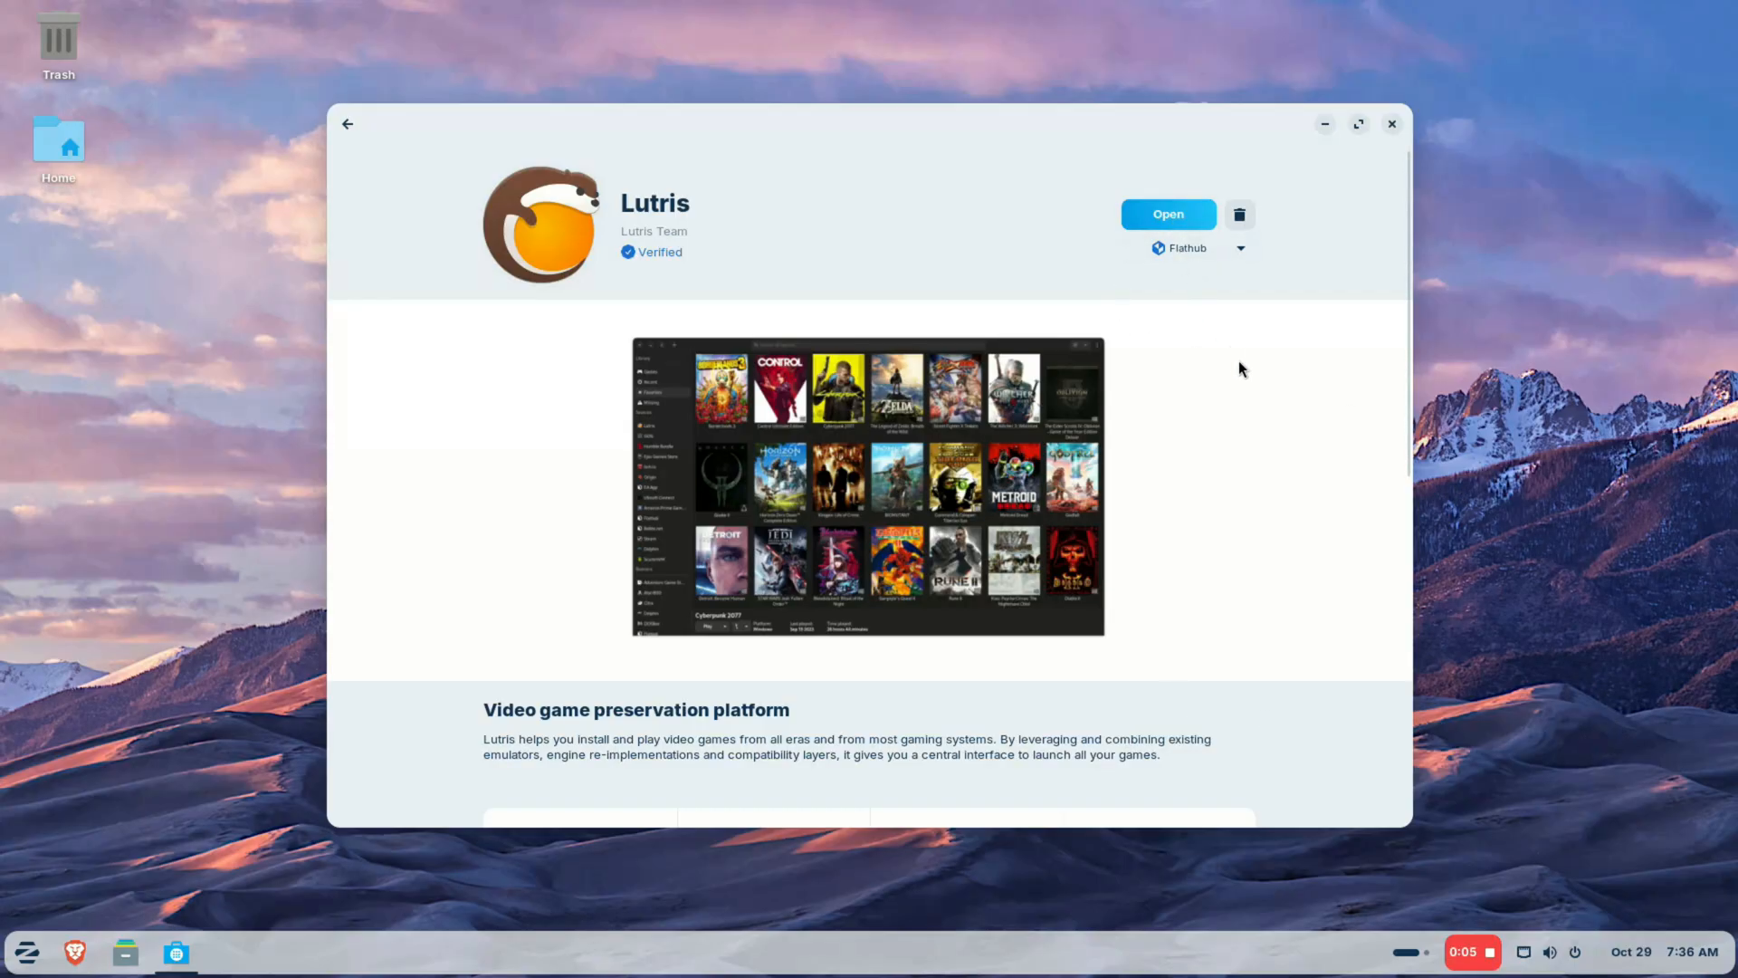
click(1168, 213)
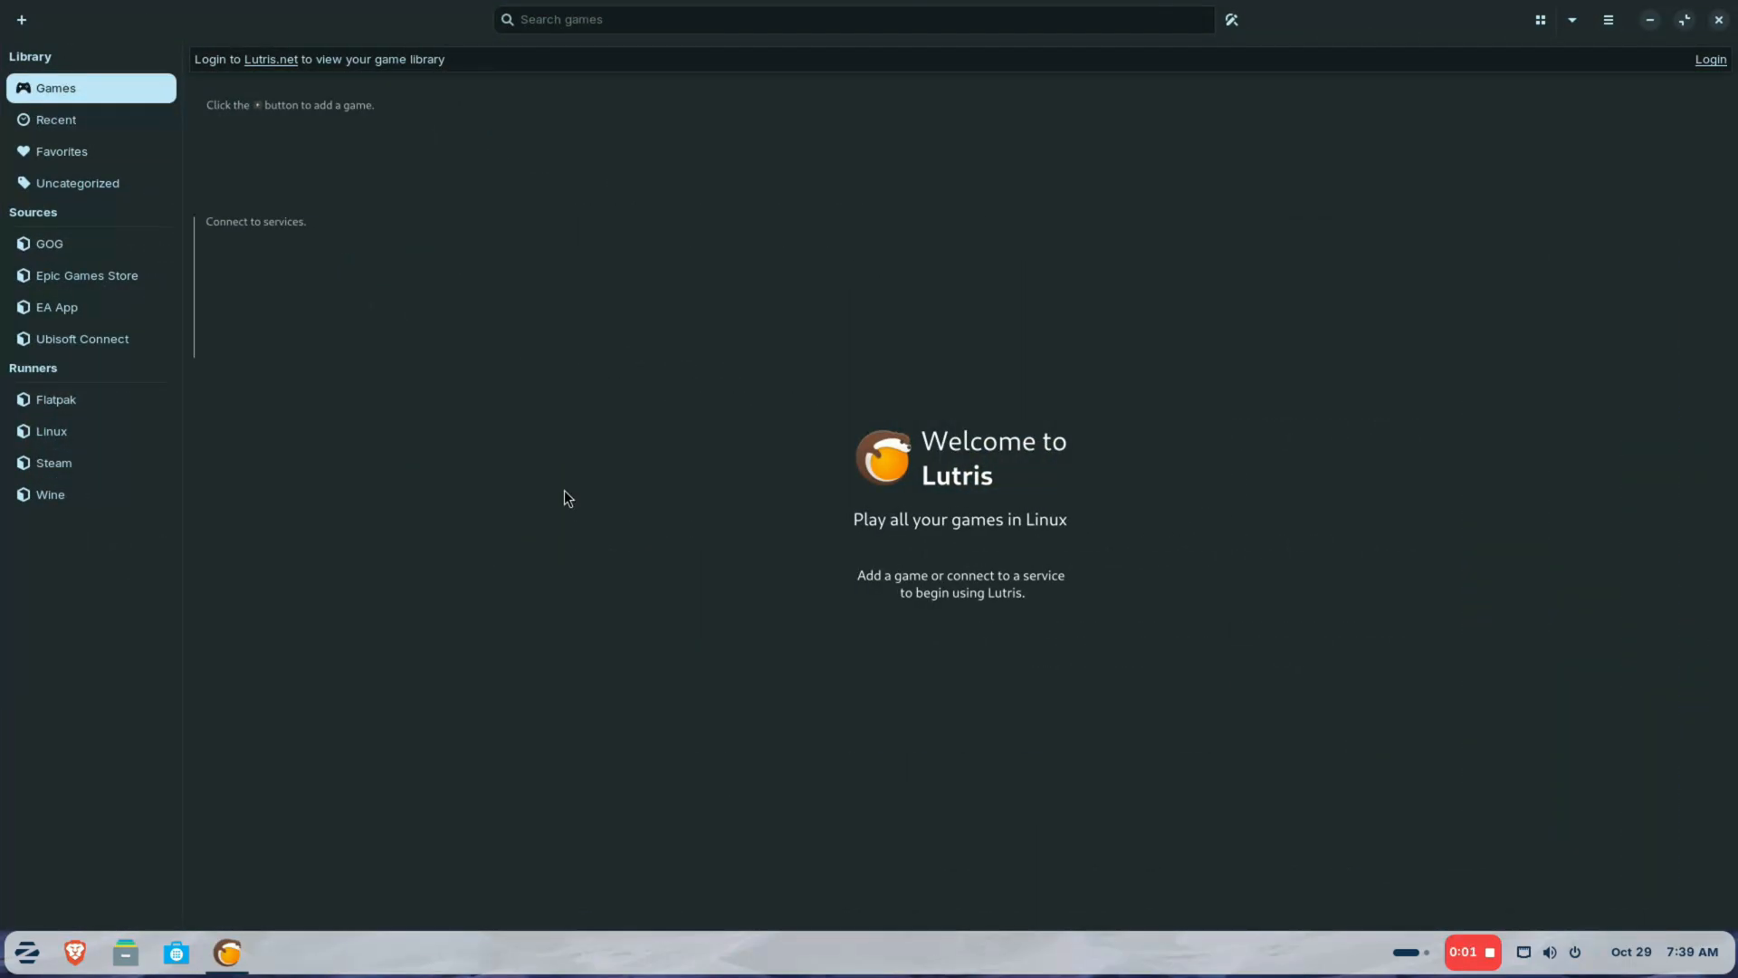
Install the wine-10.16-staging-amd64-wow64 and wine-ge-8-26 runner versions.
click(49, 495)
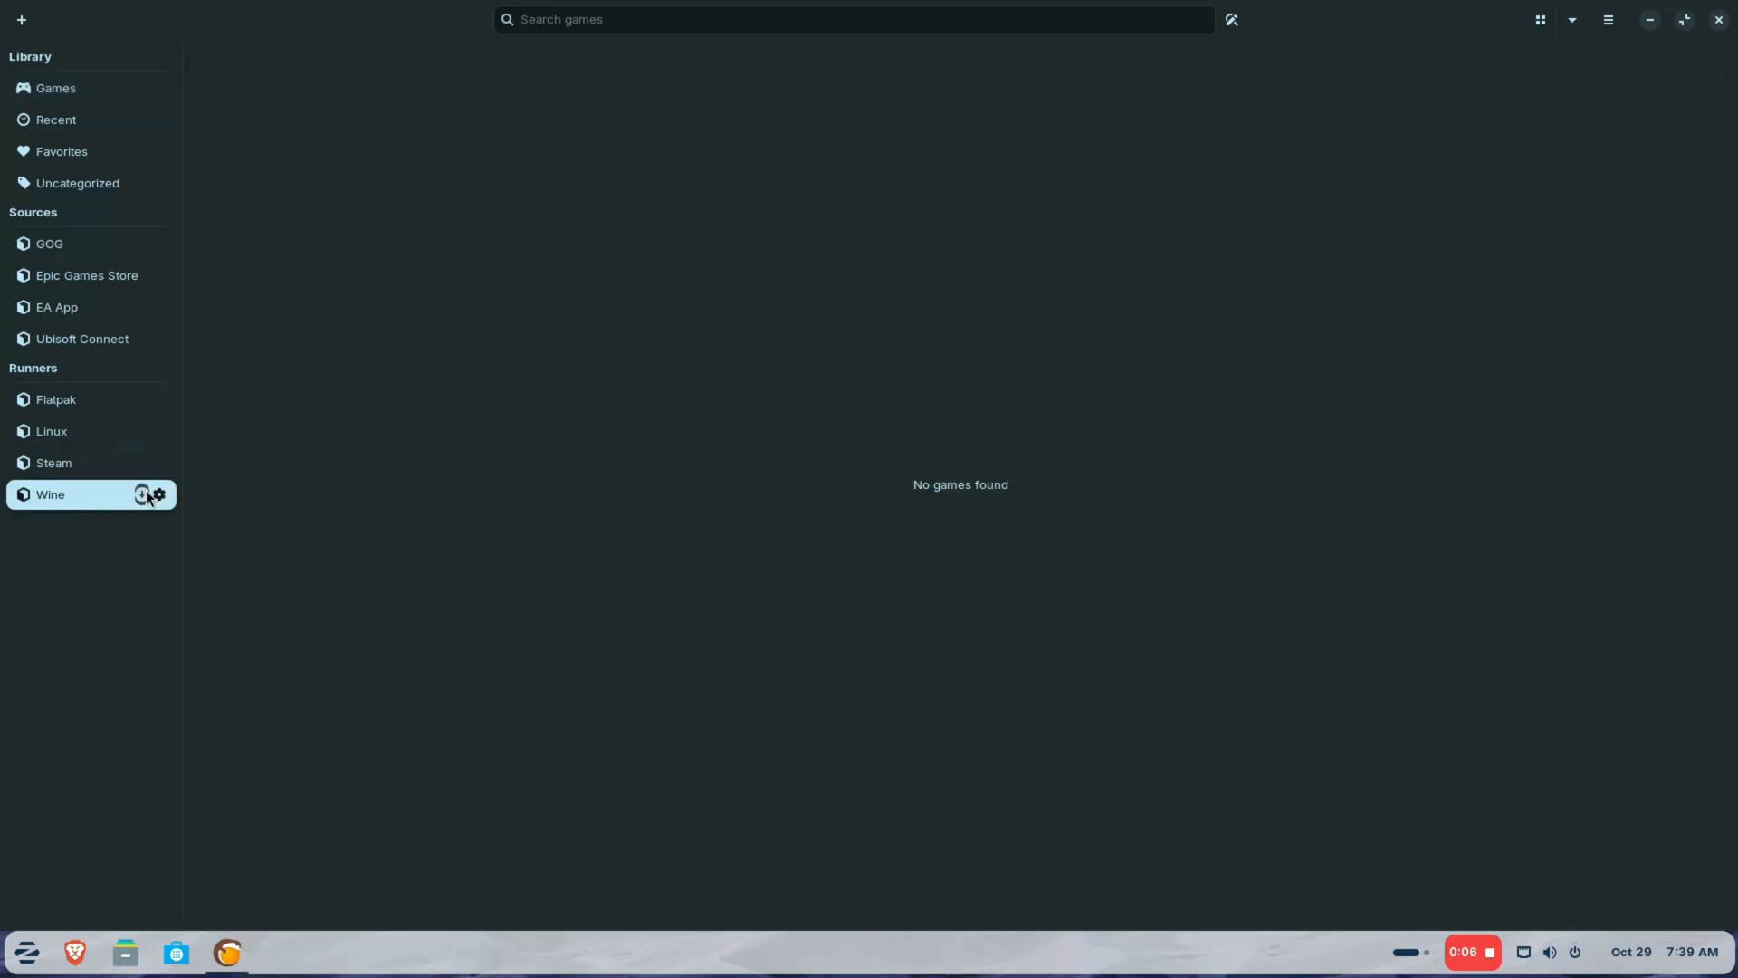
click(160, 494)
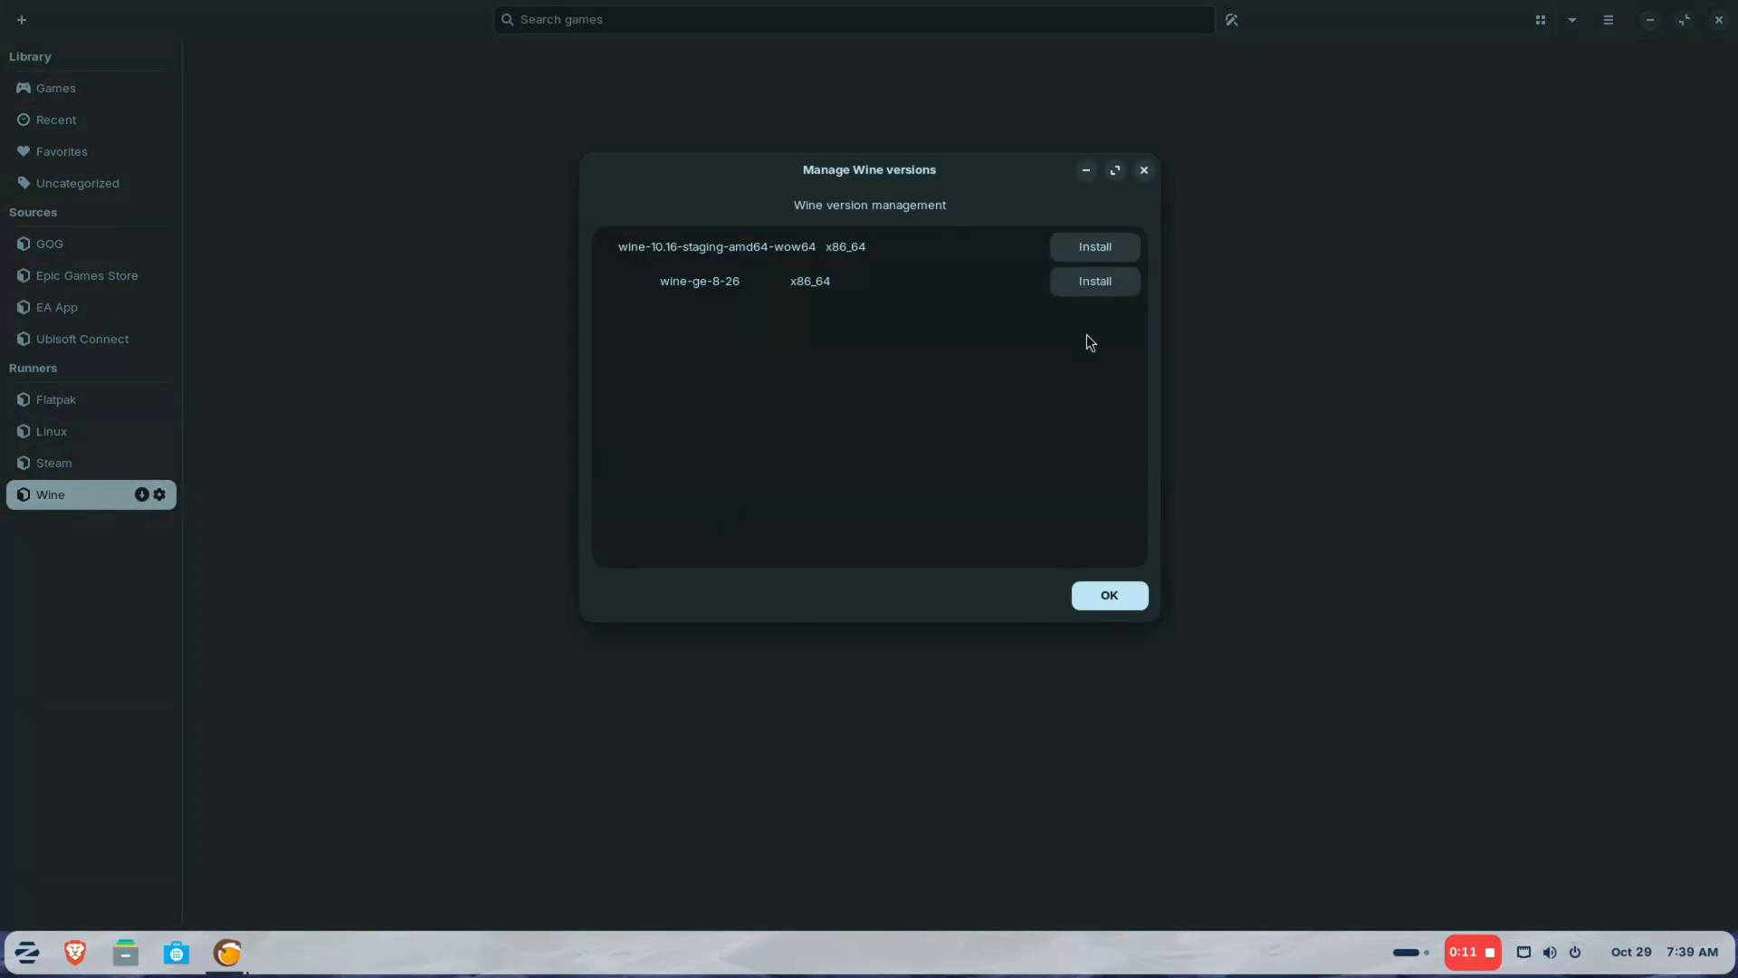
click(1094, 246)
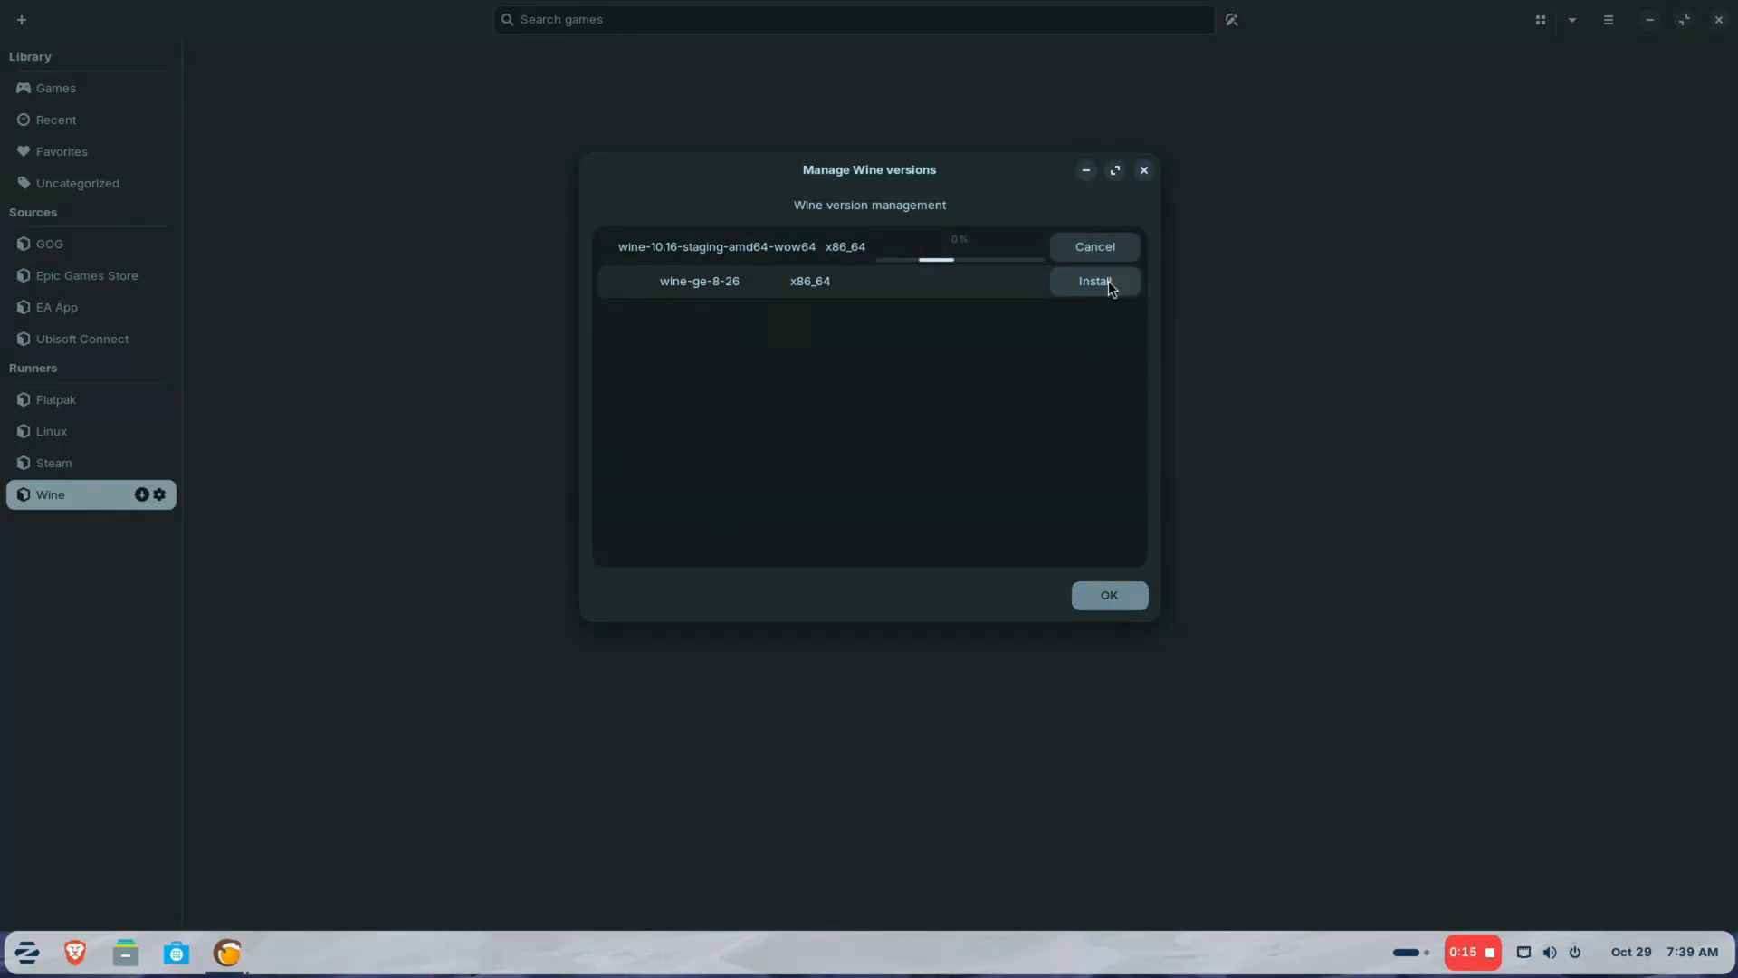
click(1093, 281)
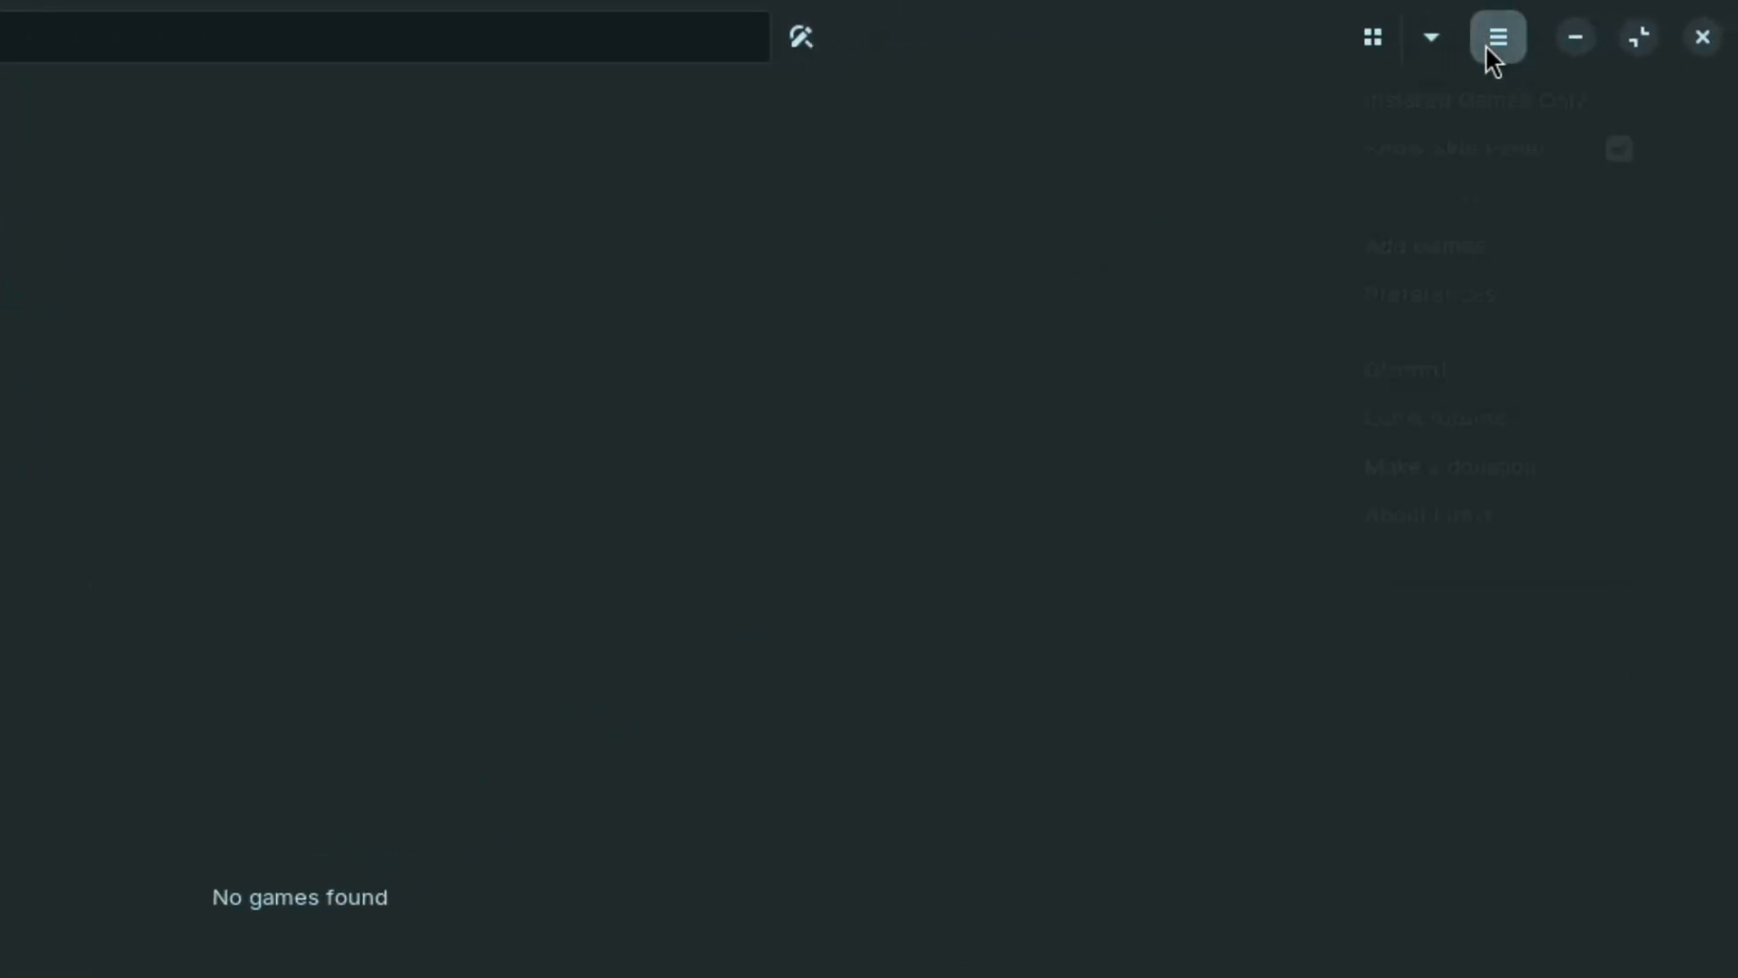
Add a new Windows game from an executable named 'Doom Eternal'.
click(1497, 37)
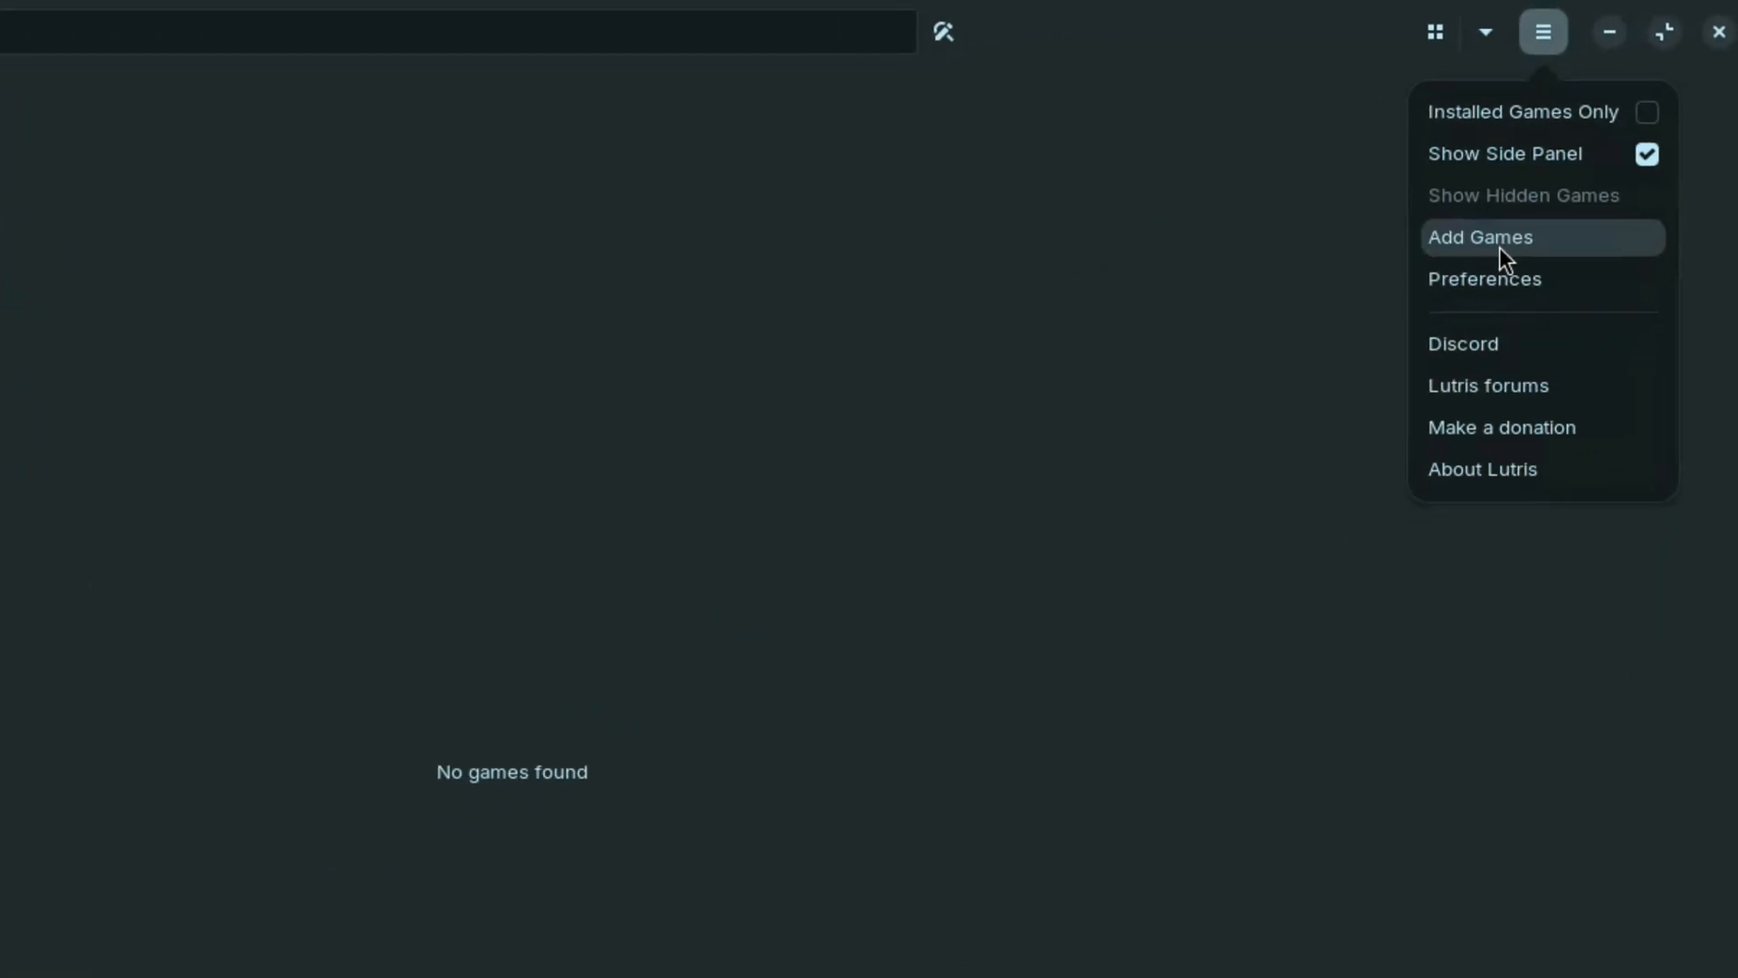
click(1483, 235)
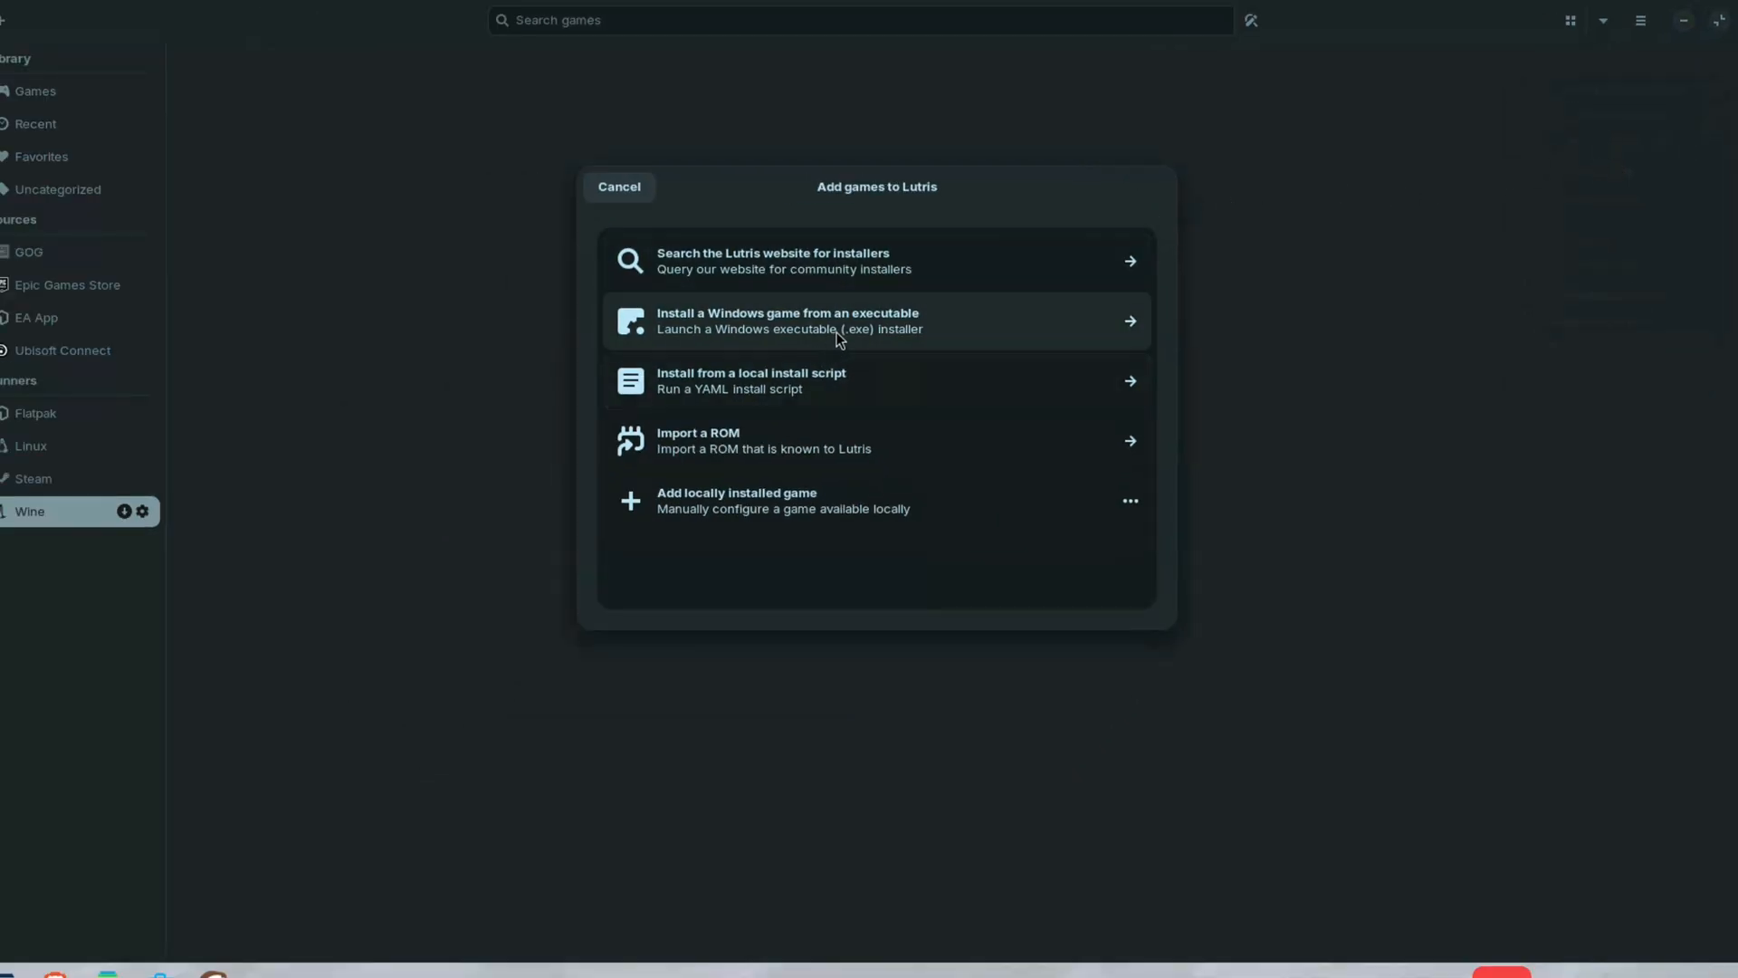
click(876, 321)
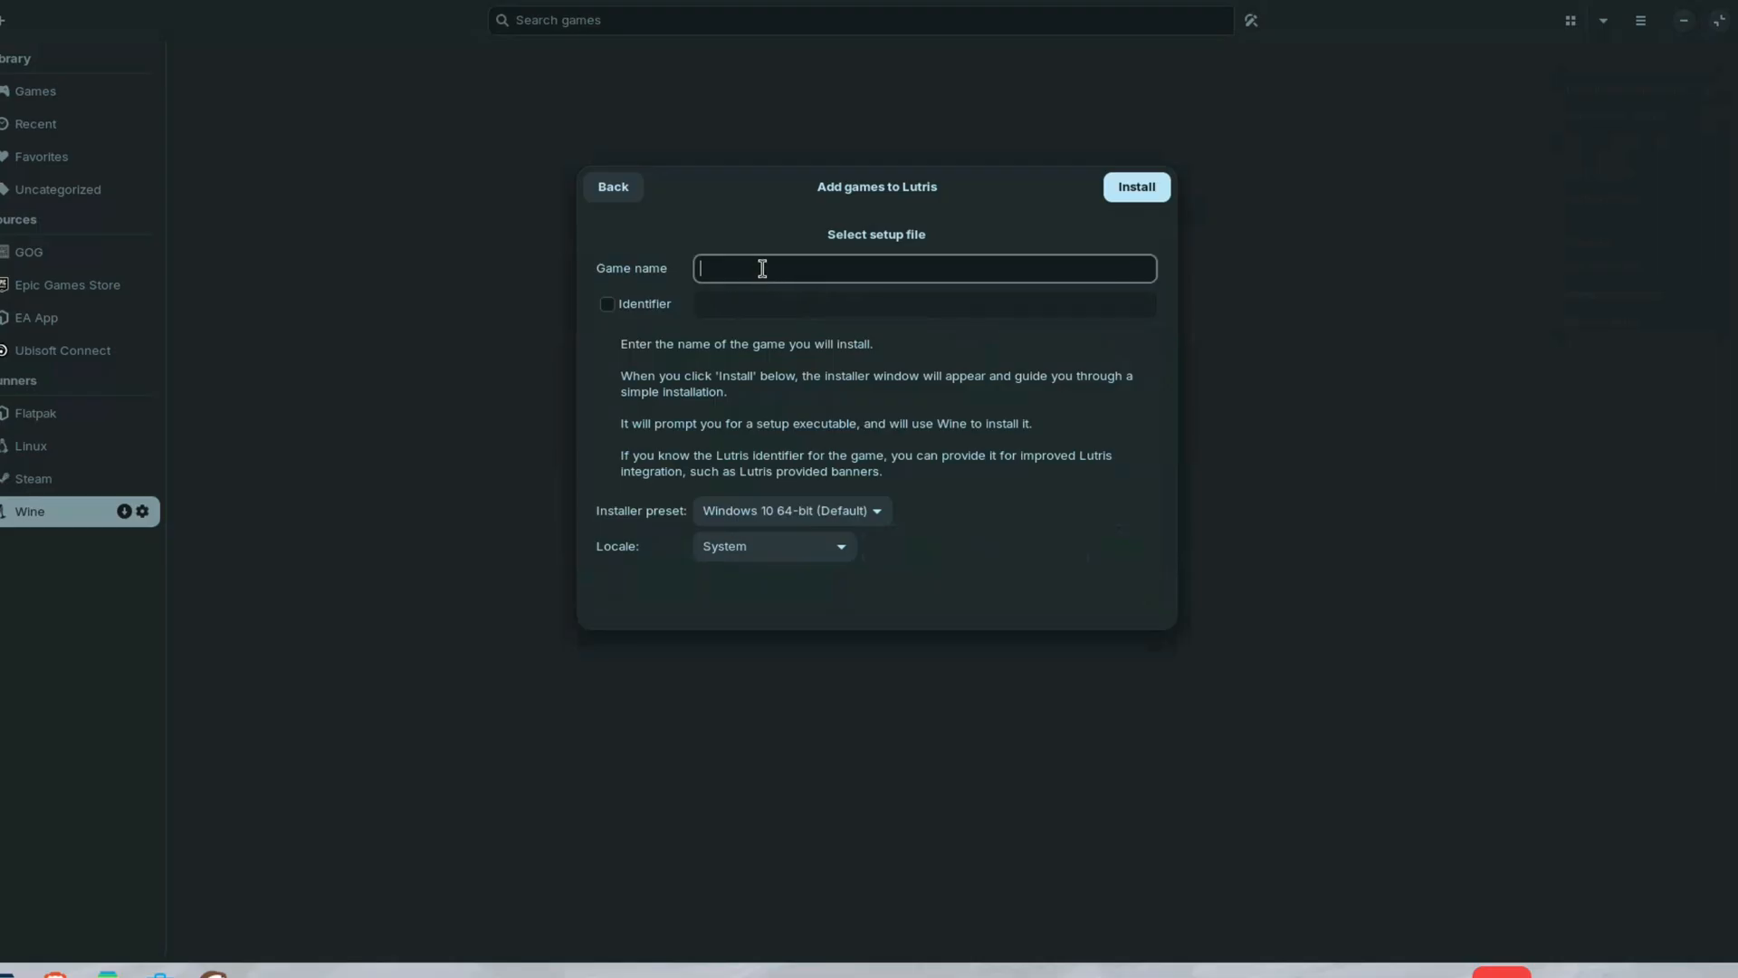
text(Doom Eternal)
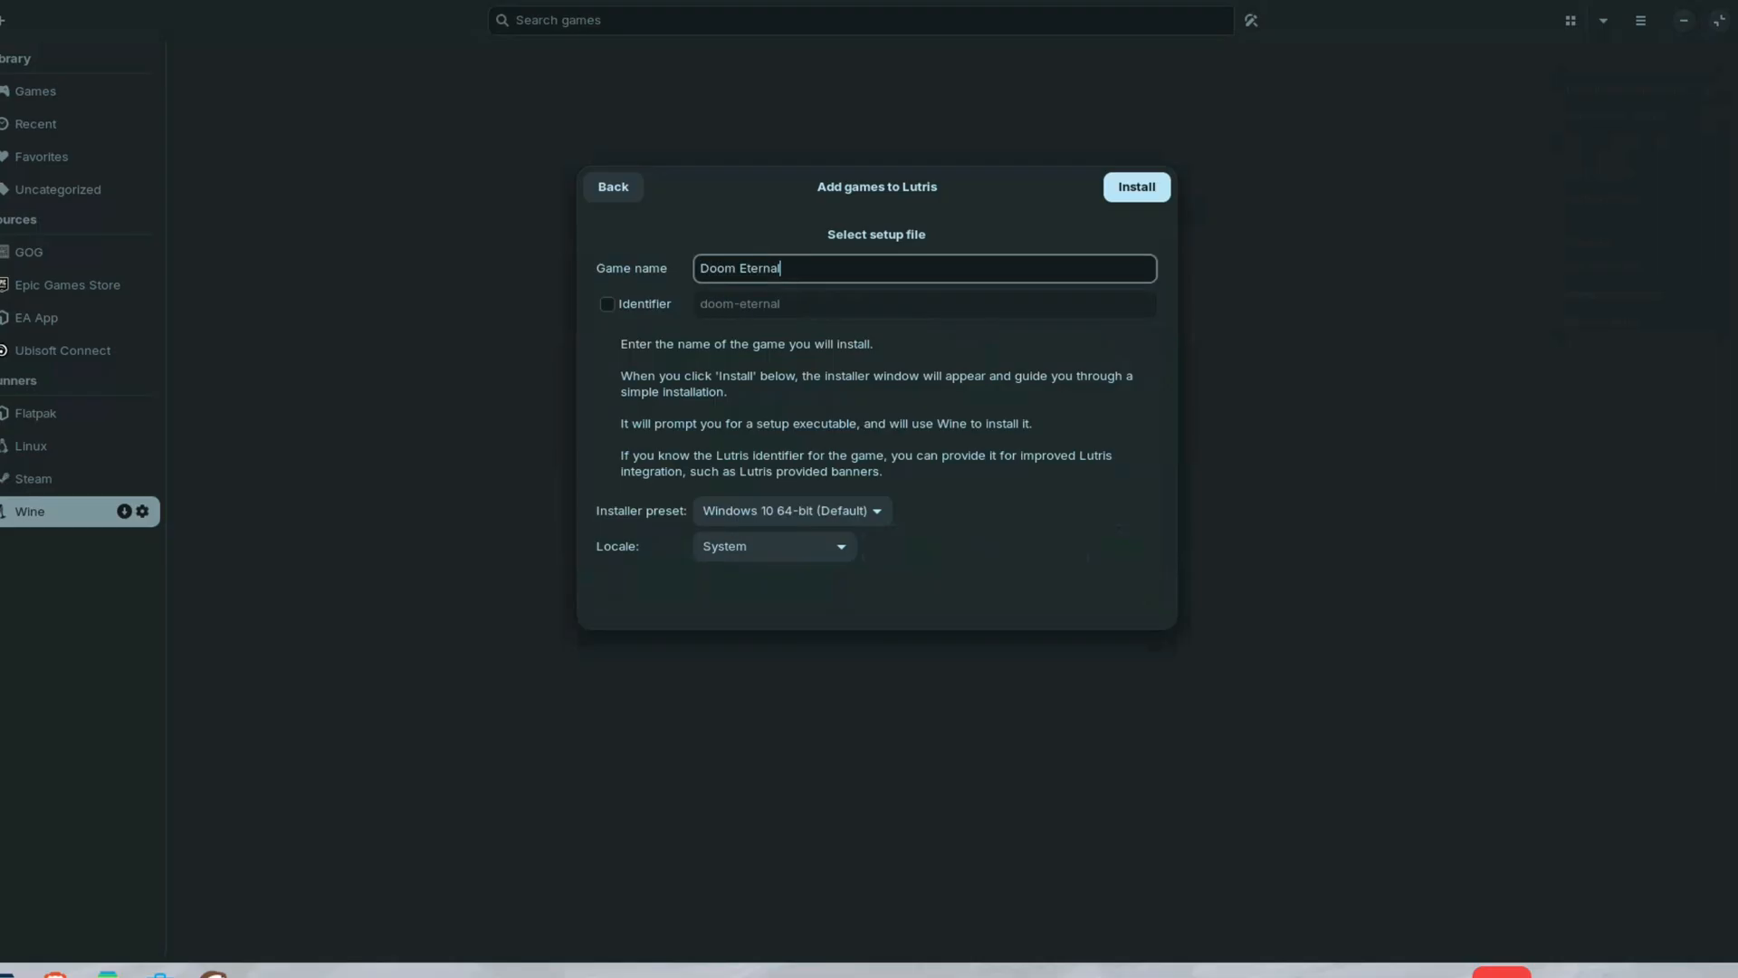
click(1135, 186)
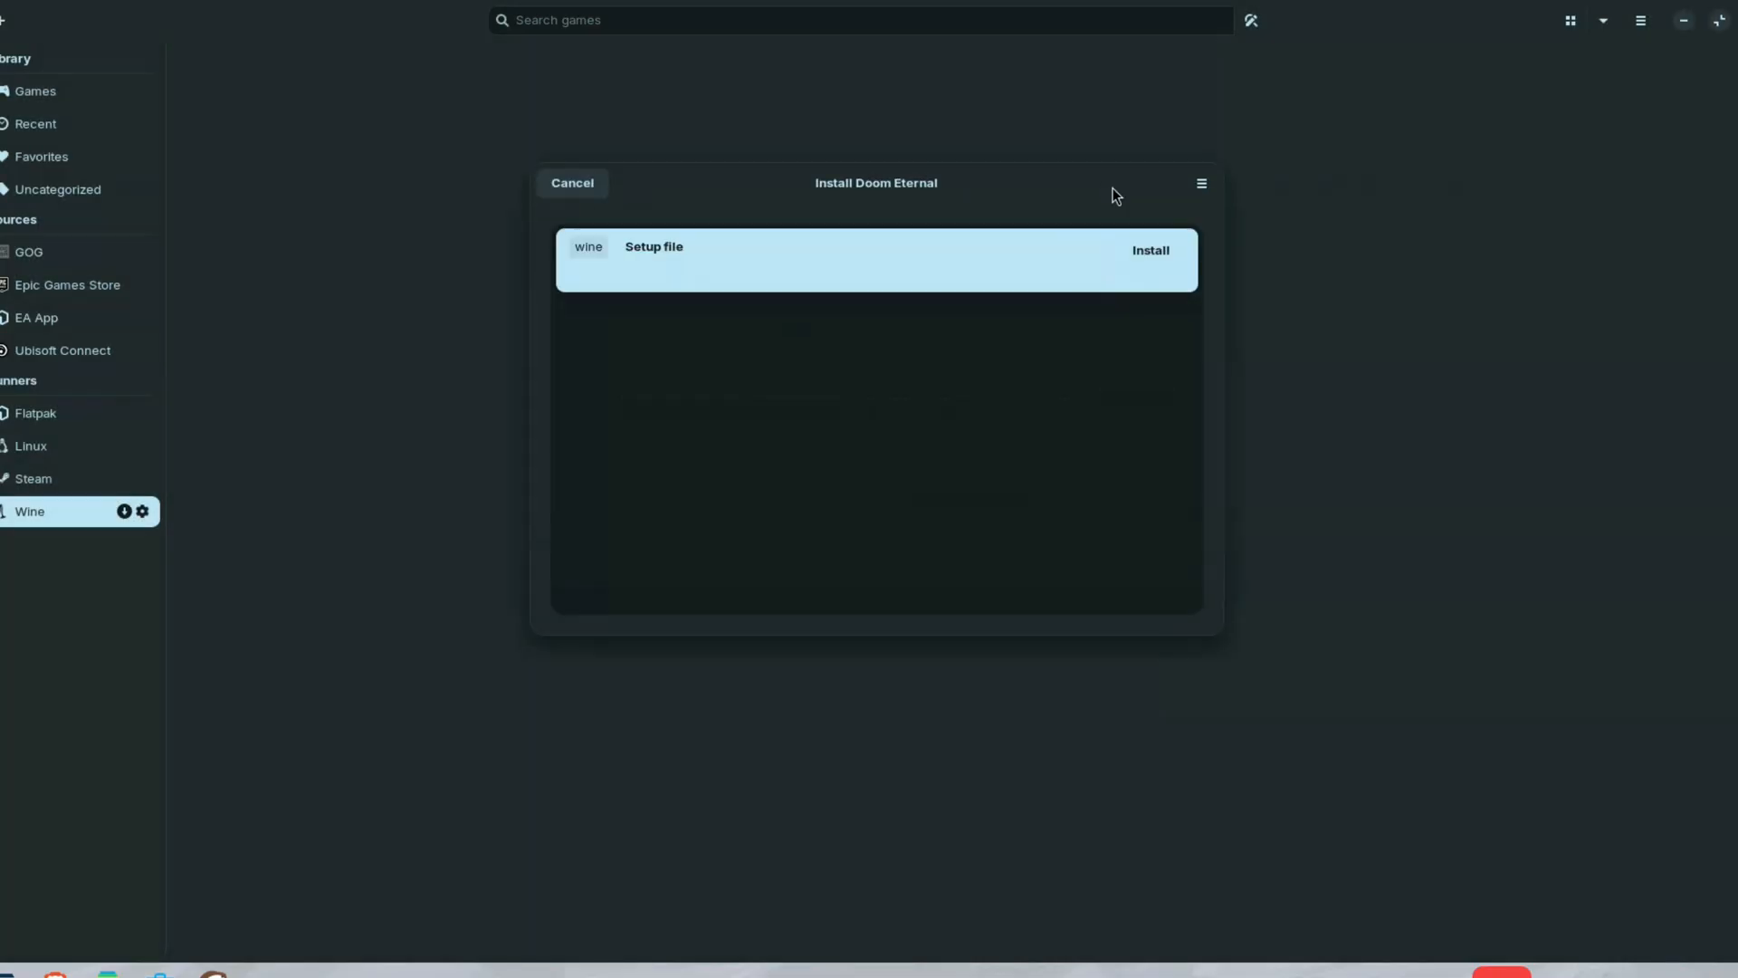
Proceed with setup-file install in the default directory and choose the setup file.
click(1149, 250)
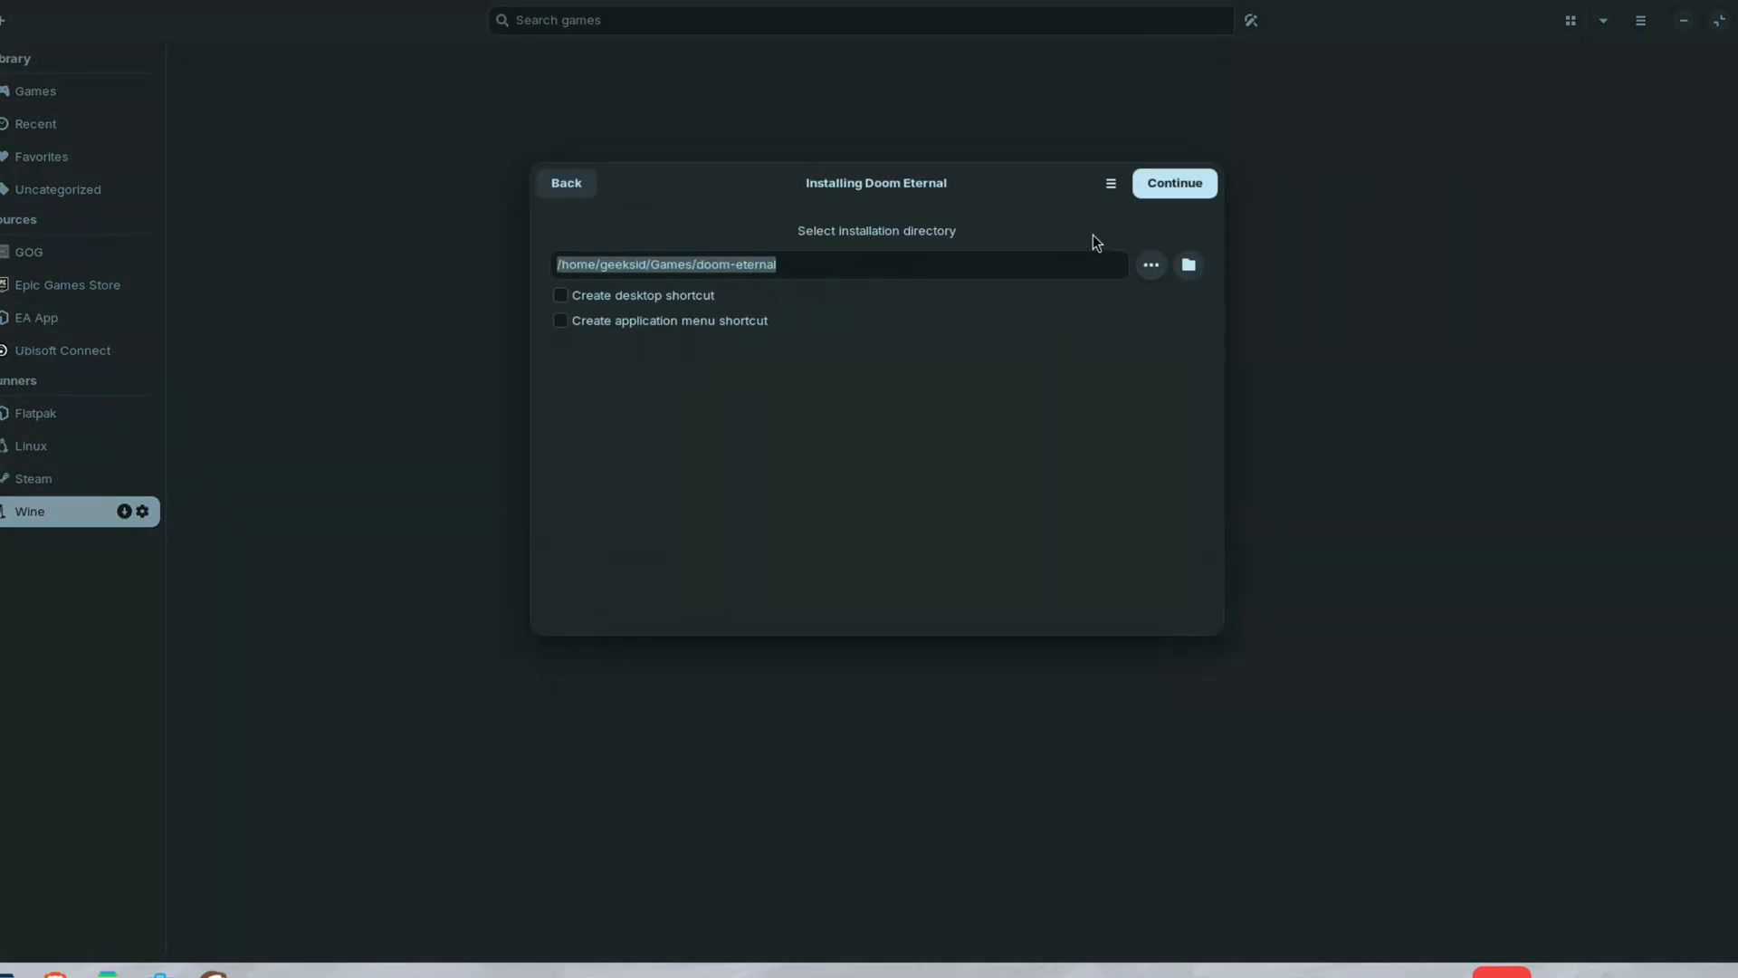
click(1173, 183)
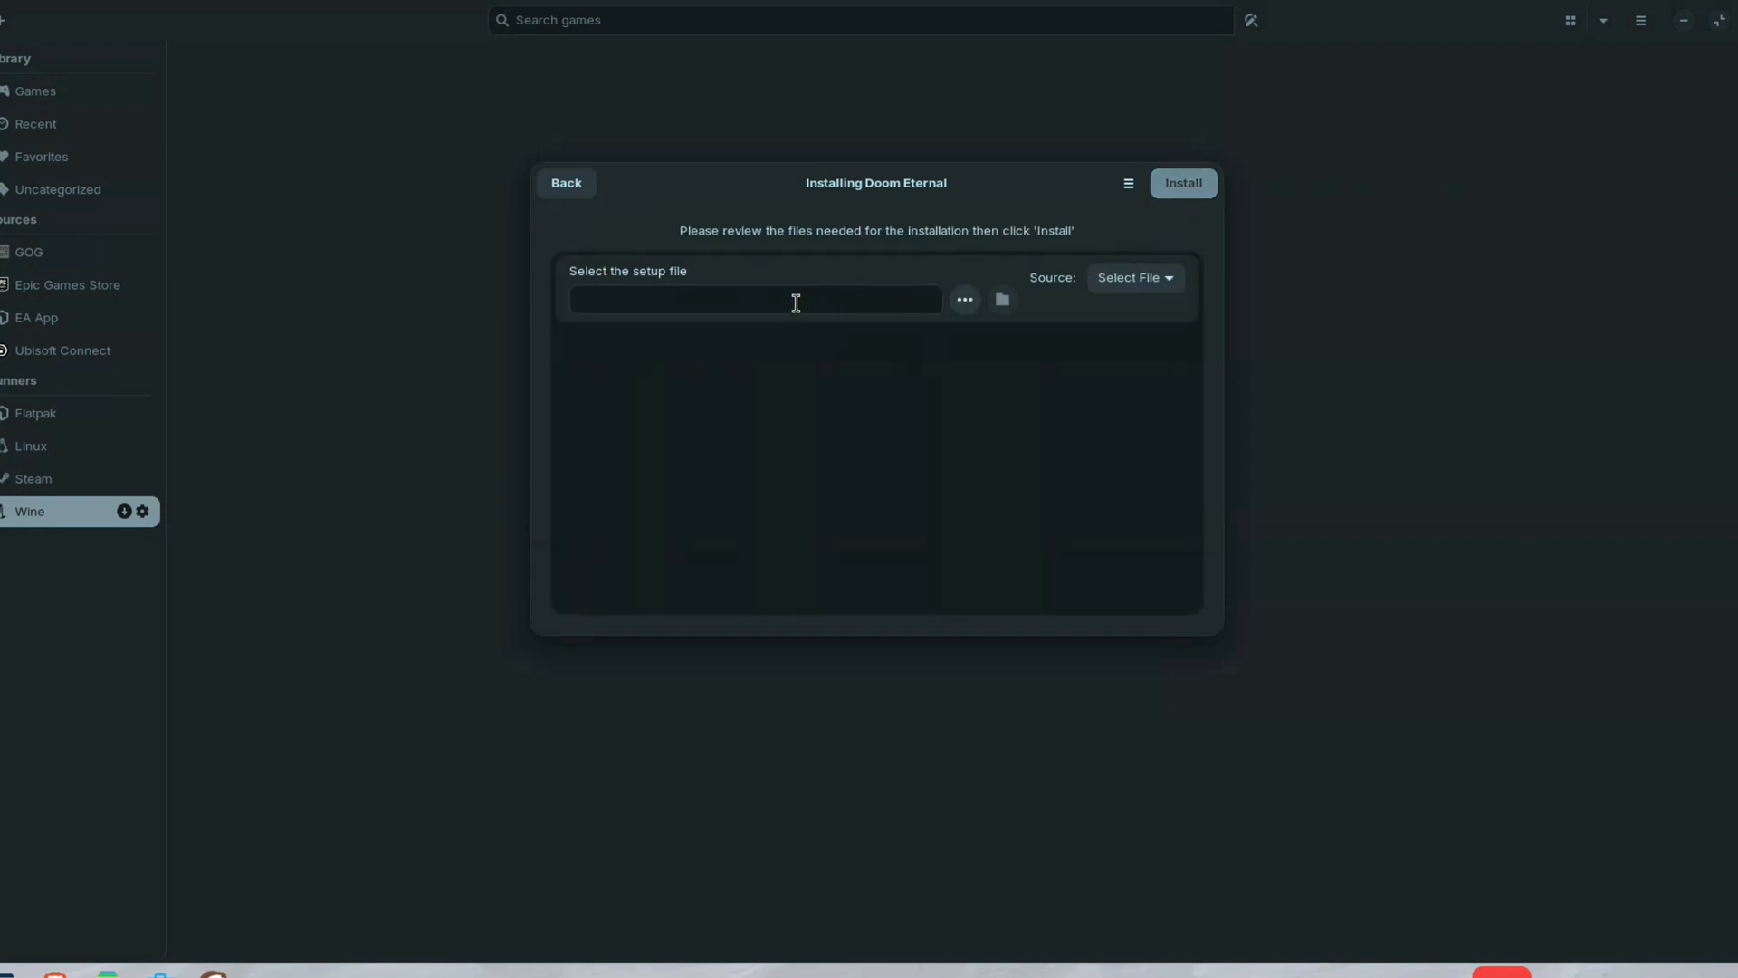
click(1001, 299)
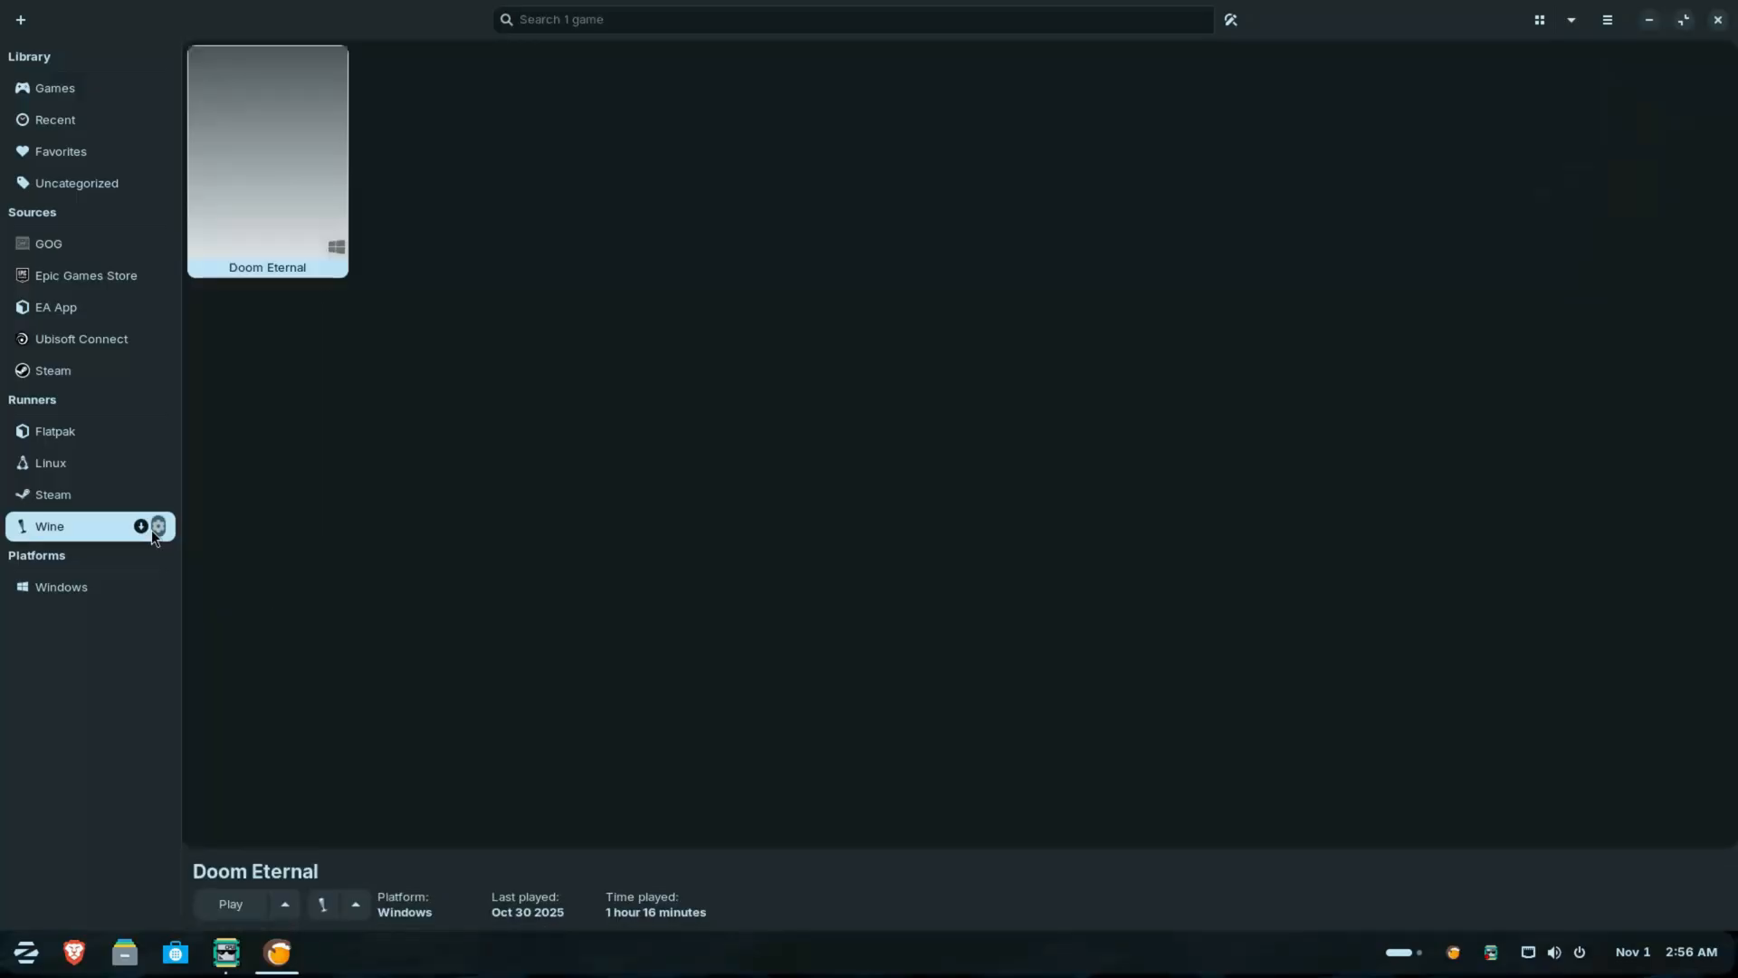
Review Wine runner options with DXVK, VKD3D, Esync, Fsync, FSR and anti-cheat enabled.
click(159, 525)
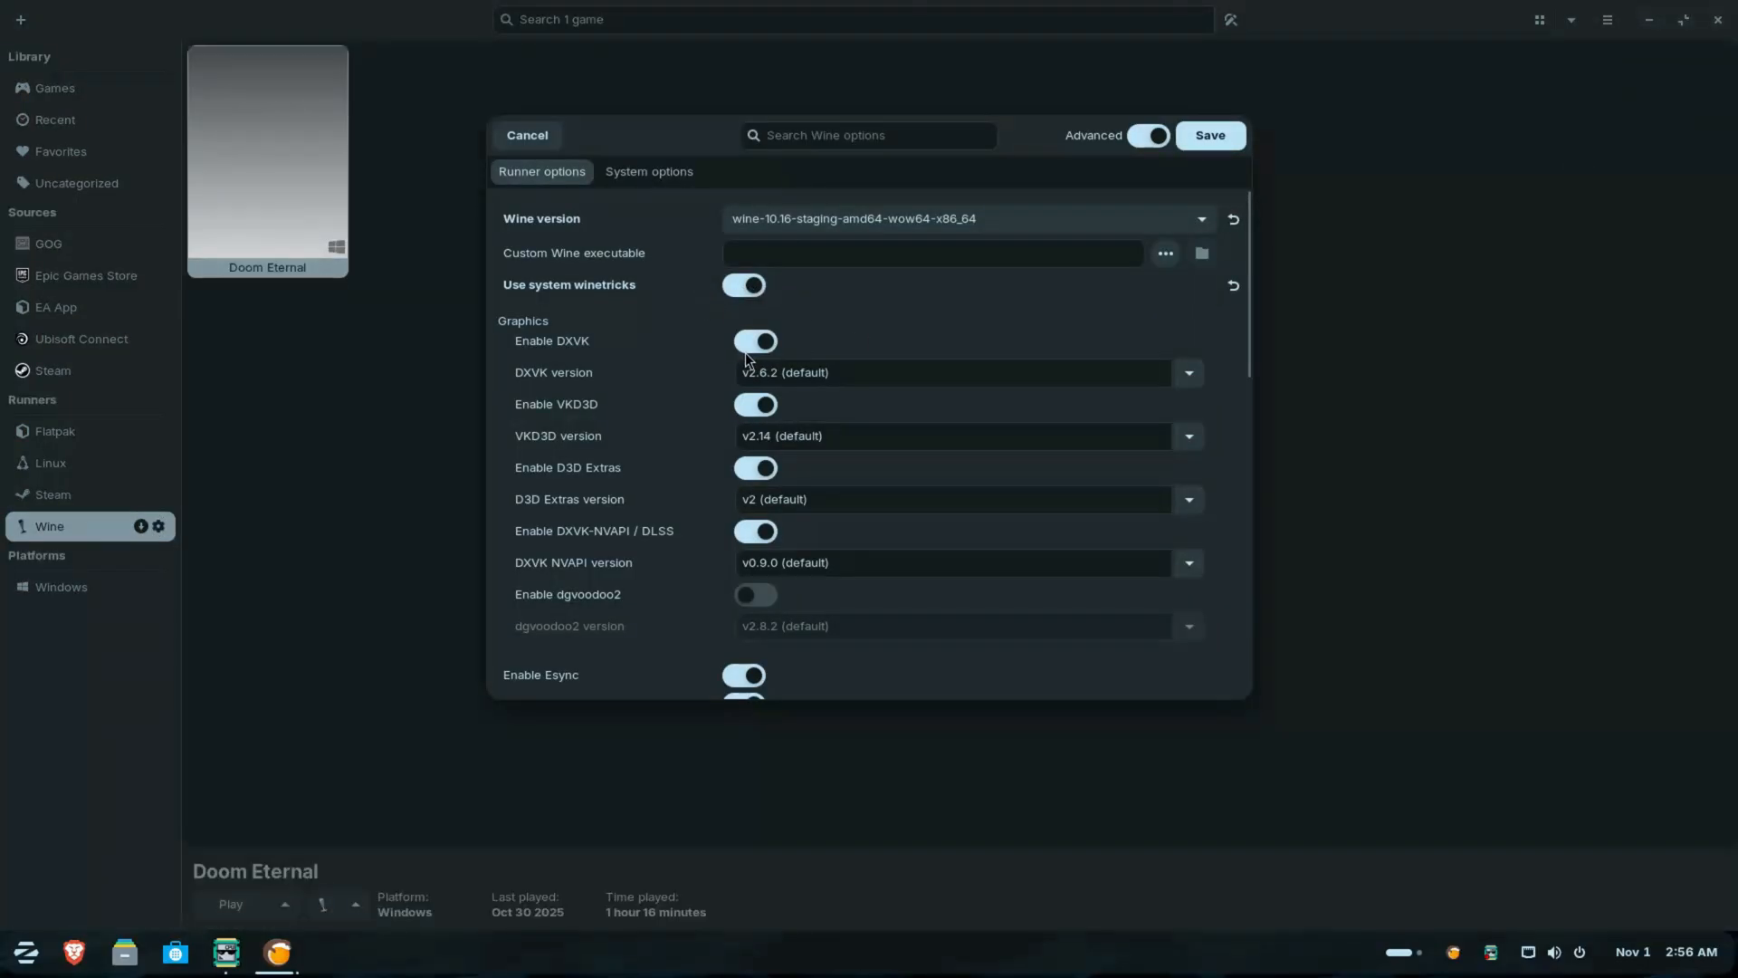
scroll(down, 3)
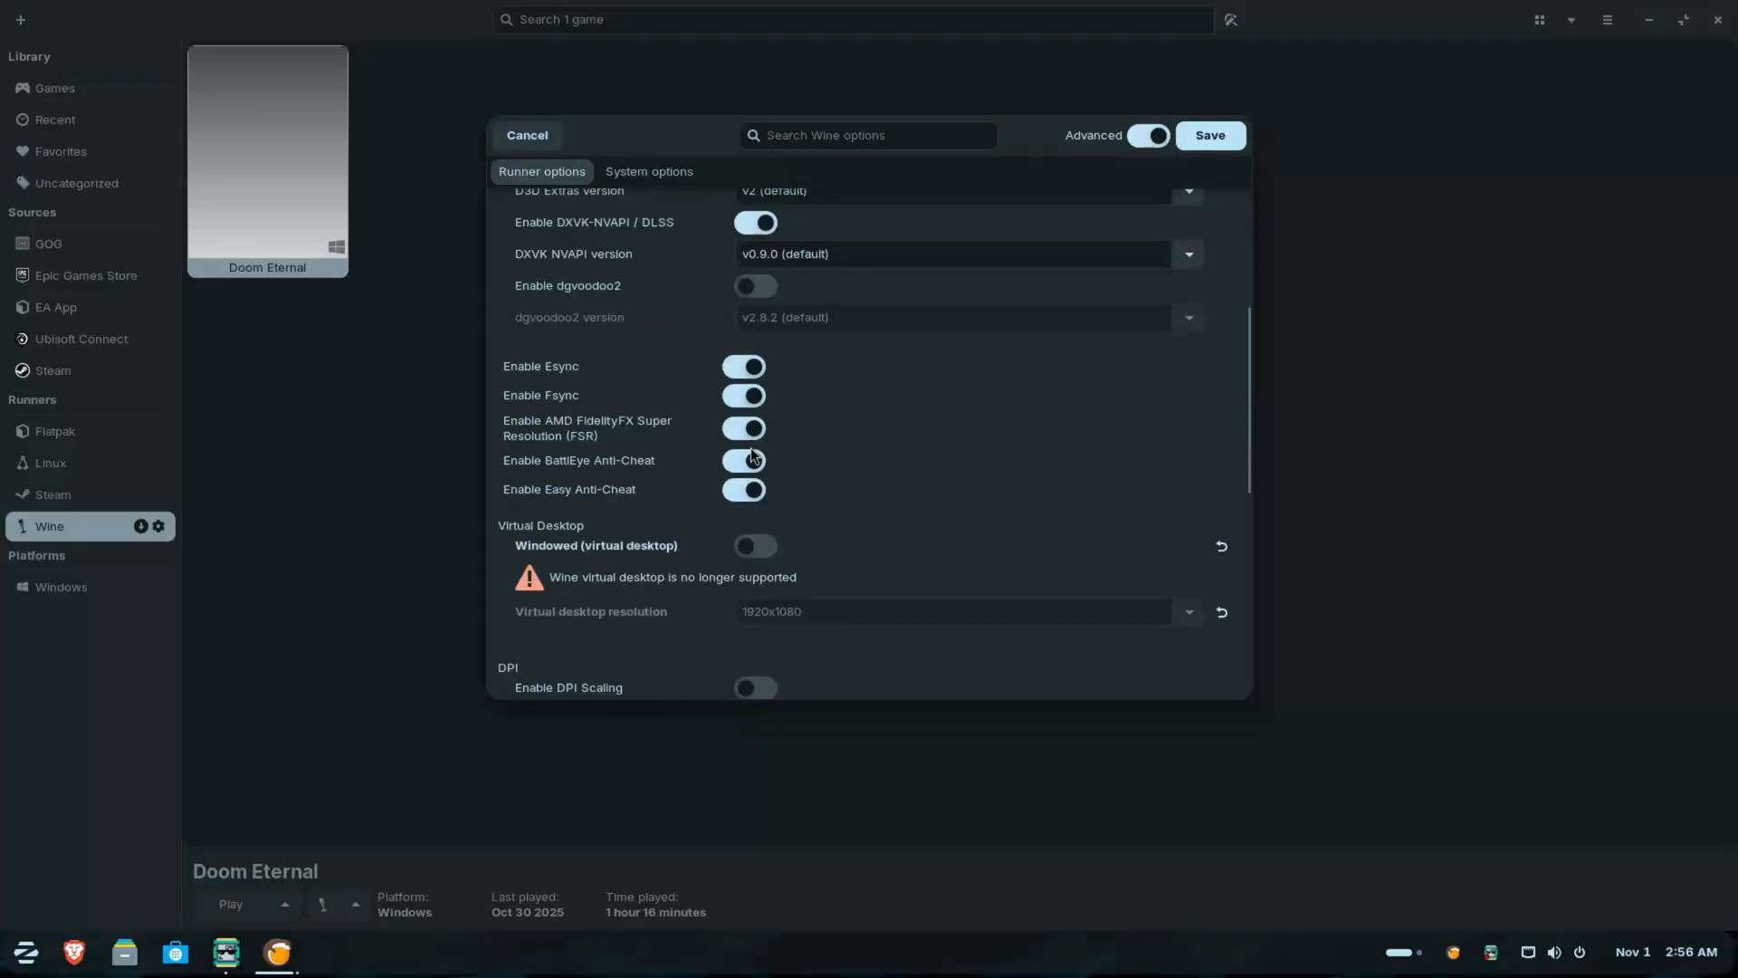
click(527, 134)
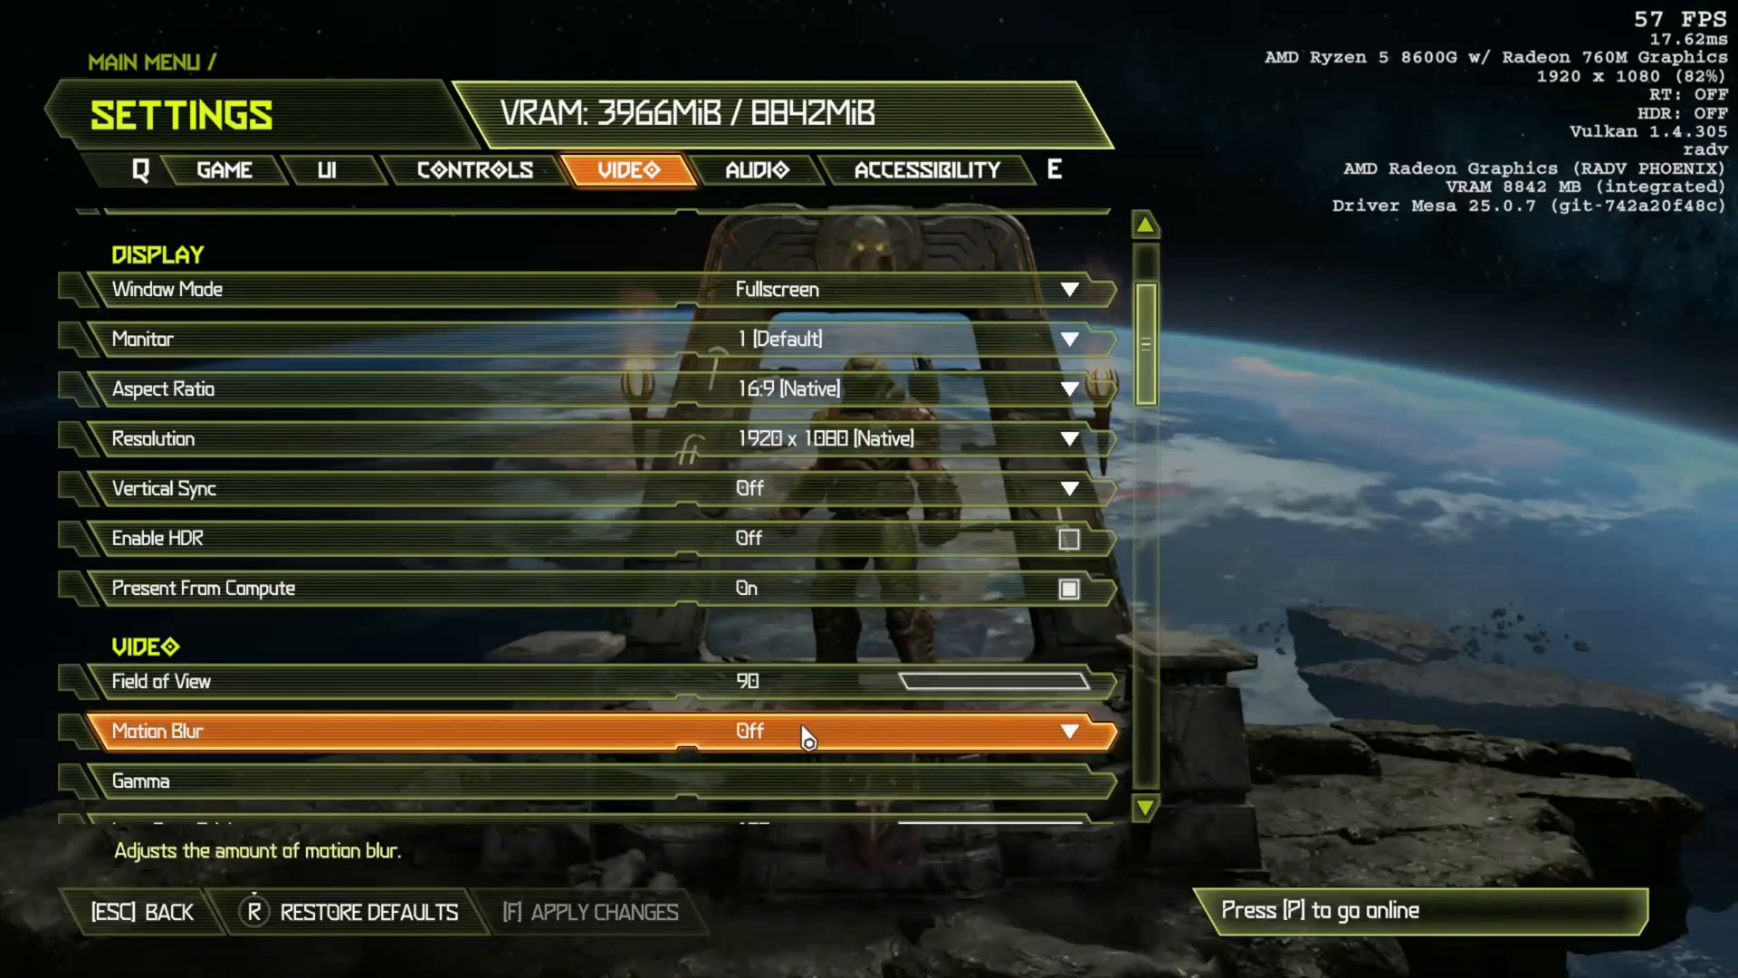
scroll(down, 3)
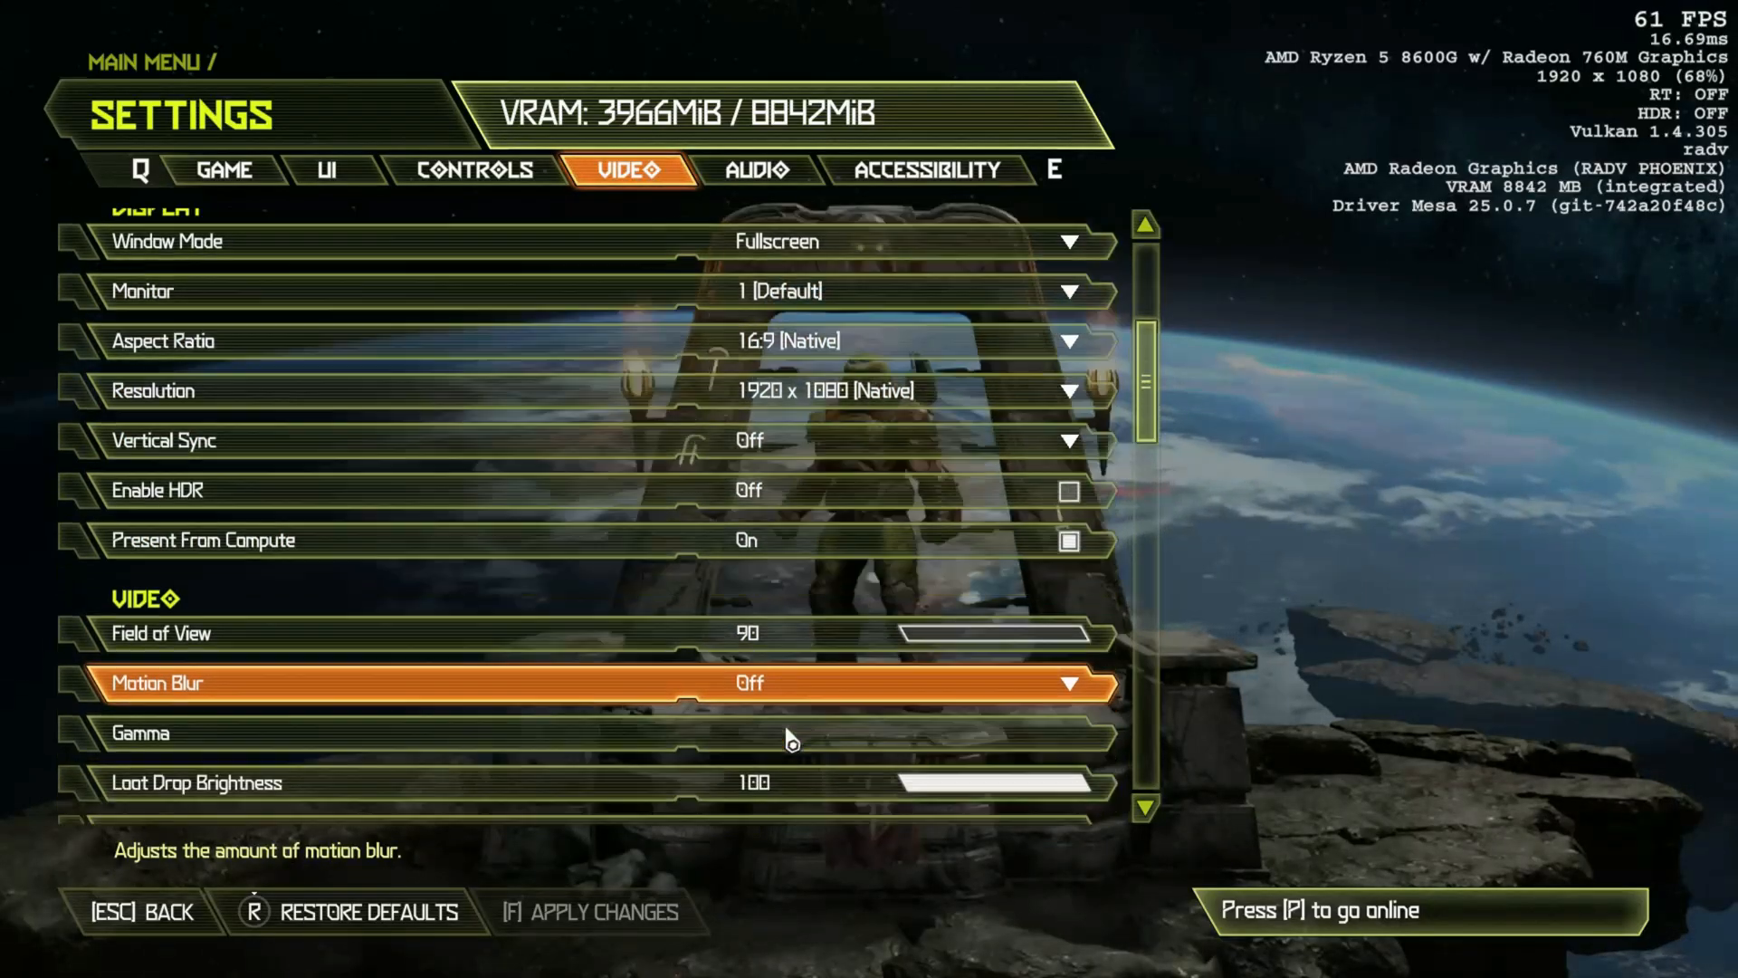
scroll(down, 3)
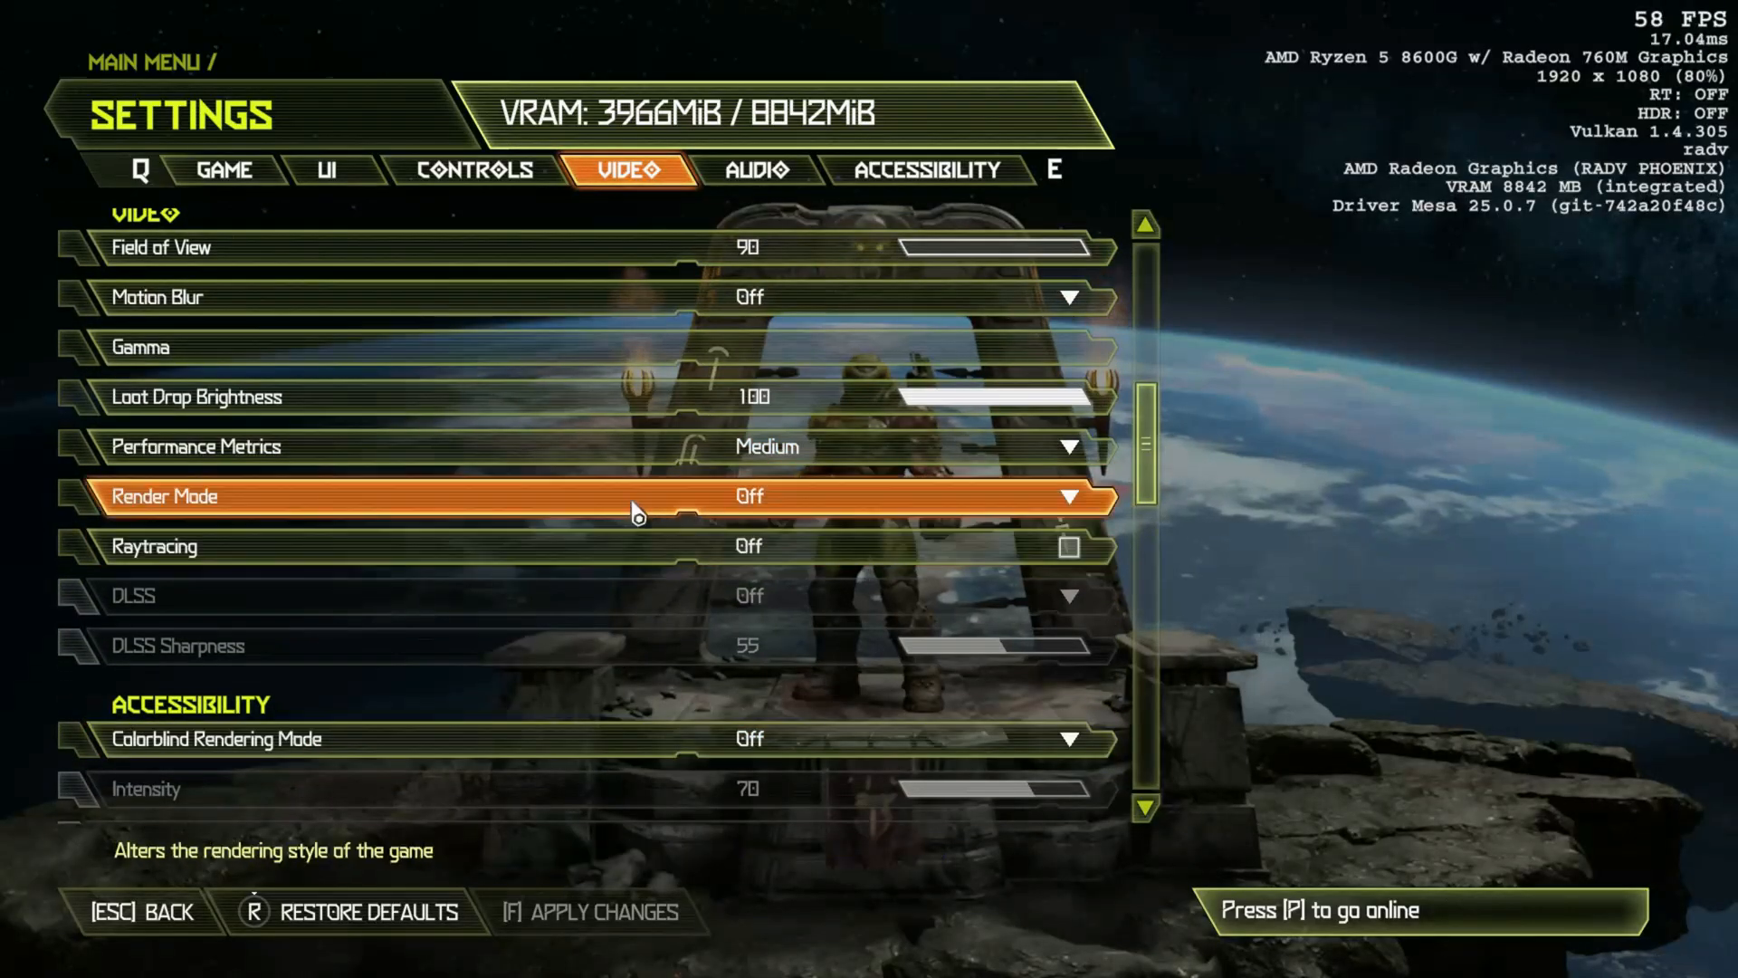
scroll(down, 3)
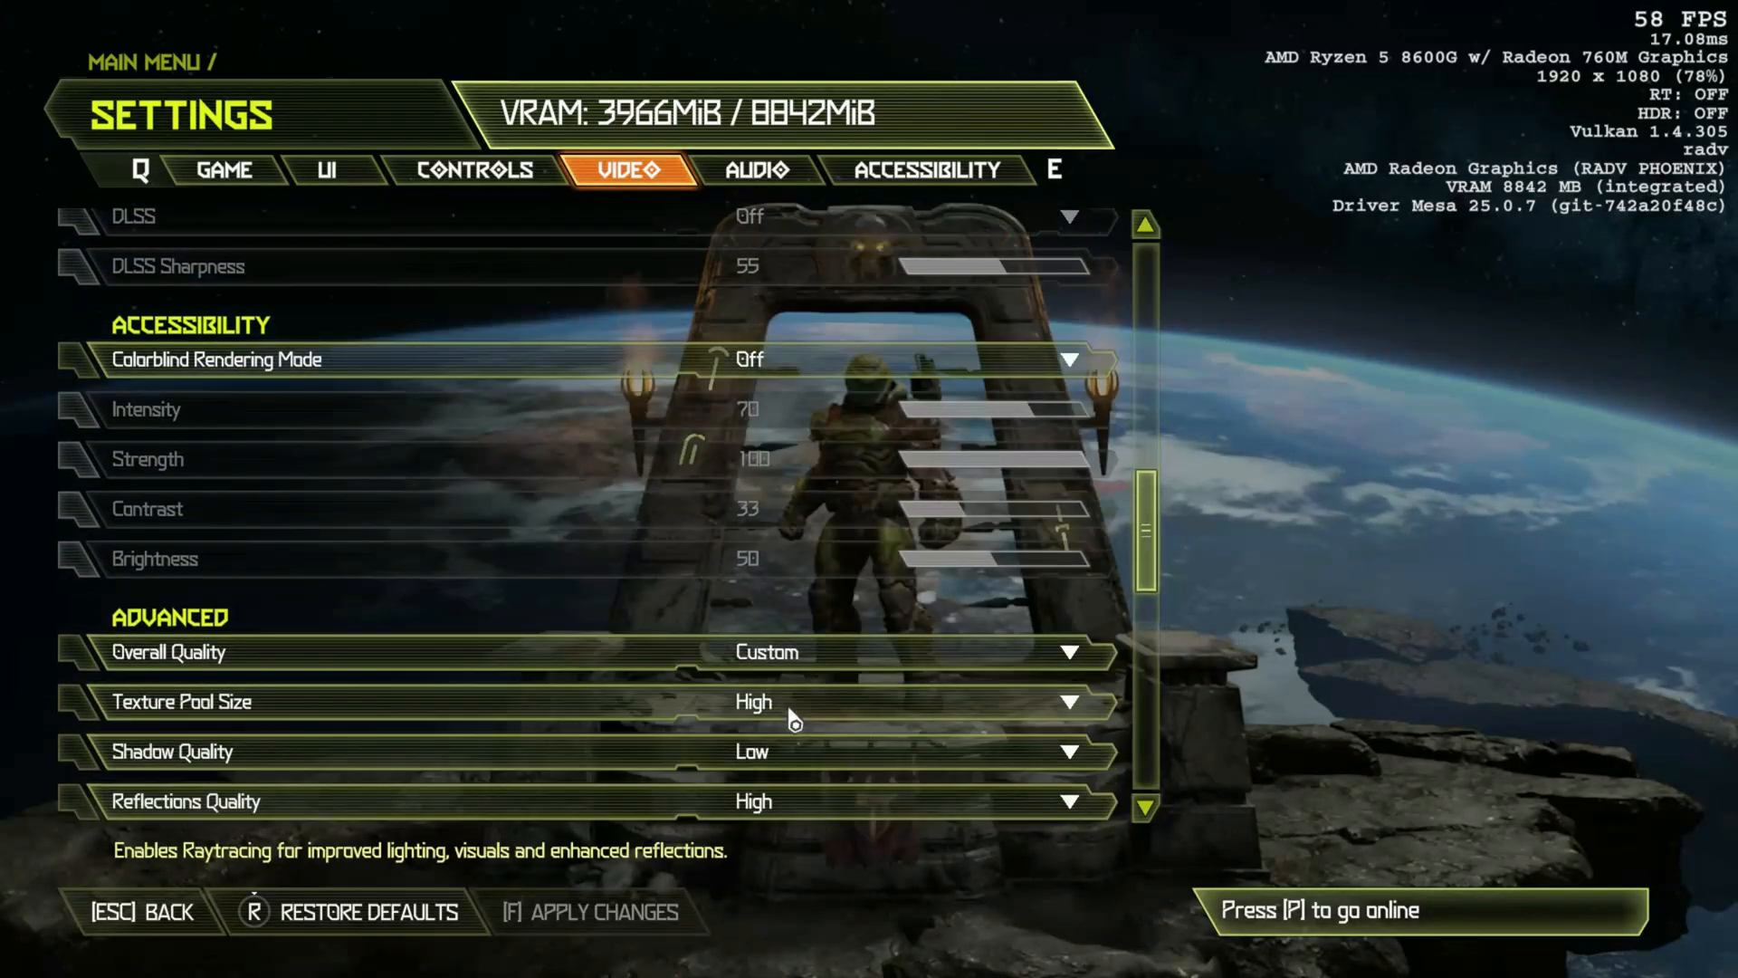
scroll(down, 3)
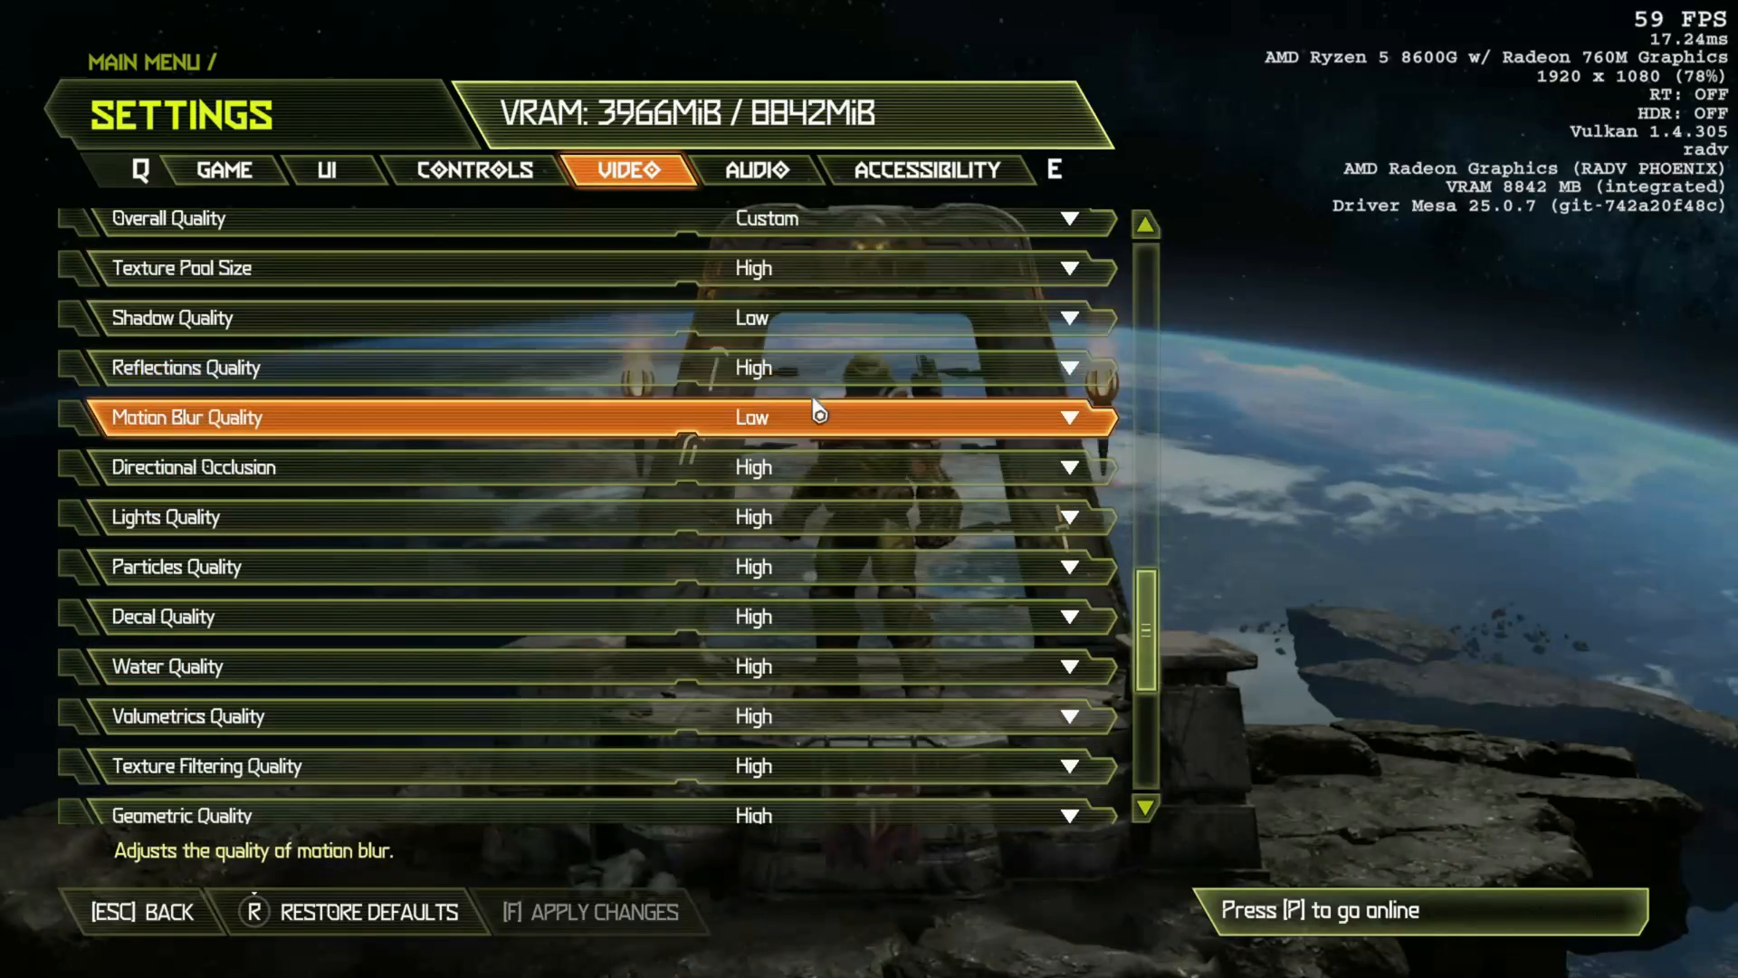
scroll(down, 3)
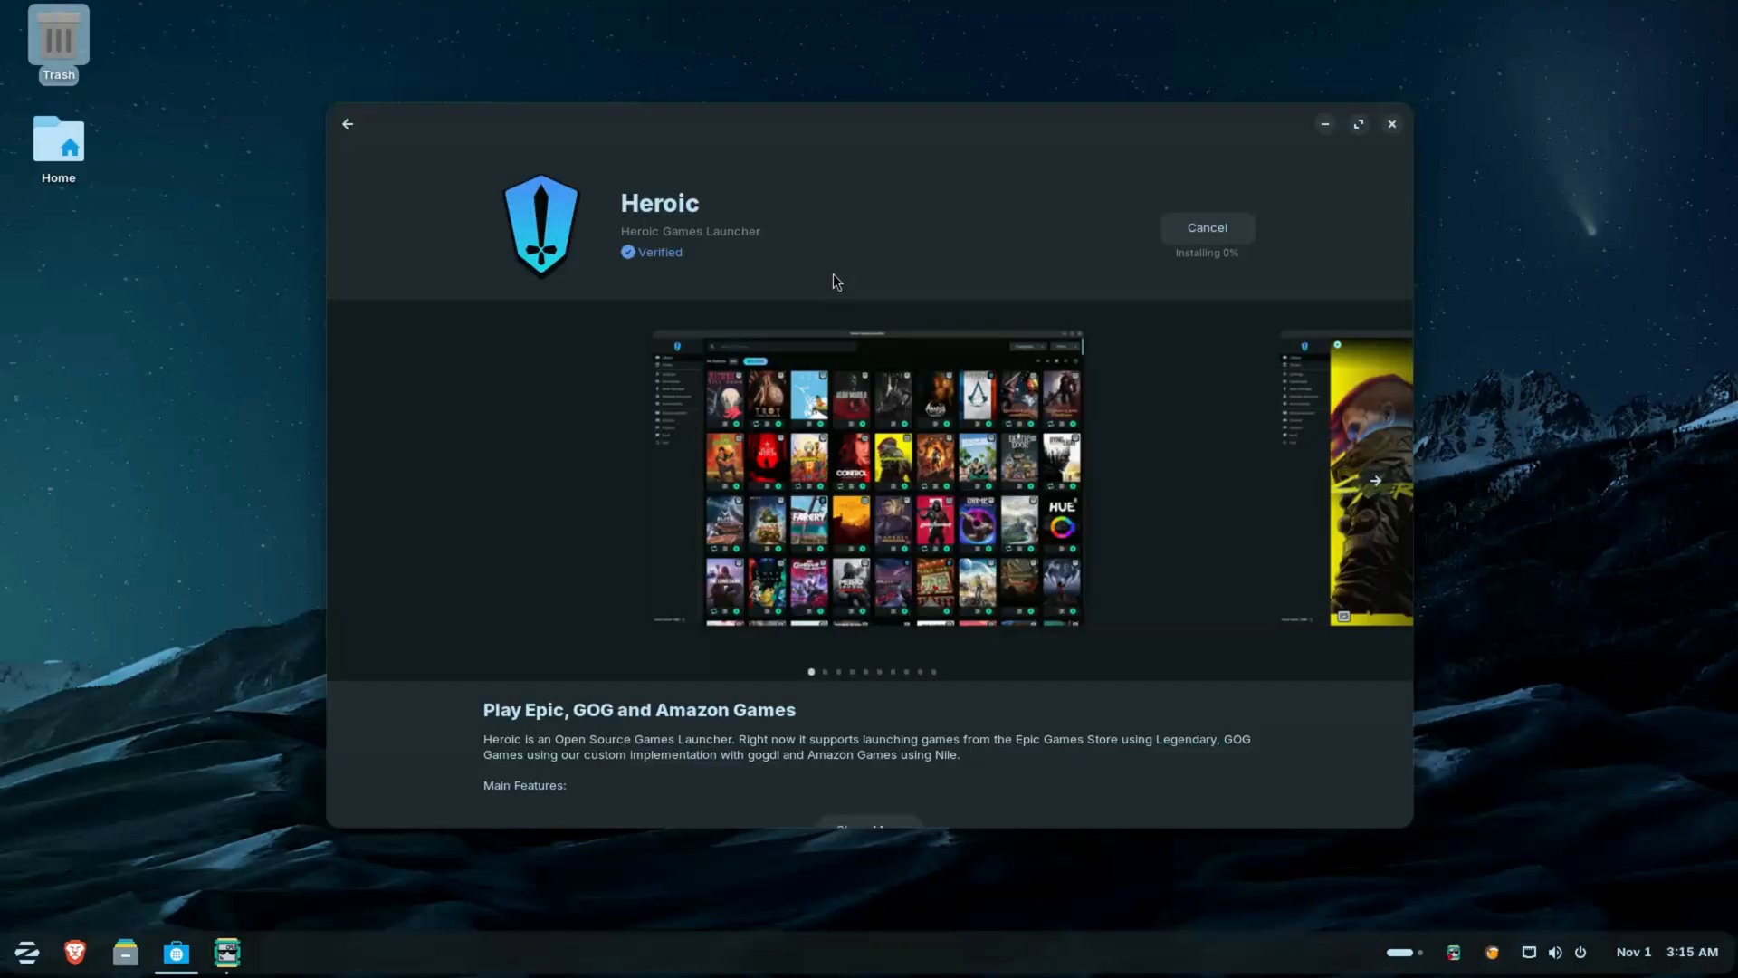
mouse_move(379, 910)
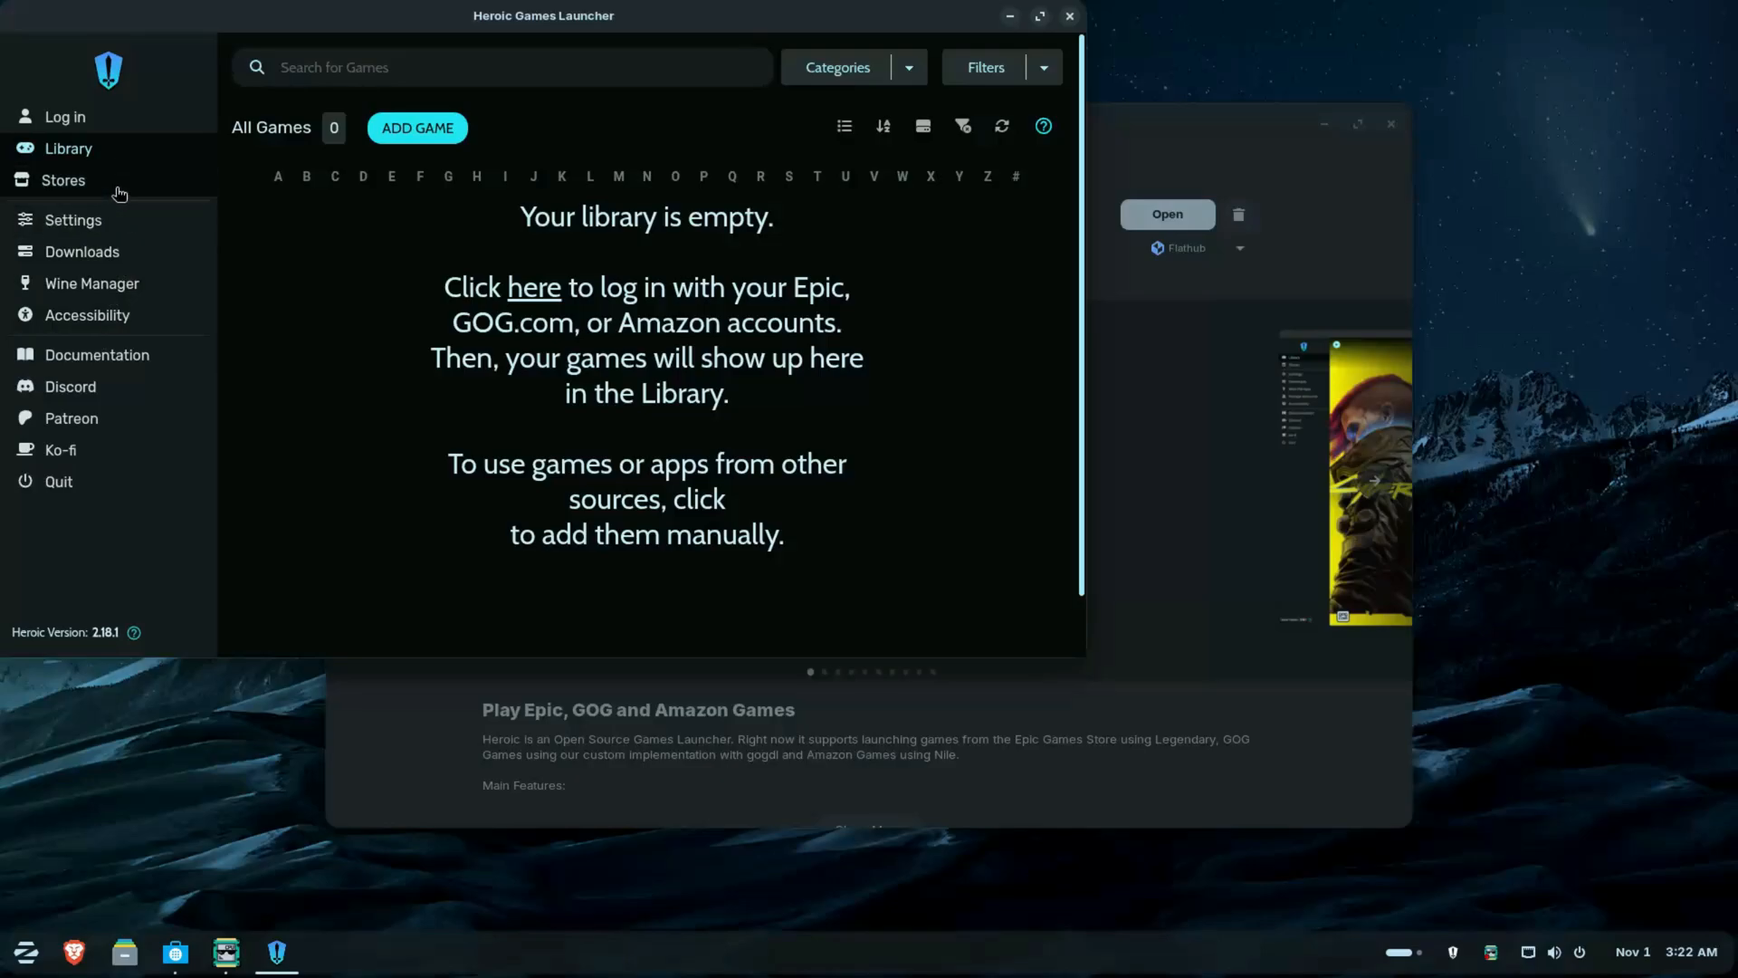
Browse the Stores page in Heroic to find Fall Guys on Epic Games.
click(65, 116)
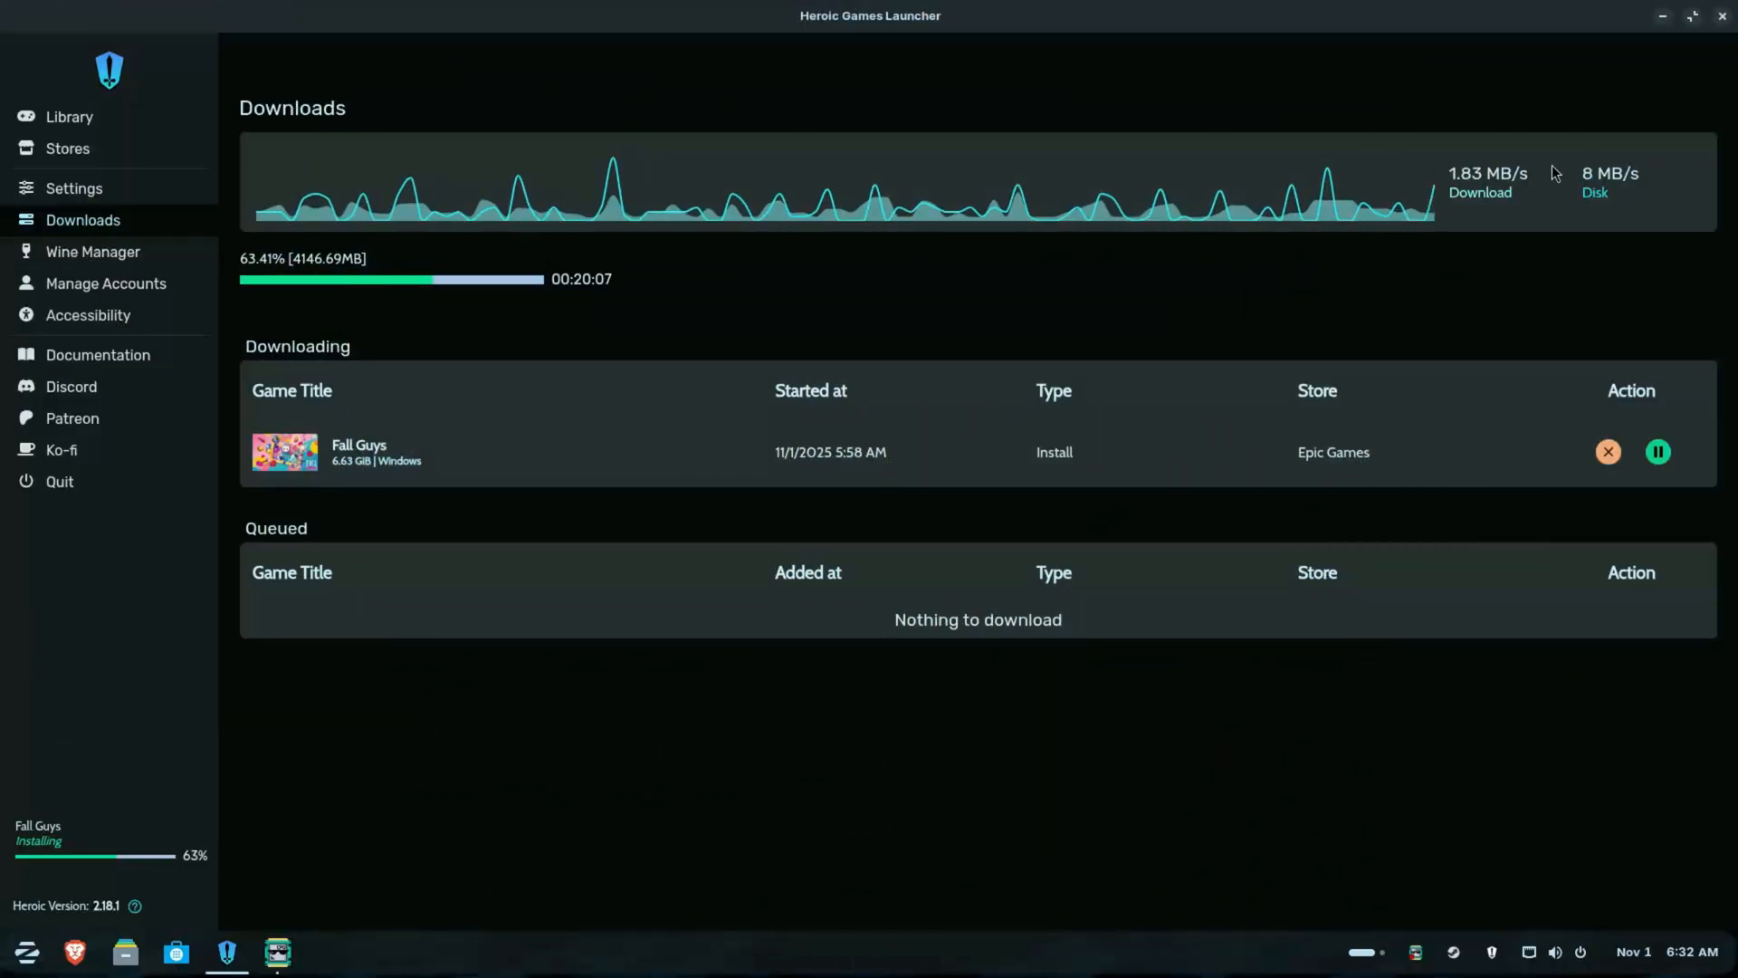
mouse_move(78, 221)
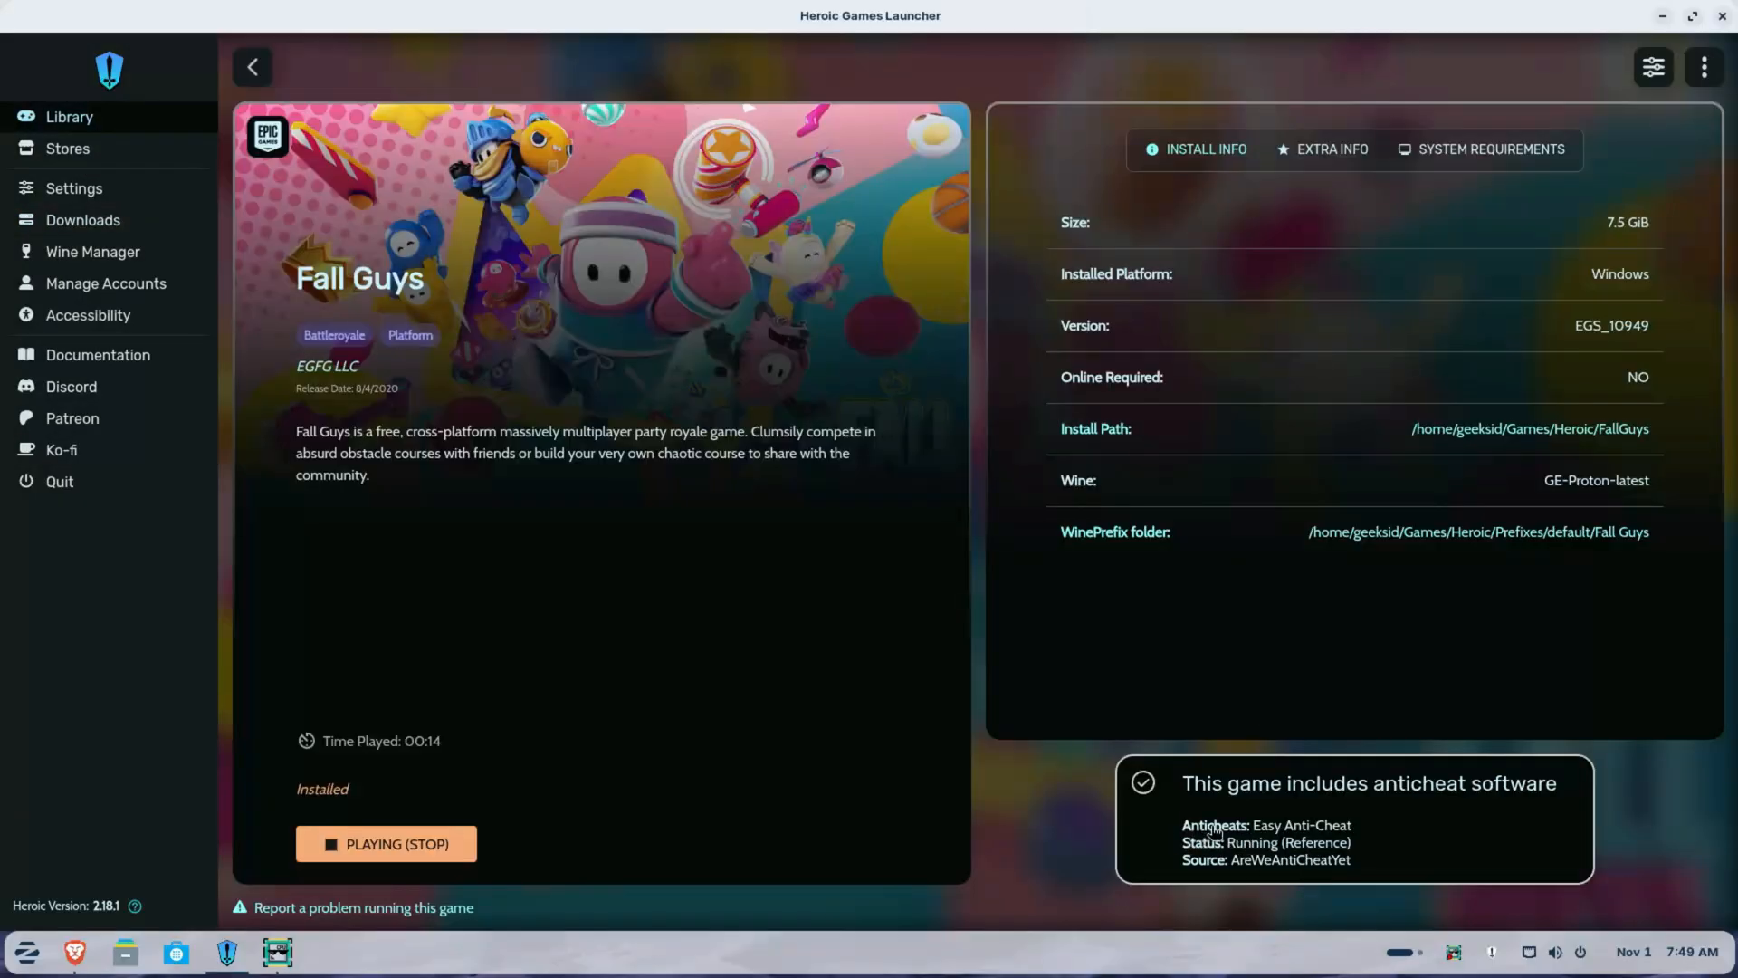
mouse_move(1313, 833)
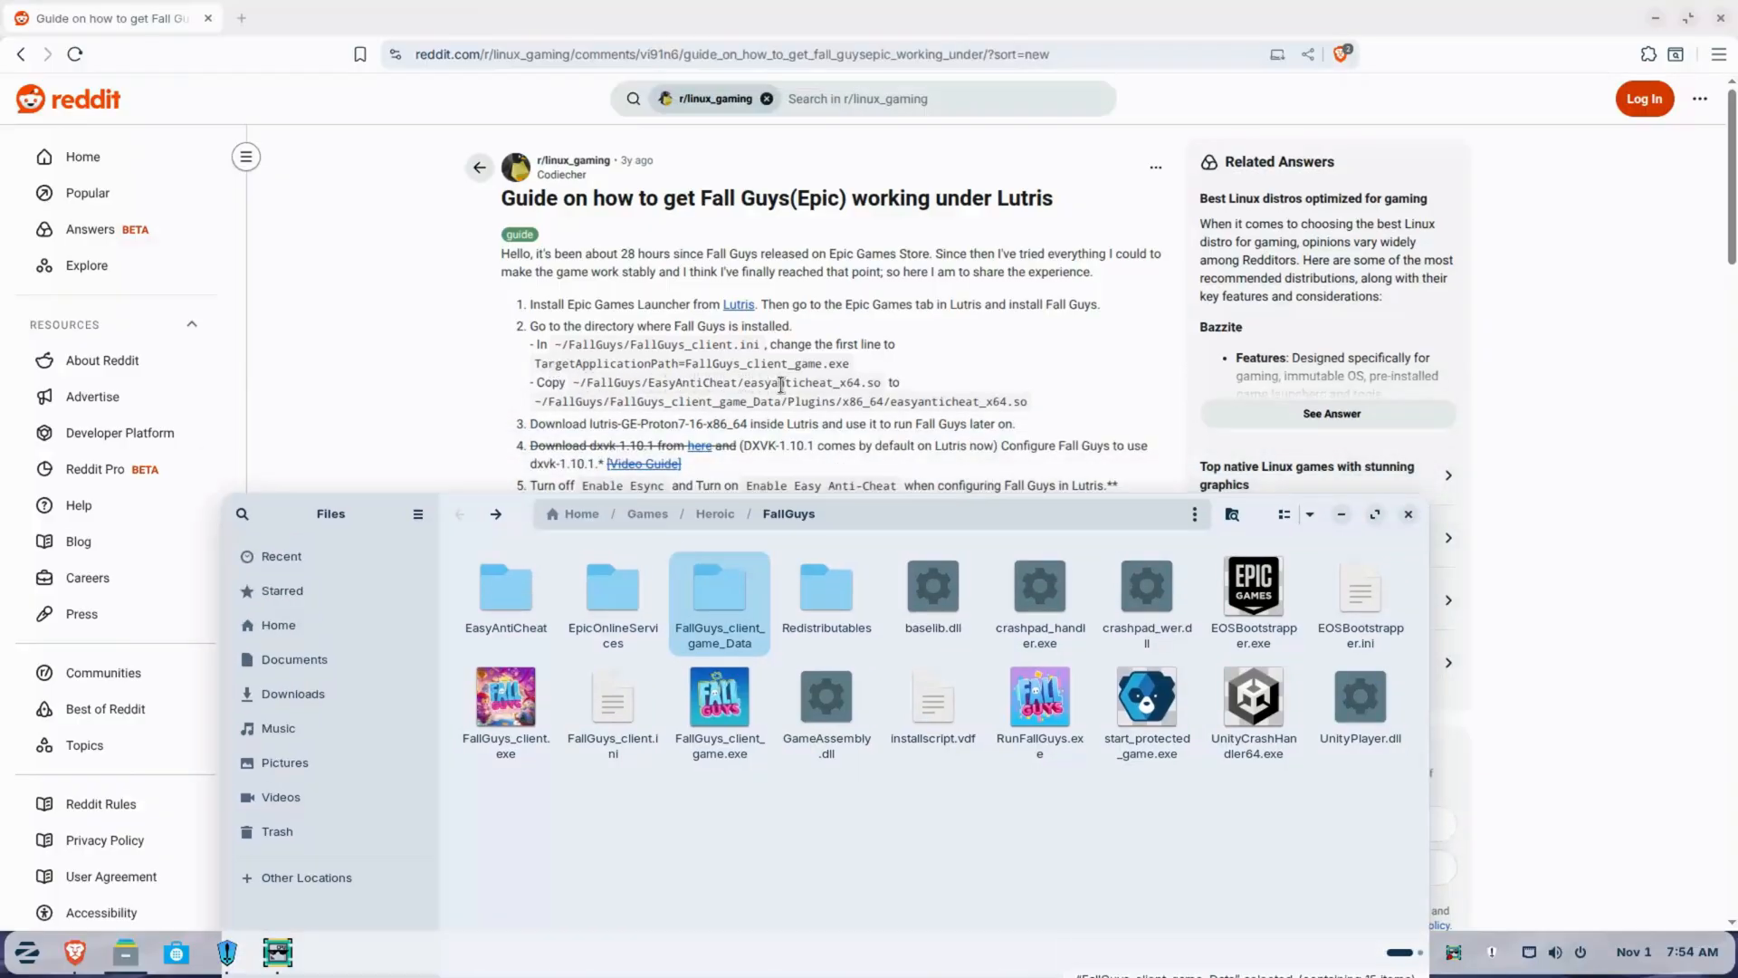
Open the EasyAntiCheat folder in the FallGuys install, then start installing Steam from Software.
double_click(505, 590)
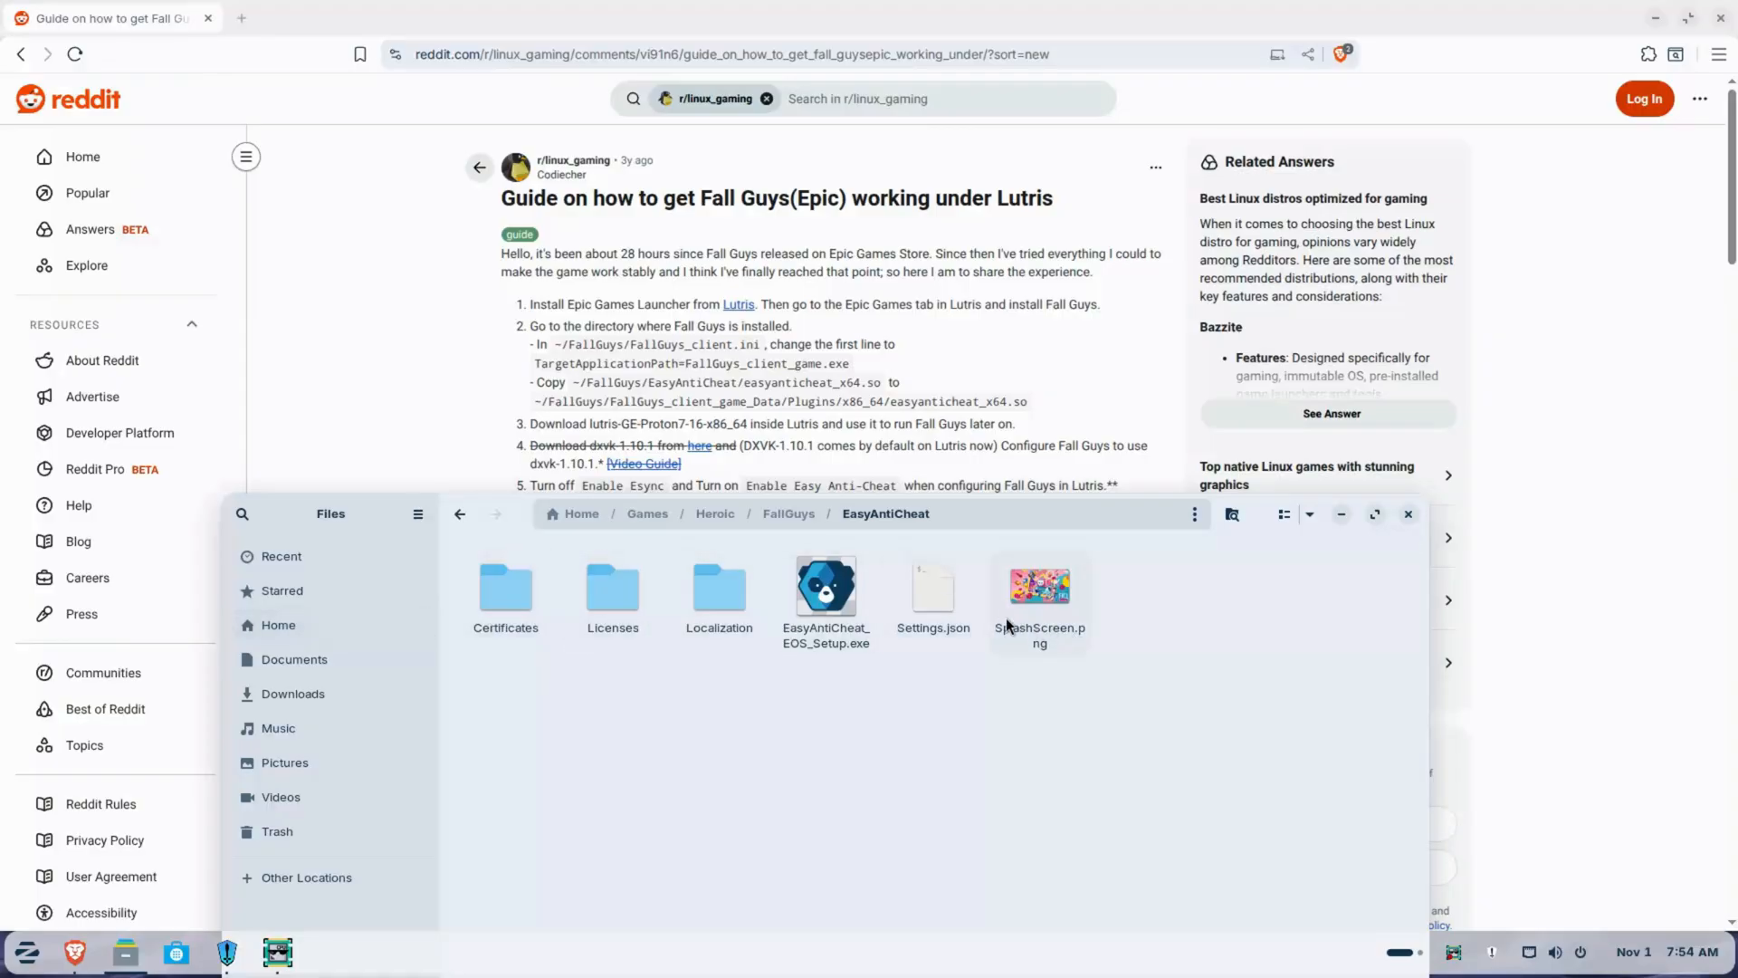
mouse_move(460, 512)
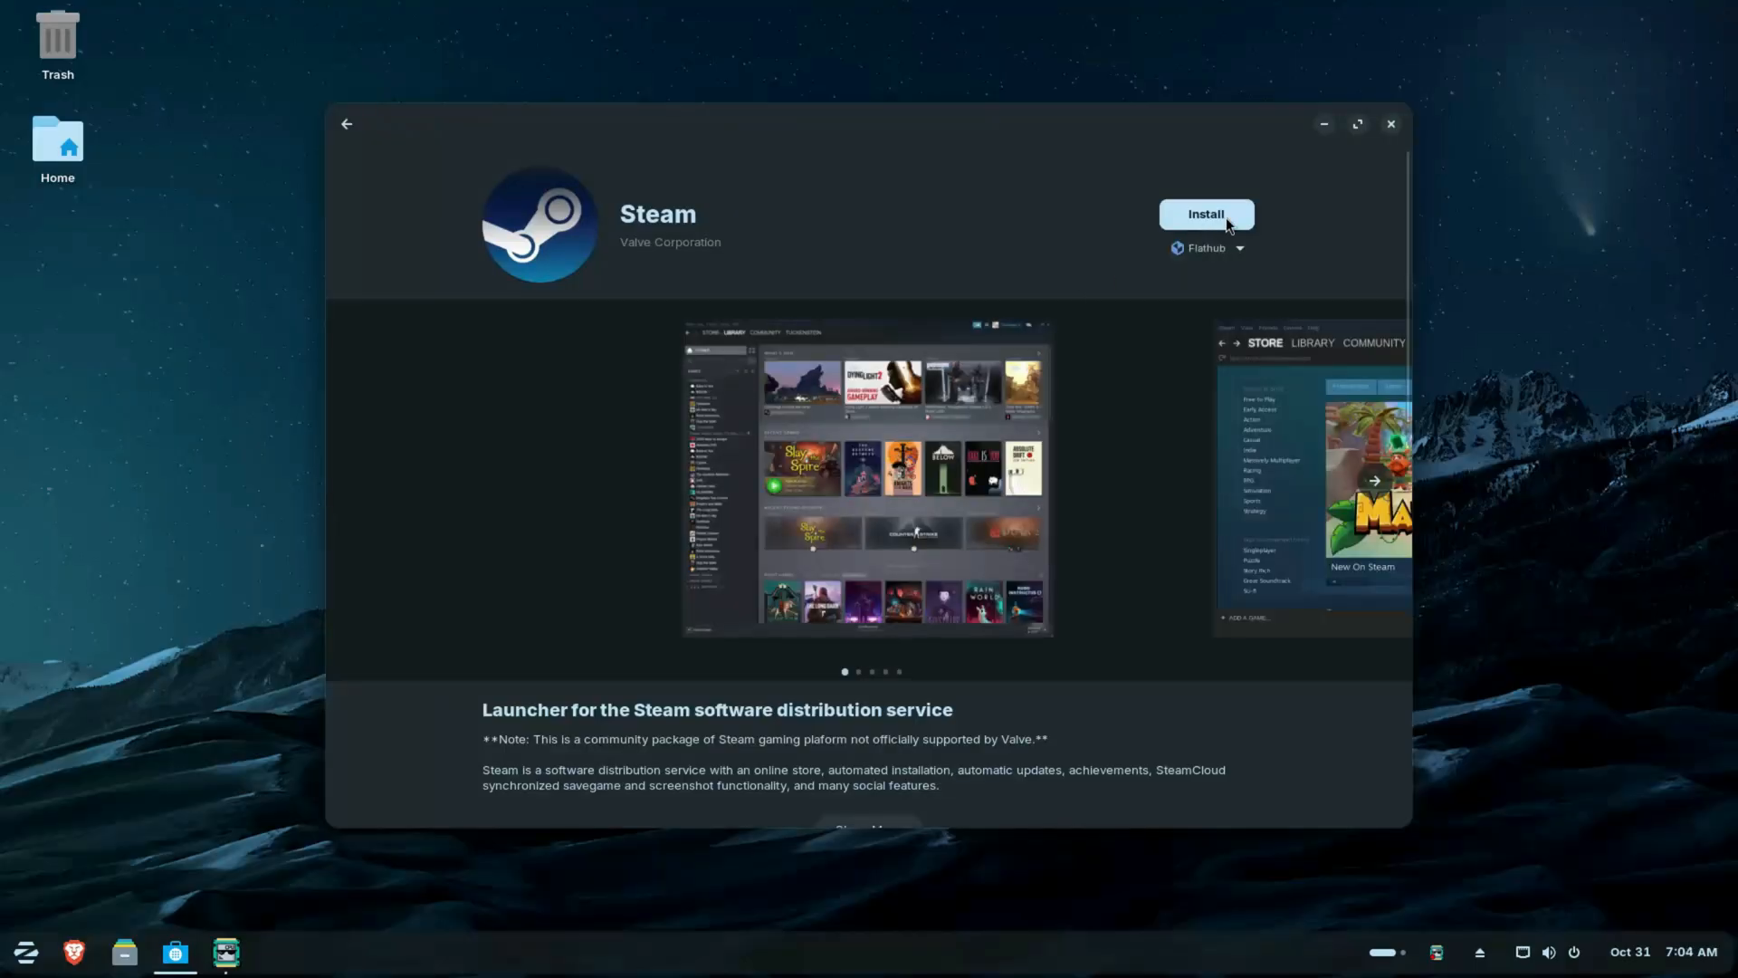
click(1206, 213)
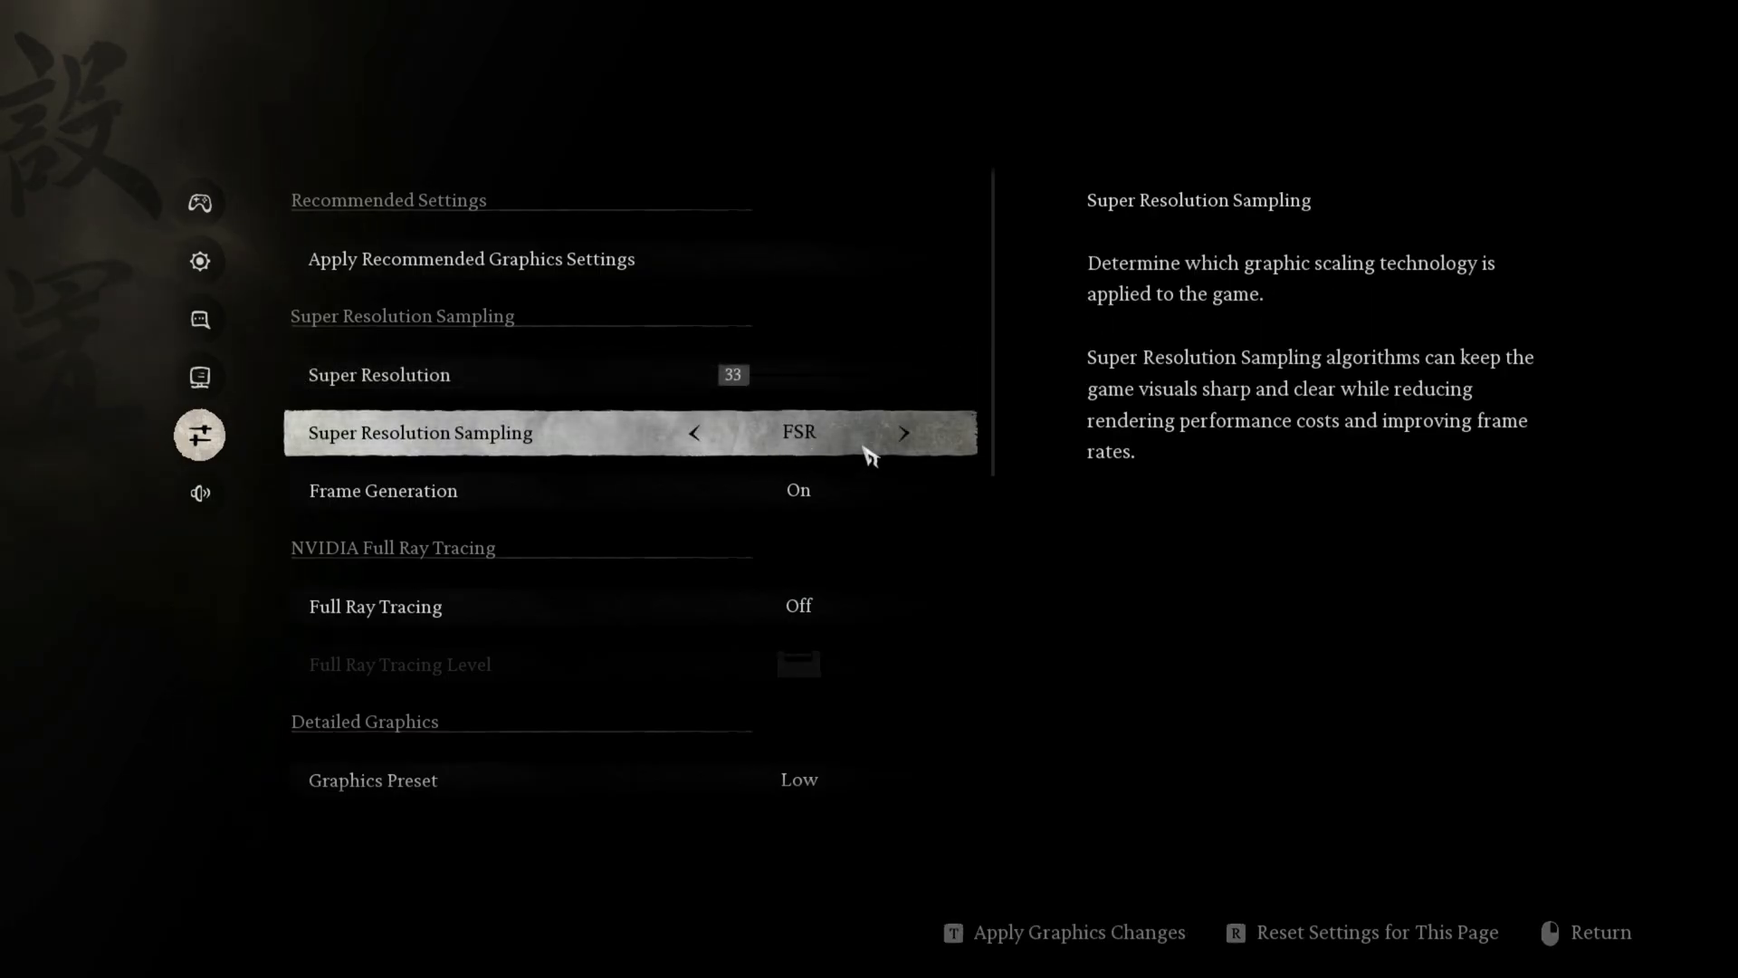
Scroll the benchmark graphics settings showing FSR sampling, frame generation on, Low preset.
scroll(down, 3)
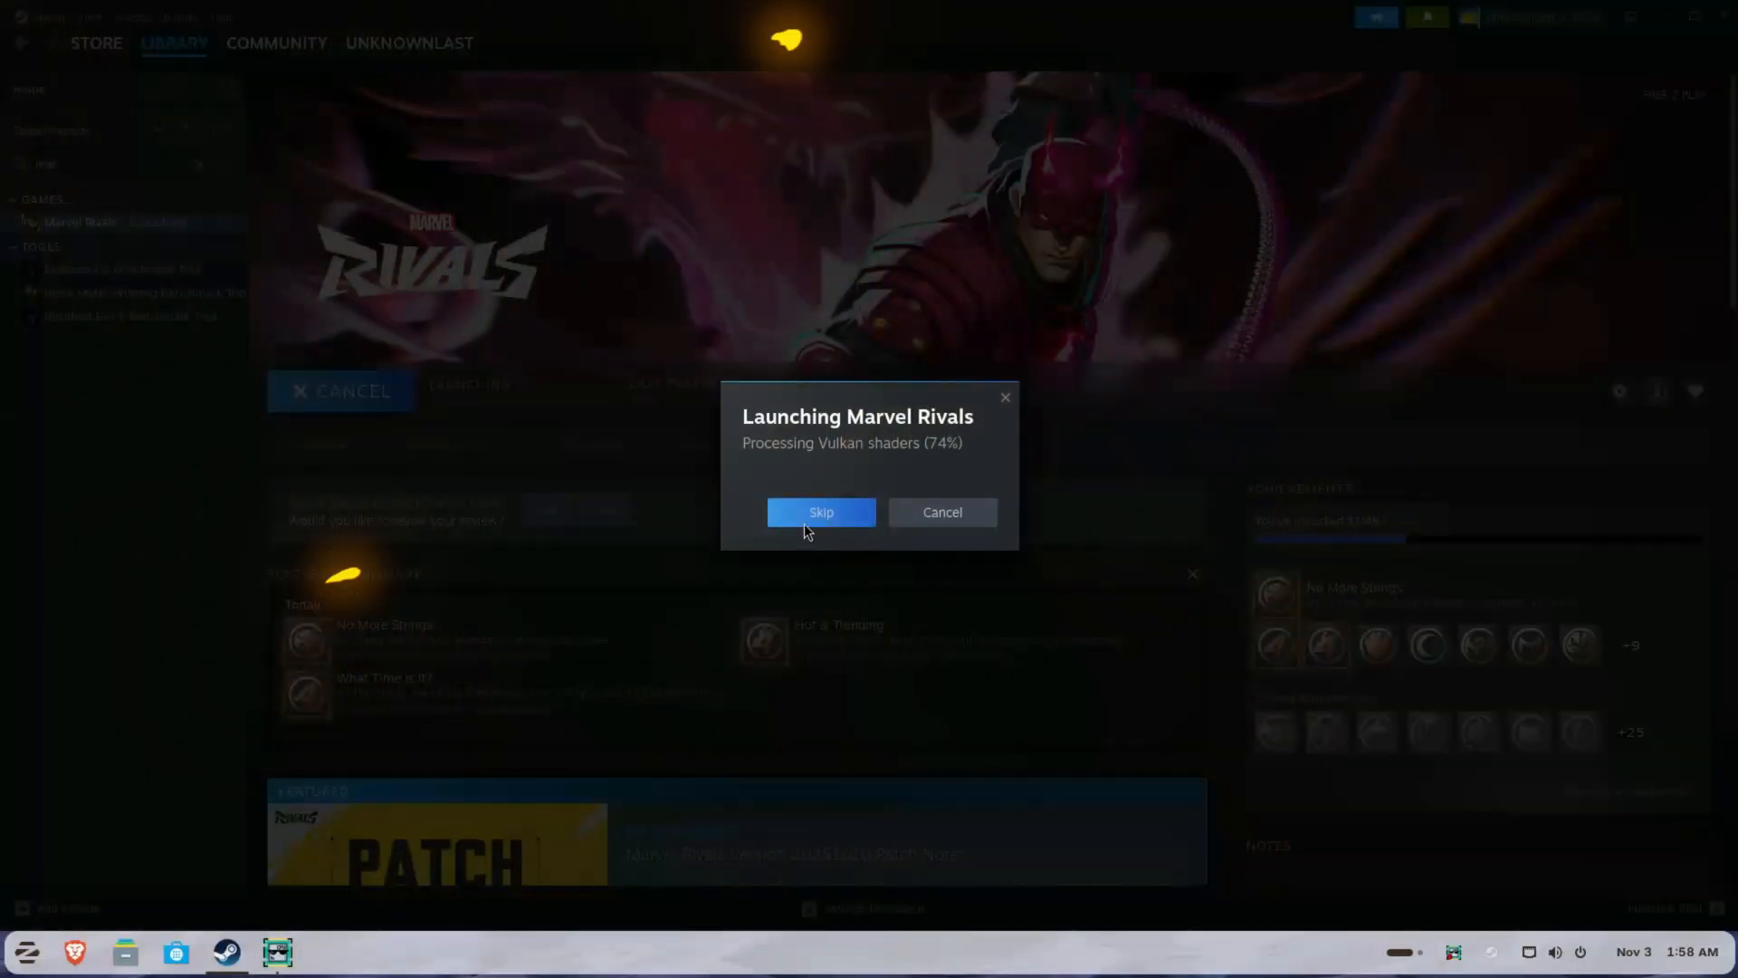
mouse_move(719, 343)
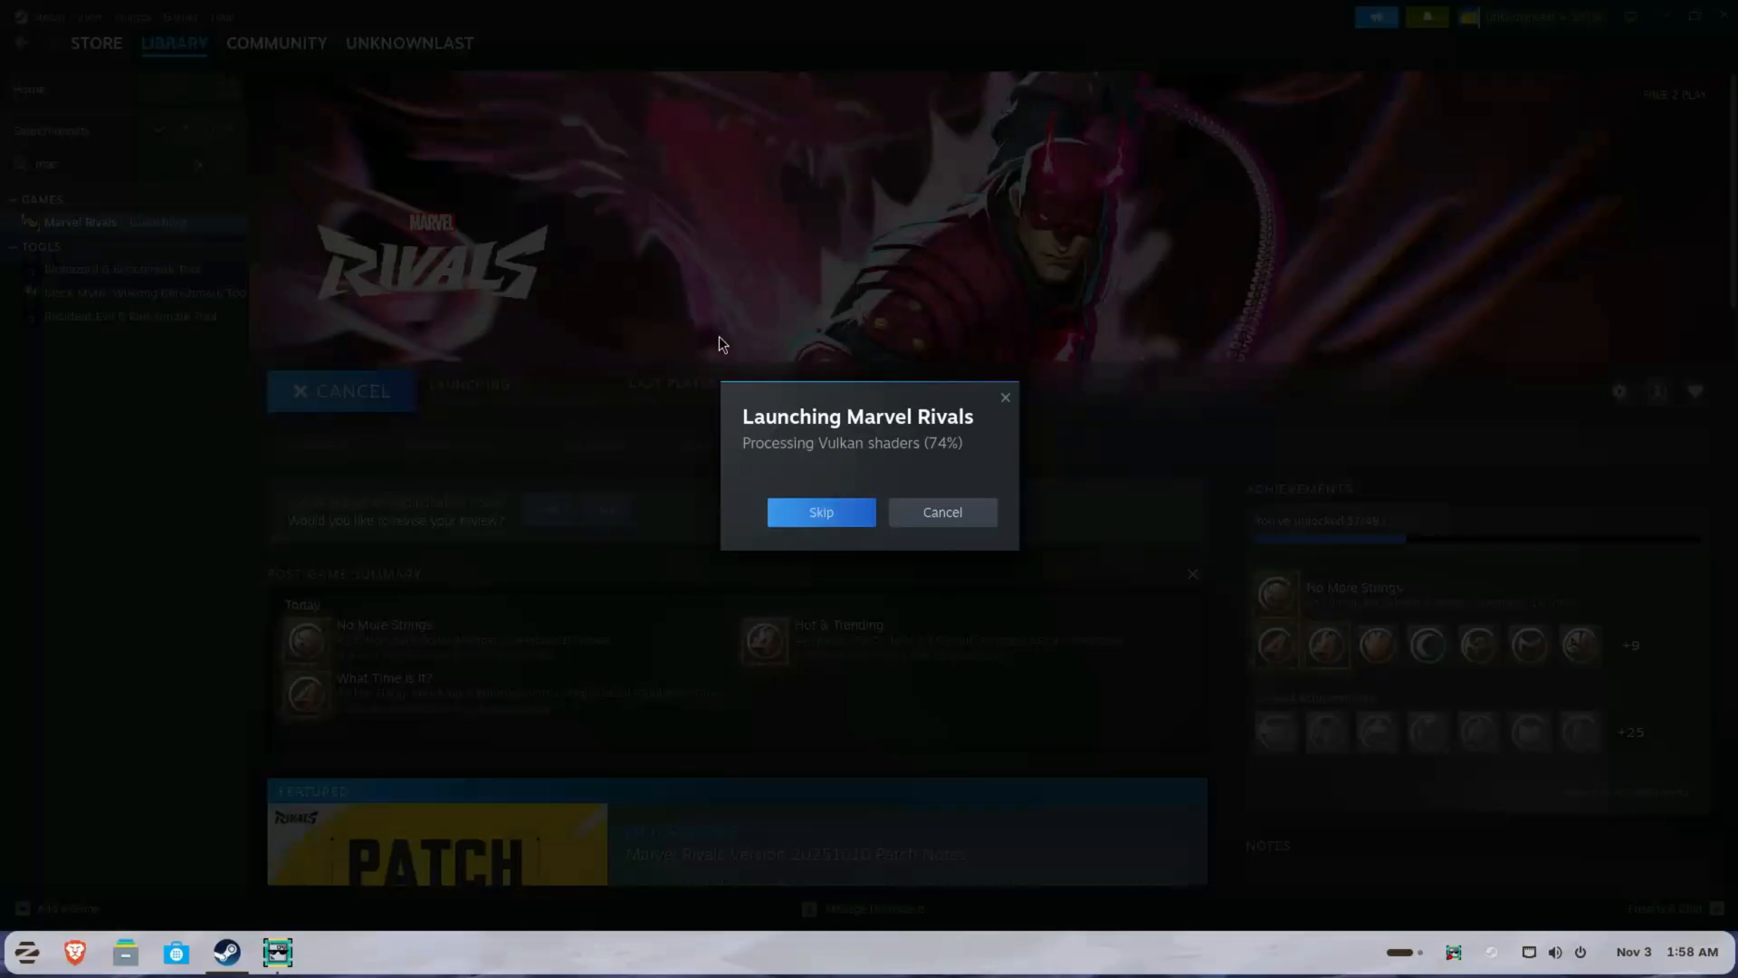
Review Display settings: AMD FSR3 Ultra Performance, frame generation on, Low graphics quality.
click(820, 510)
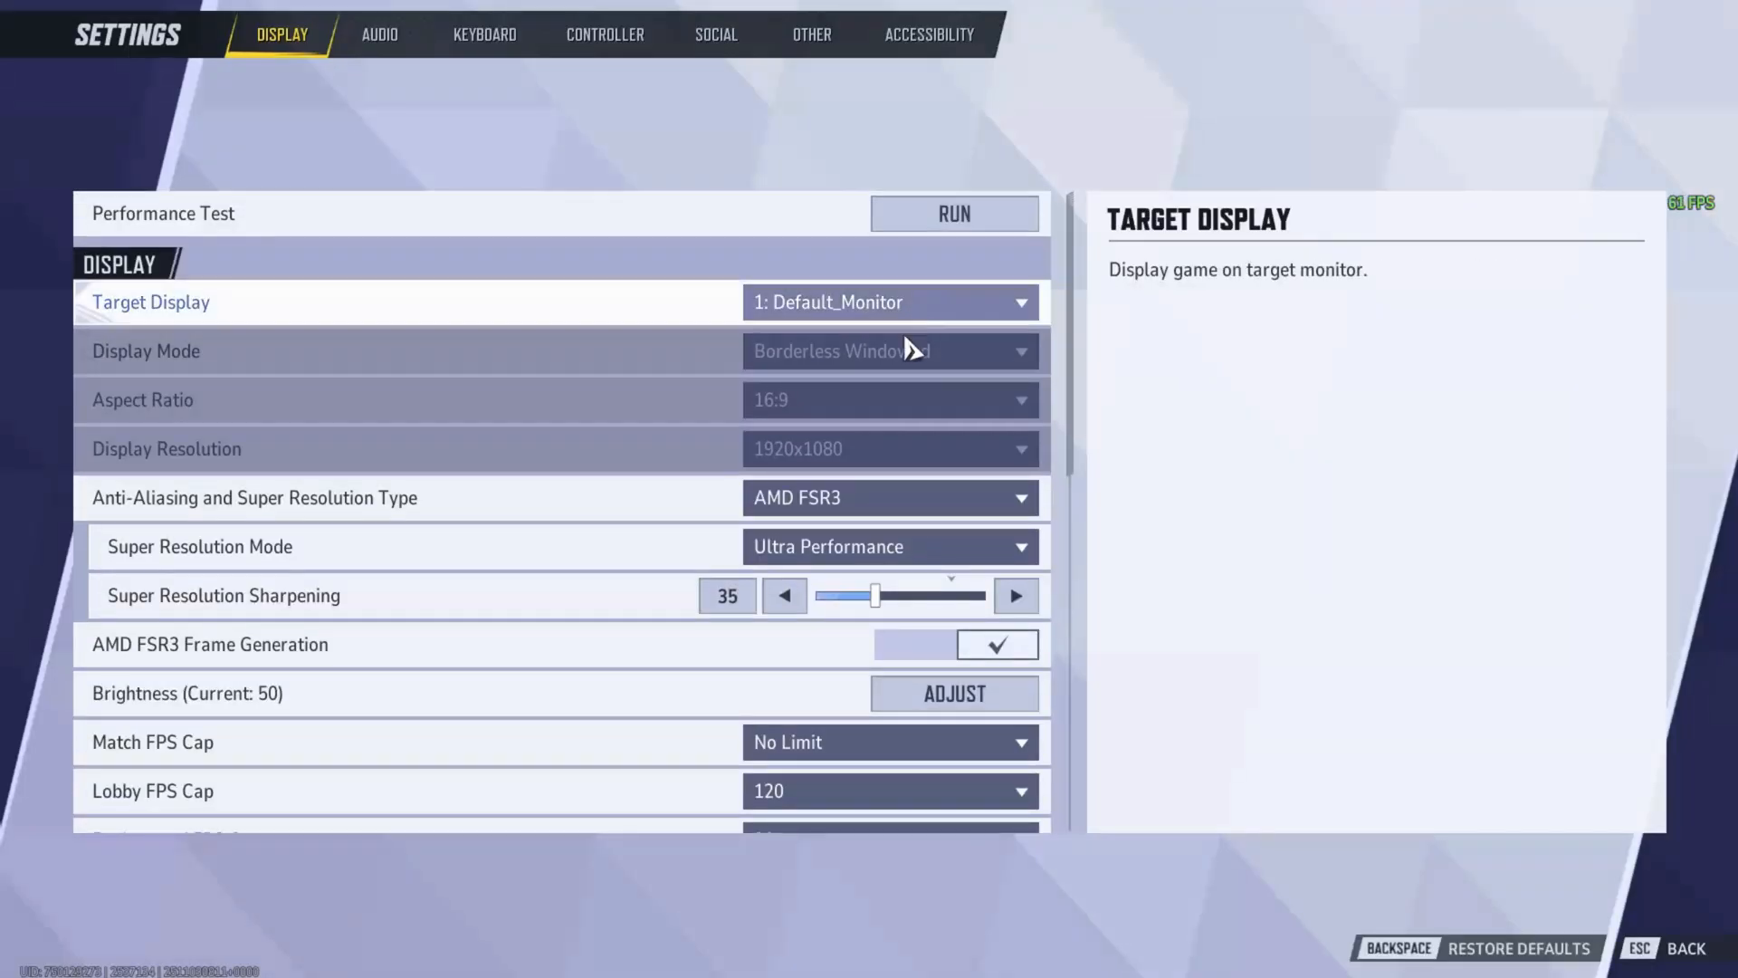
scroll(down, 3)
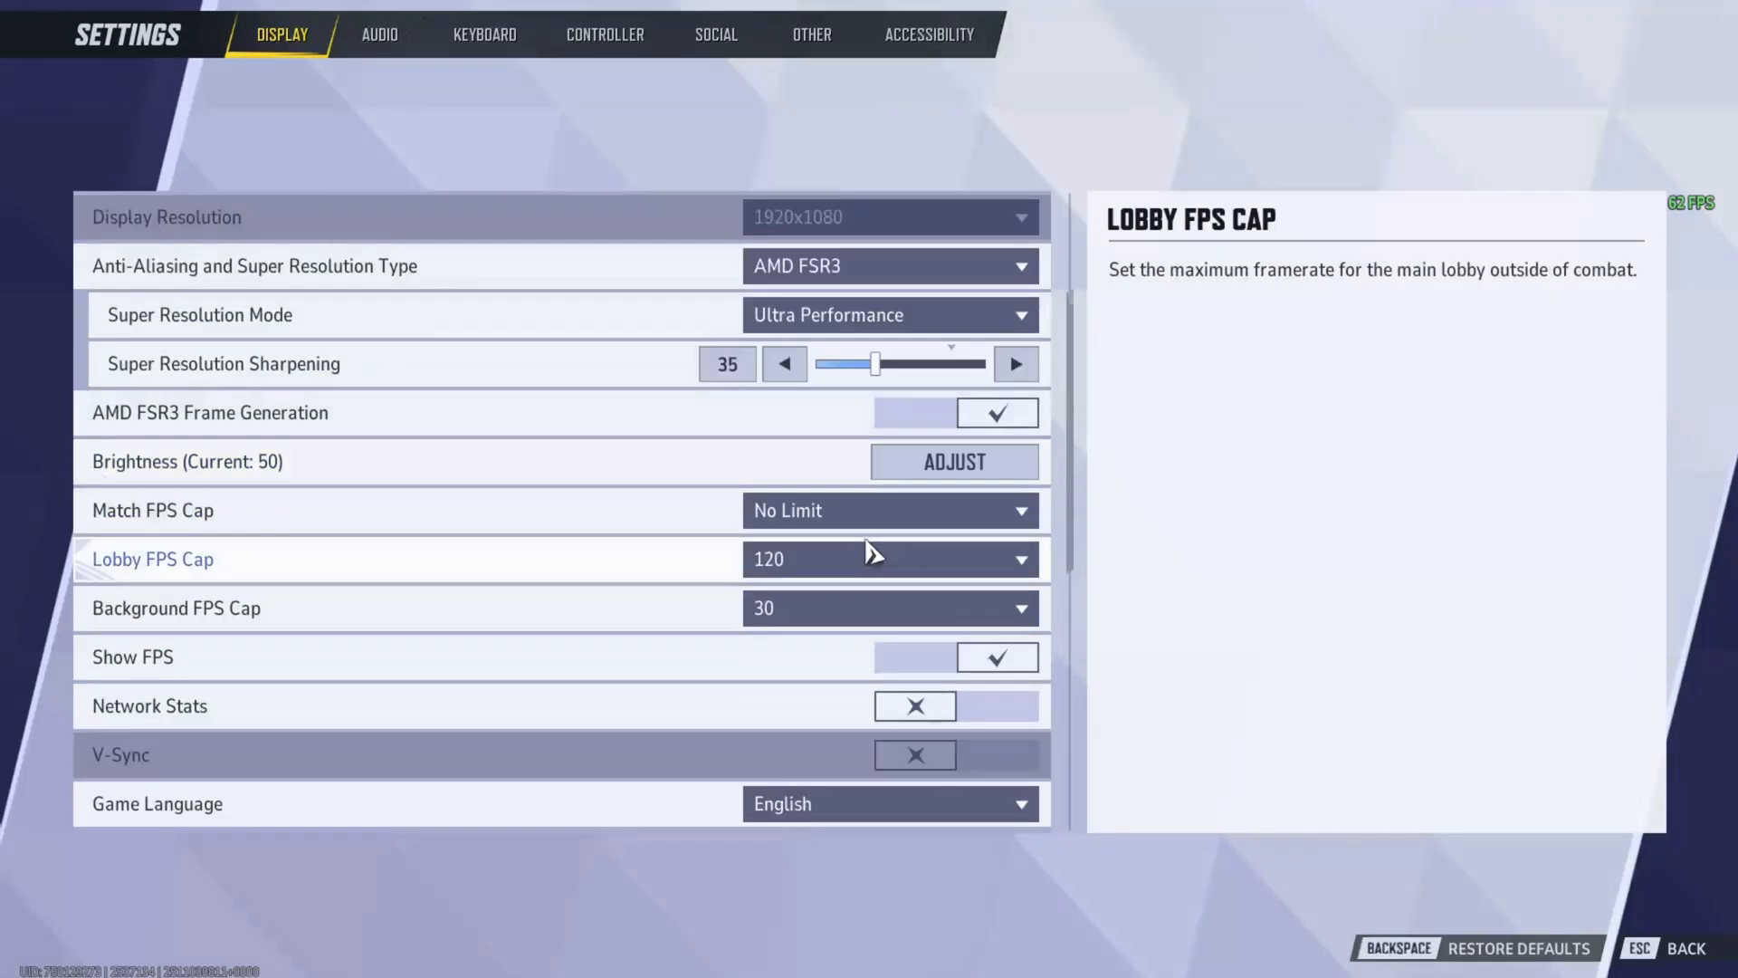
scroll(down, 3)
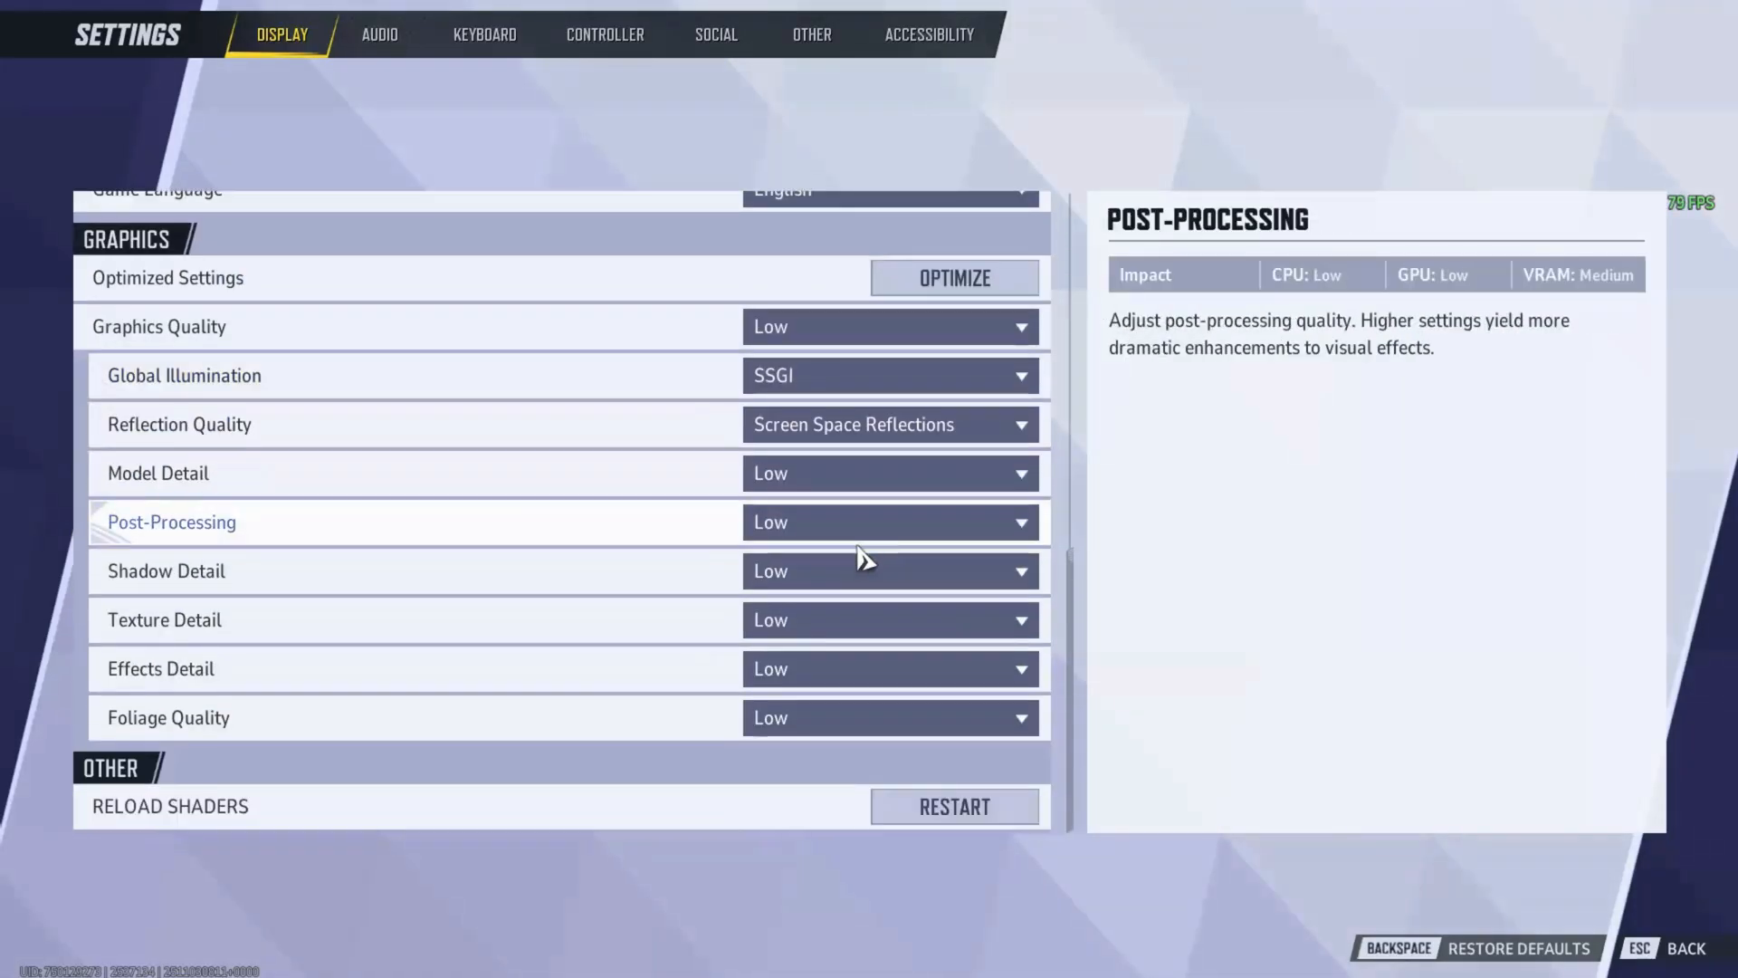
scroll(up, 3)
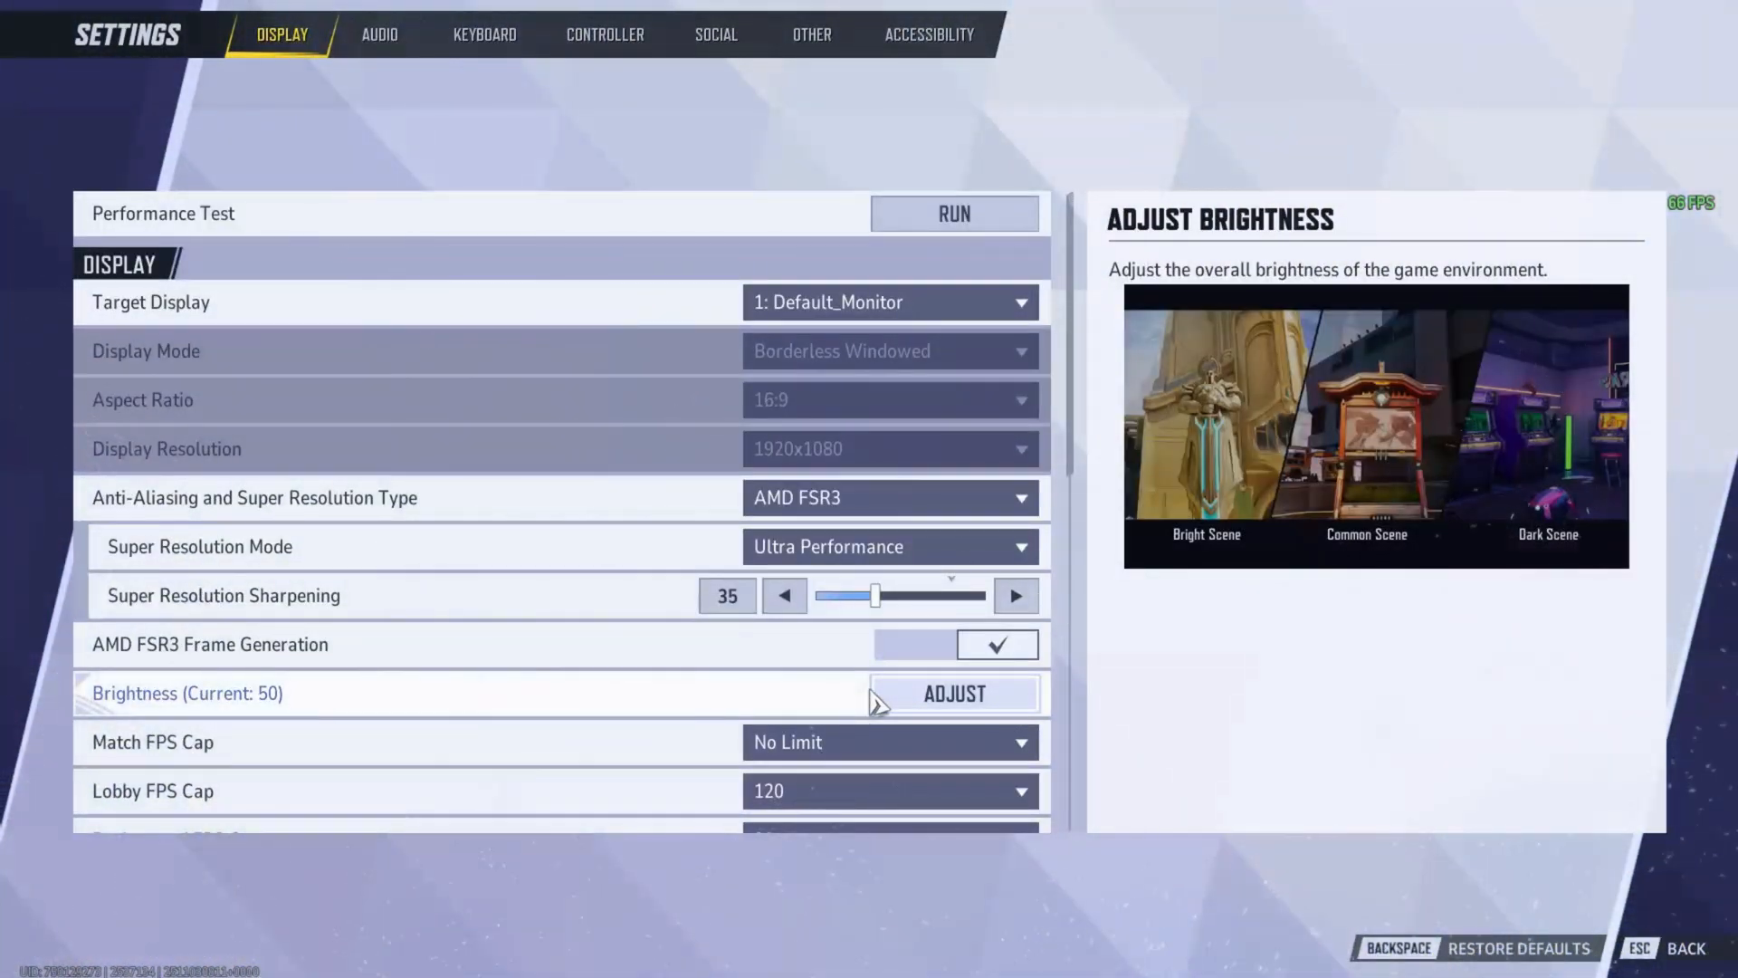